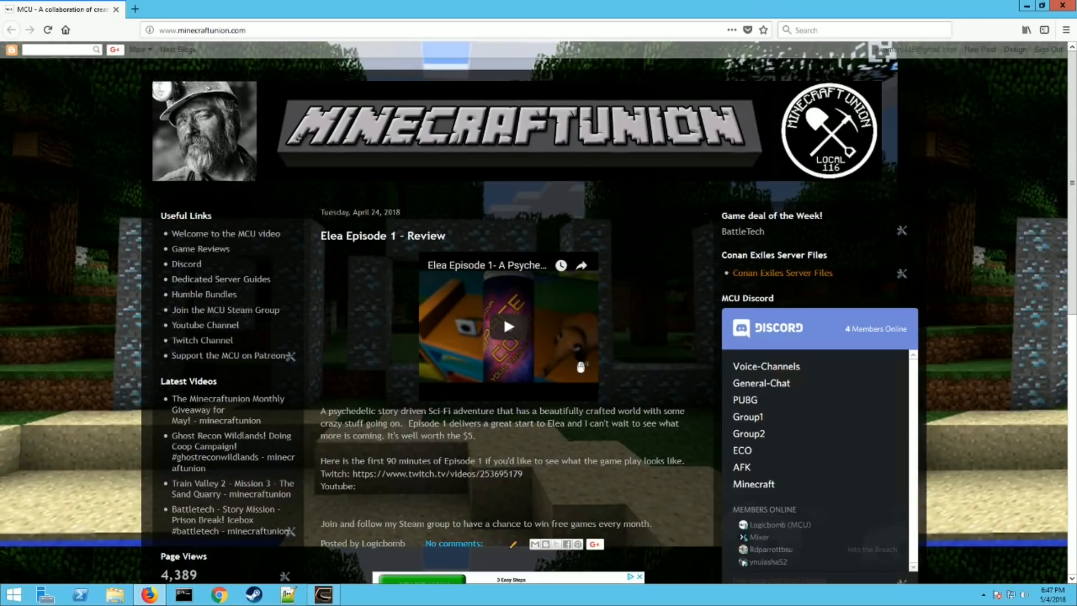
Follow the minecraftunion.com sidebar link to the Conan.zip server files on Dropbox
click(199, 30)
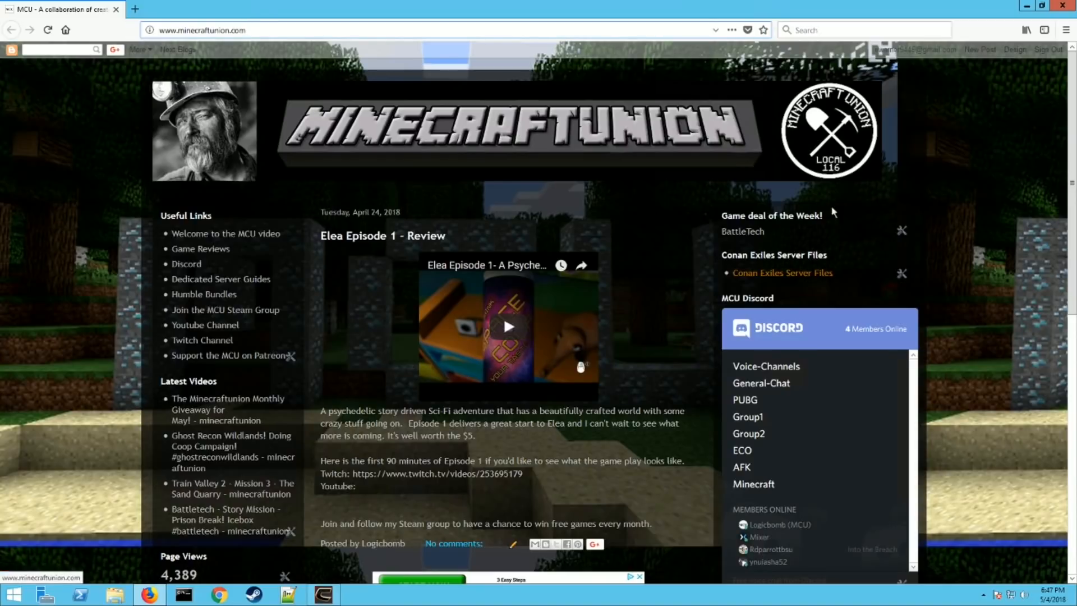
mouse_move(783, 273)
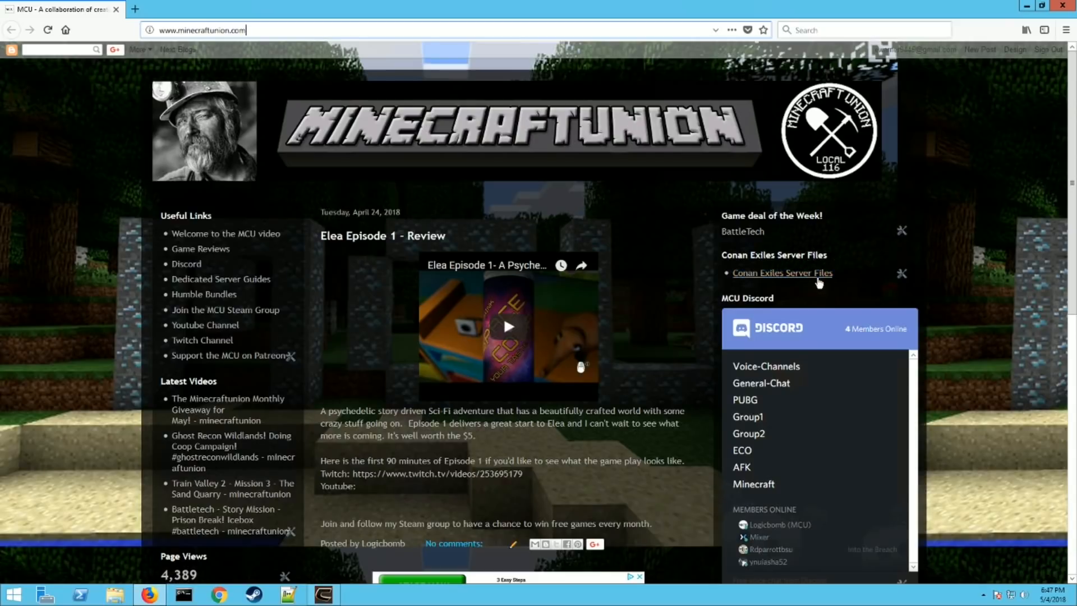
click(783, 273)
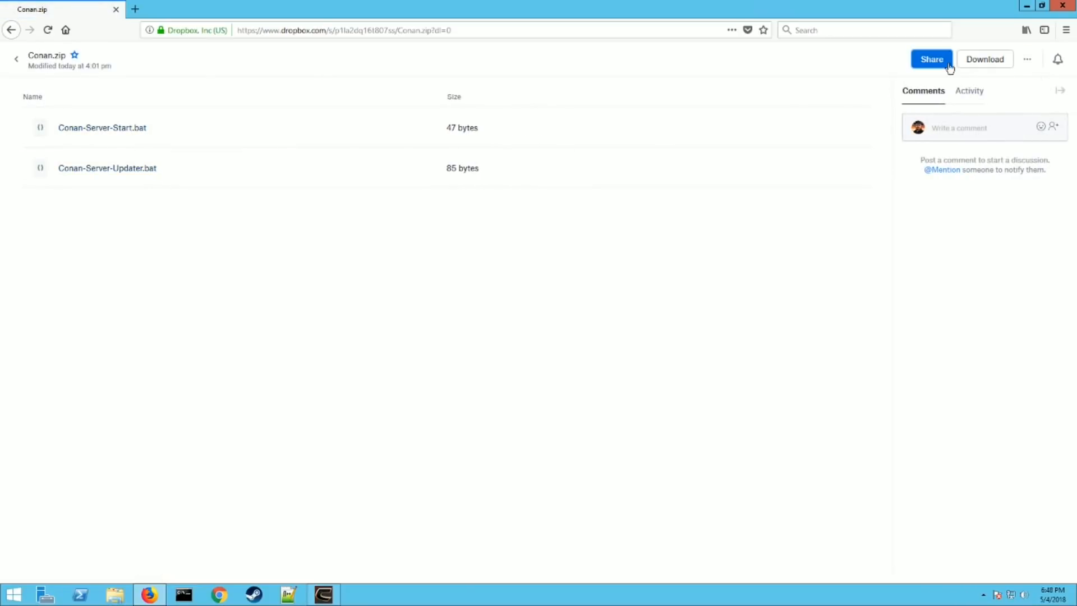
Download Conan.zip with the start and updater batch files from its Dropbox page
click(985, 59)
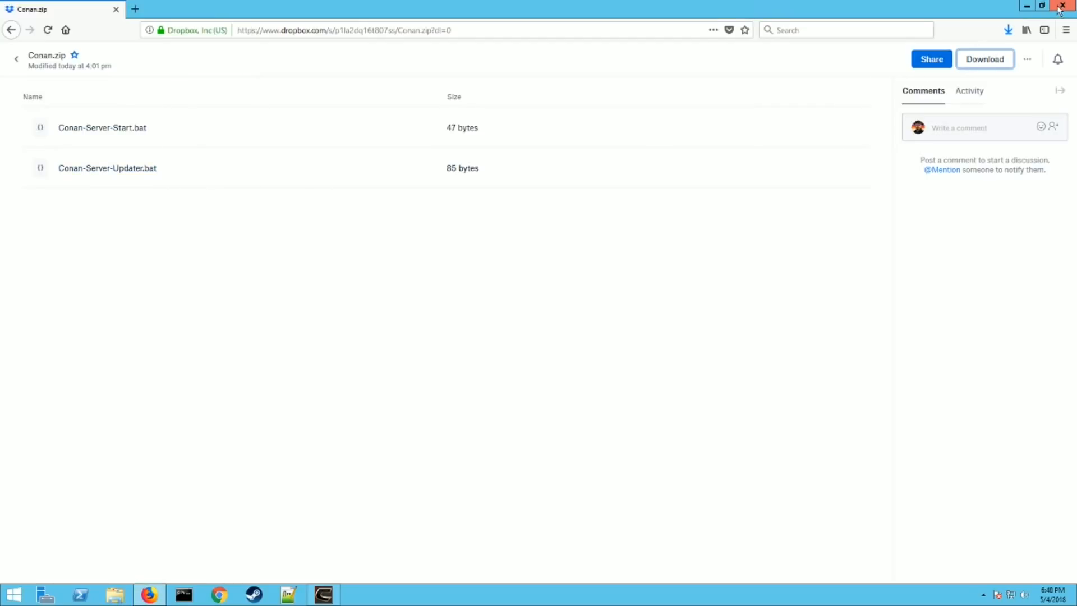
click(344, 30)
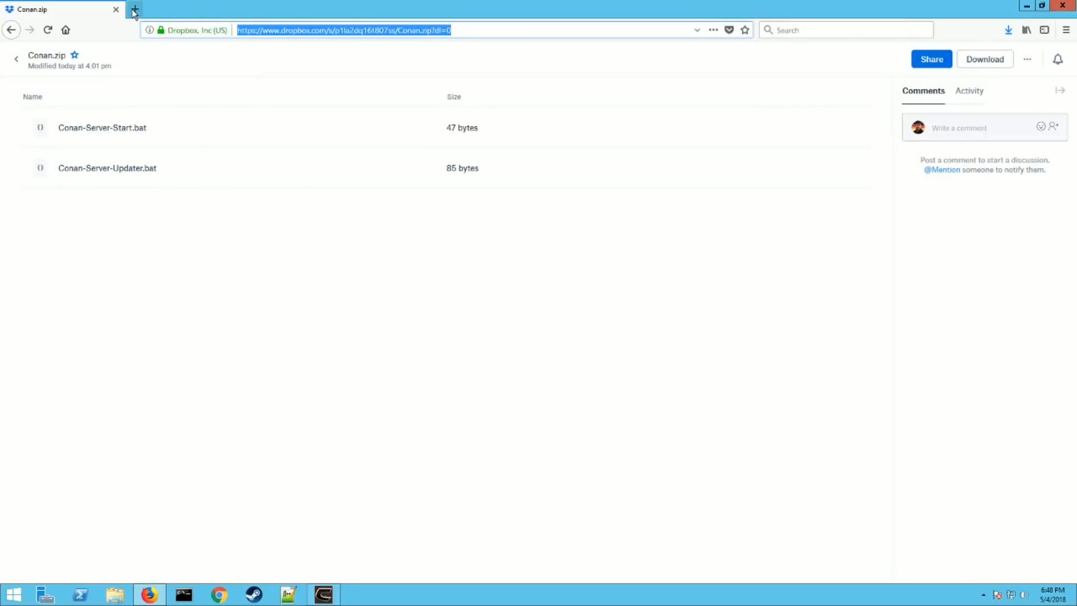
mouse_move(144, 14)
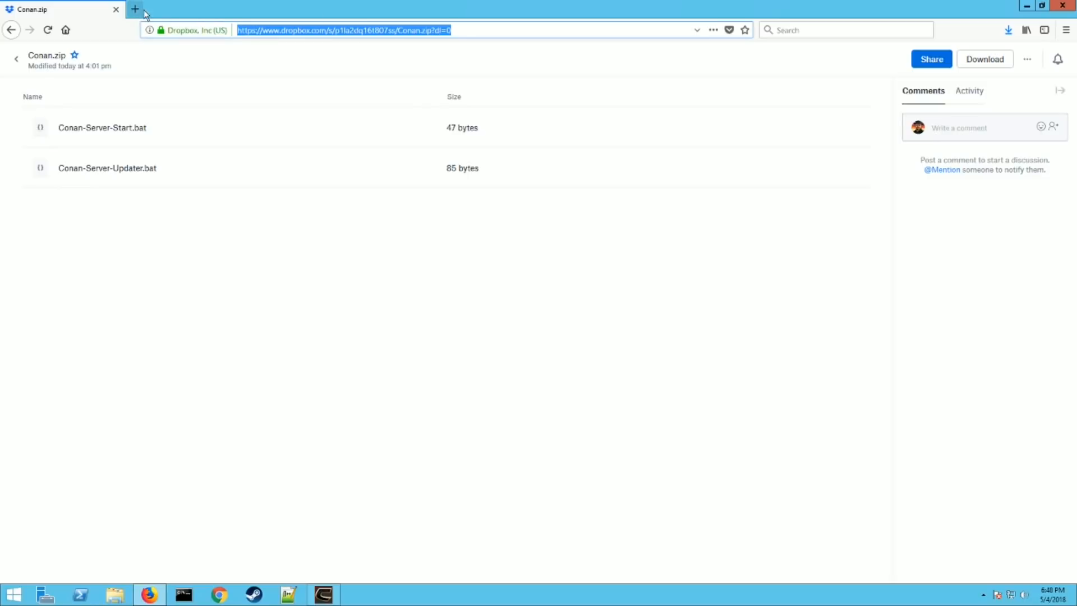
Search Google for 'steamcmd' in a new browser tab
click(135, 9)
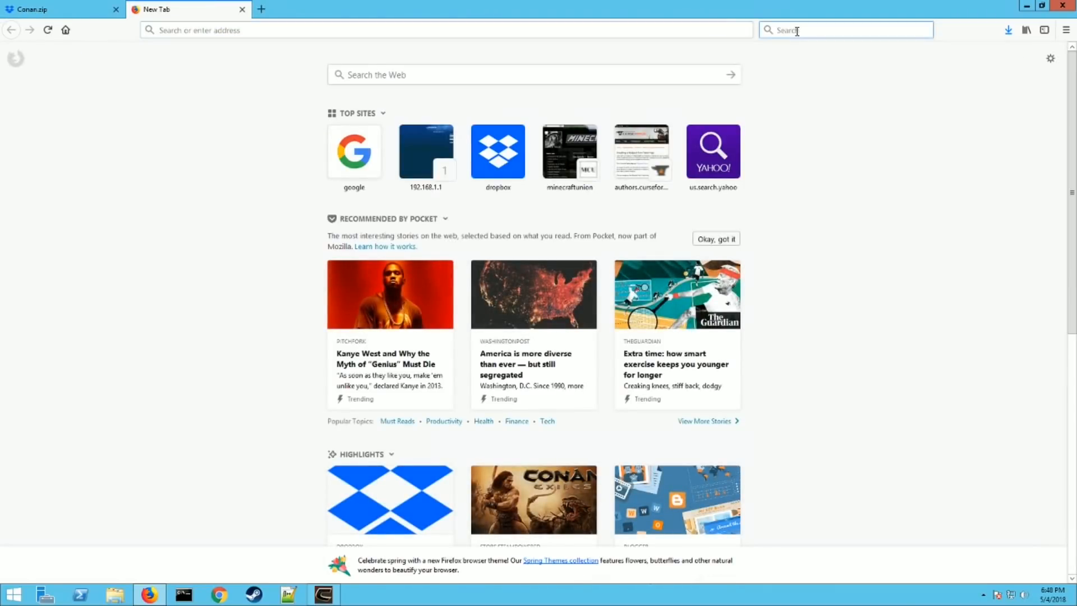
text(stea)
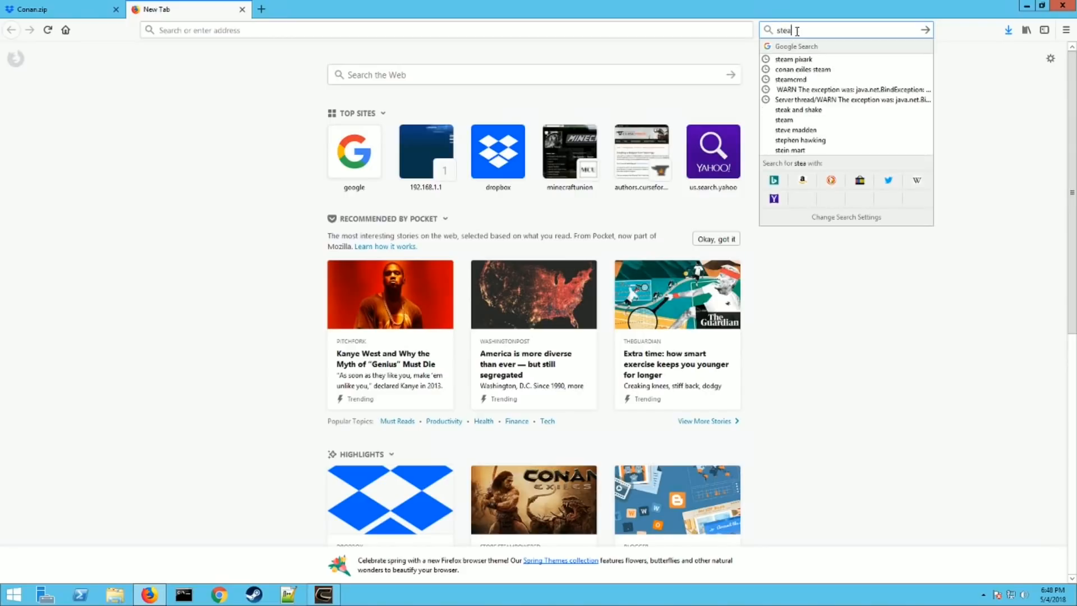
click(790, 79)
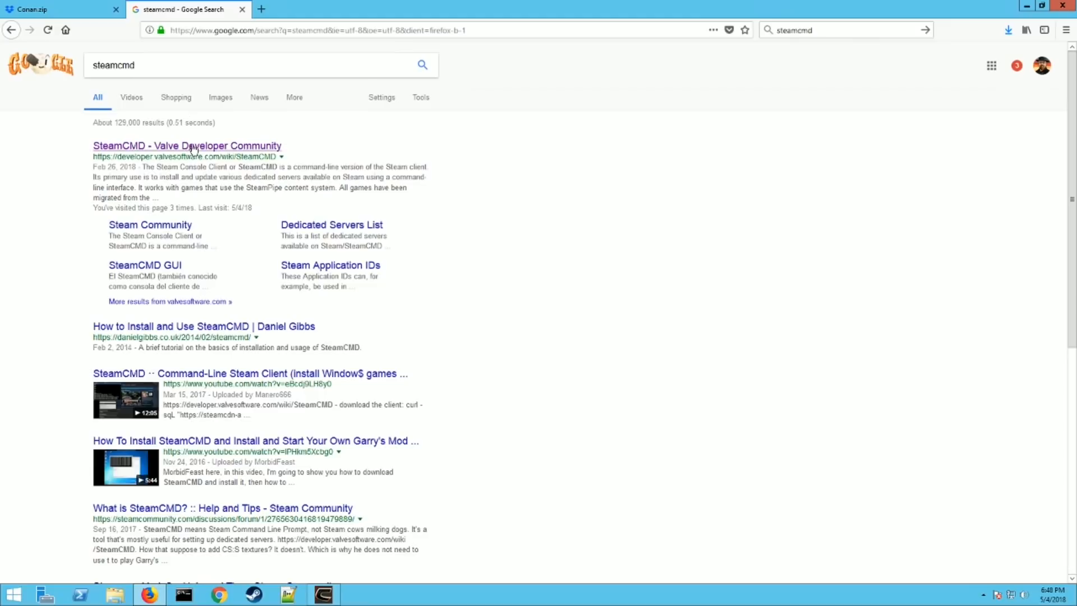
mouse_move(187, 146)
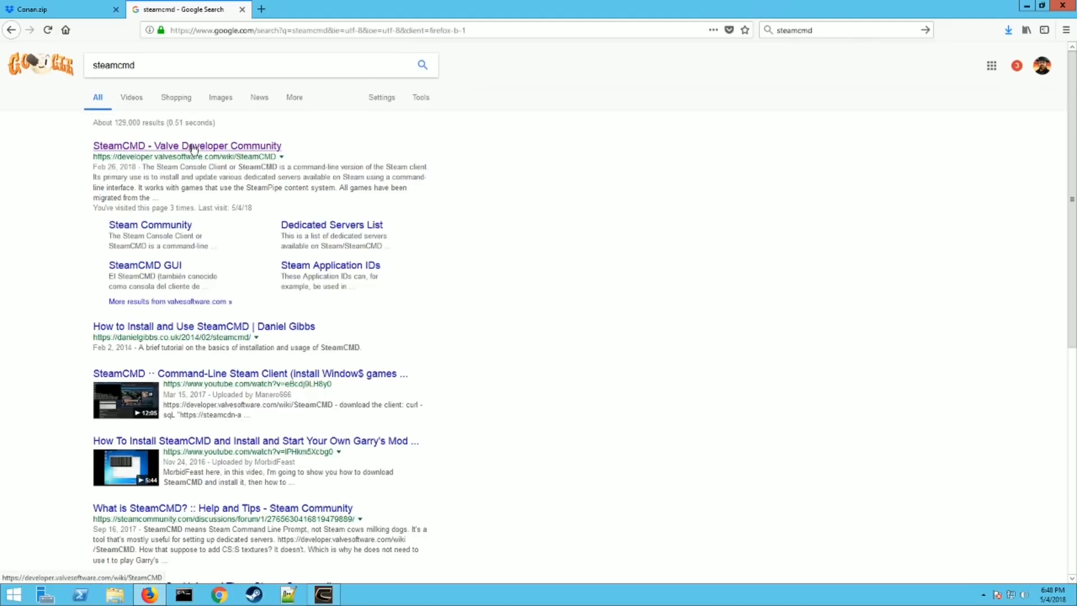
Open the Valve SteamCMD wiki's Windows section and confirm the steamcmd zip downloaded
click(187, 146)
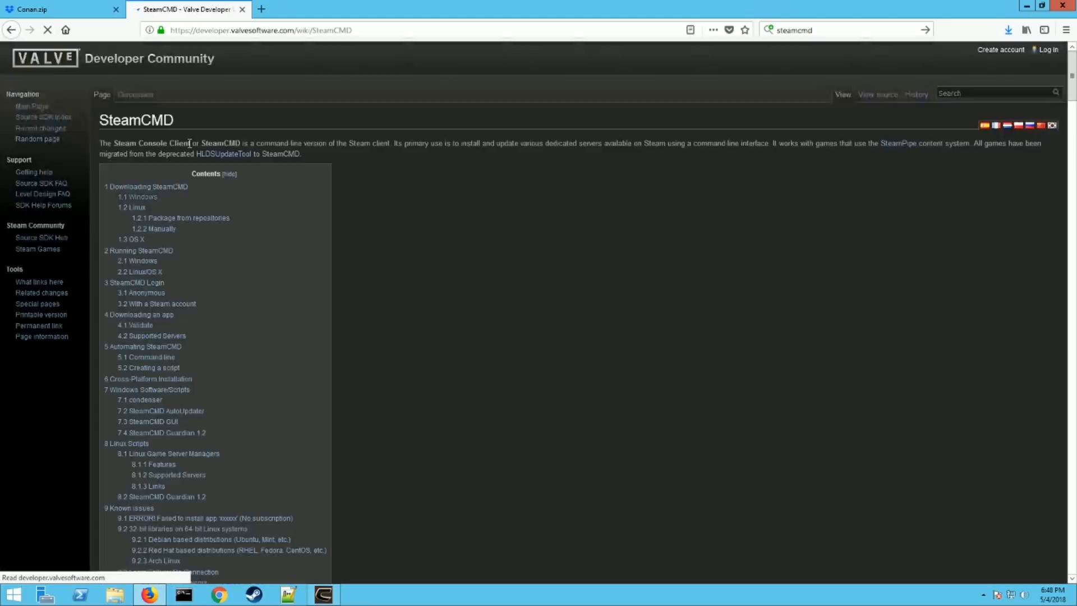
click(140, 197)
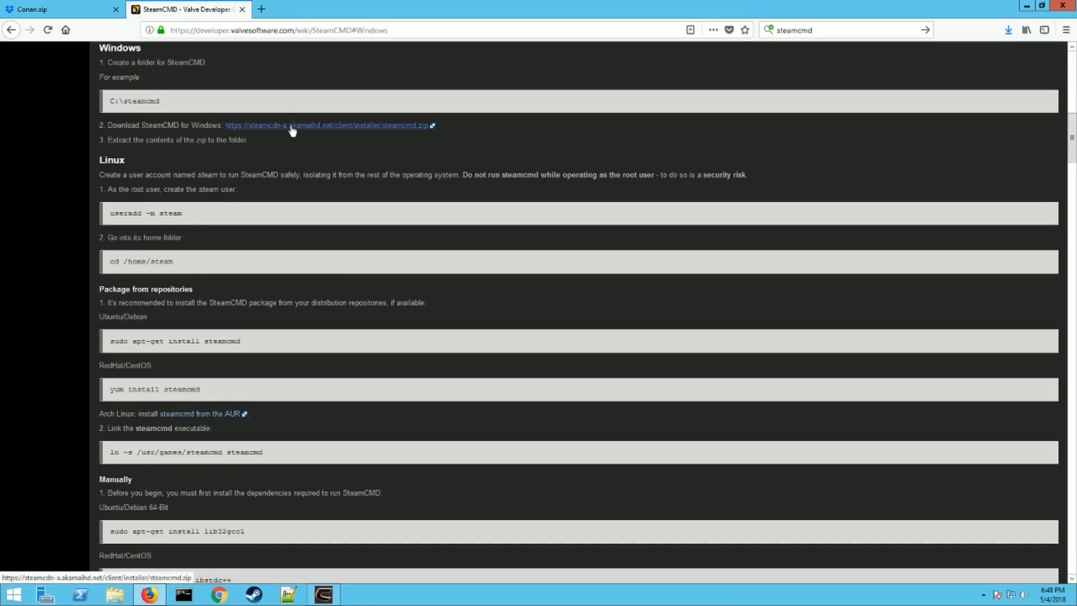
mouse_move(206, 172)
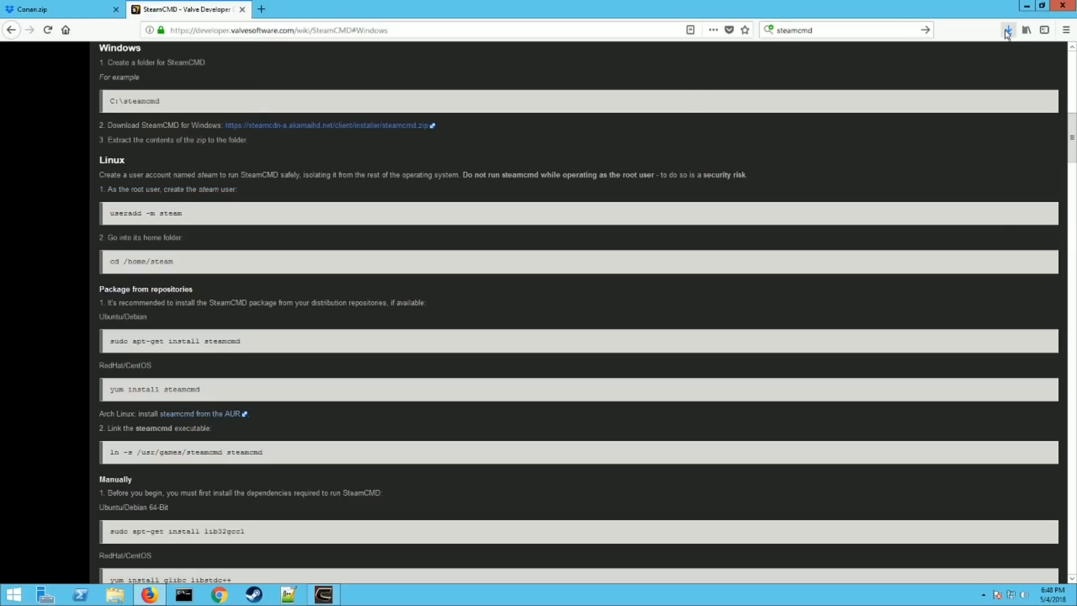
click(1008, 30)
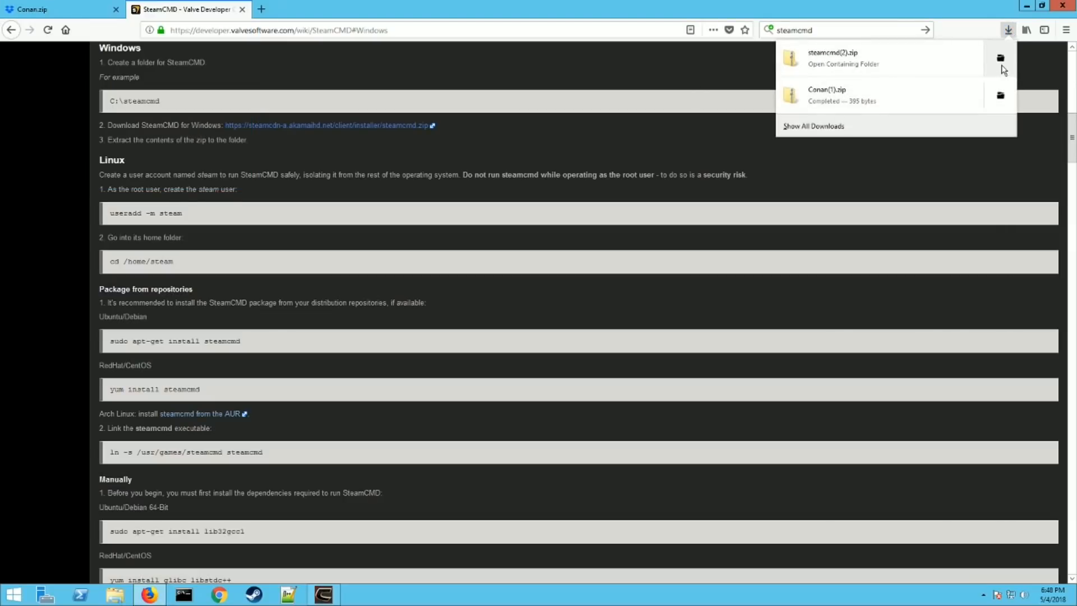
Open Downloads and begin extracting steamcmd(1).zip, browsing to SteamCMD before cancelling
click(1001, 58)
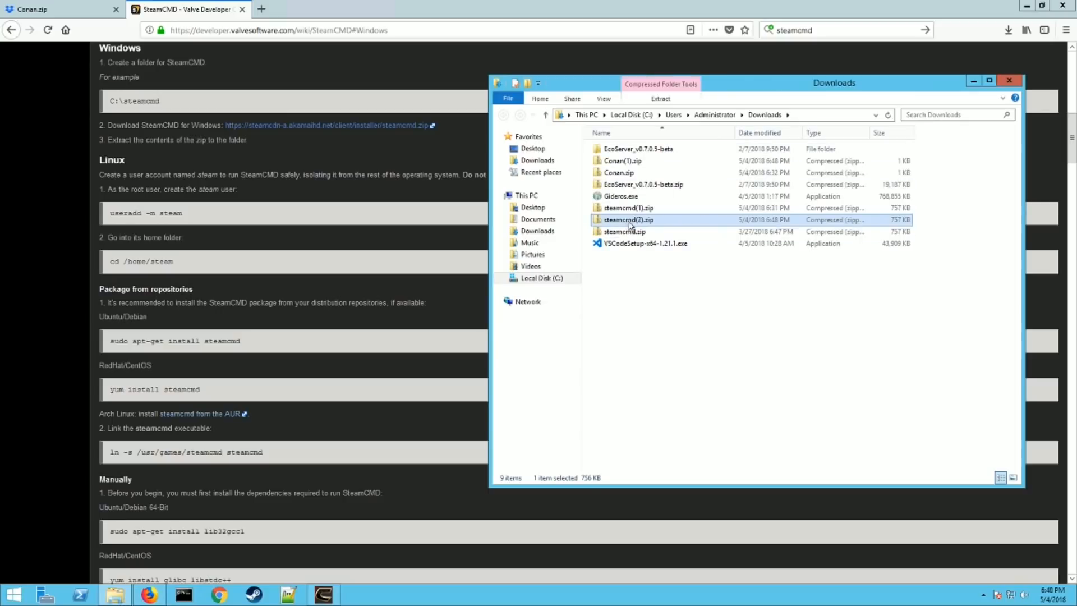
click(623, 231)
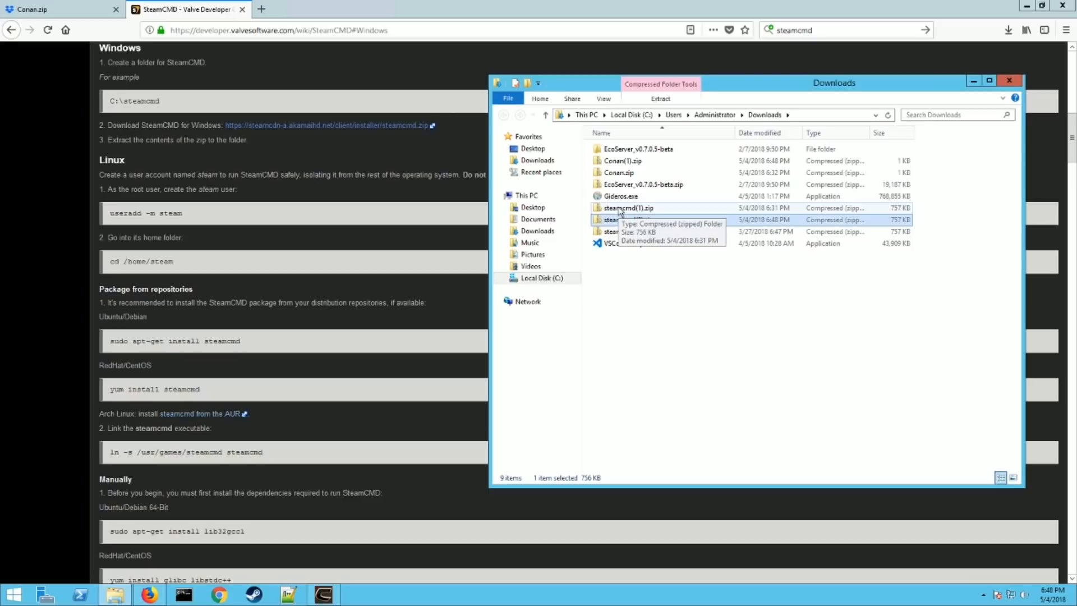
right_click(627, 208)
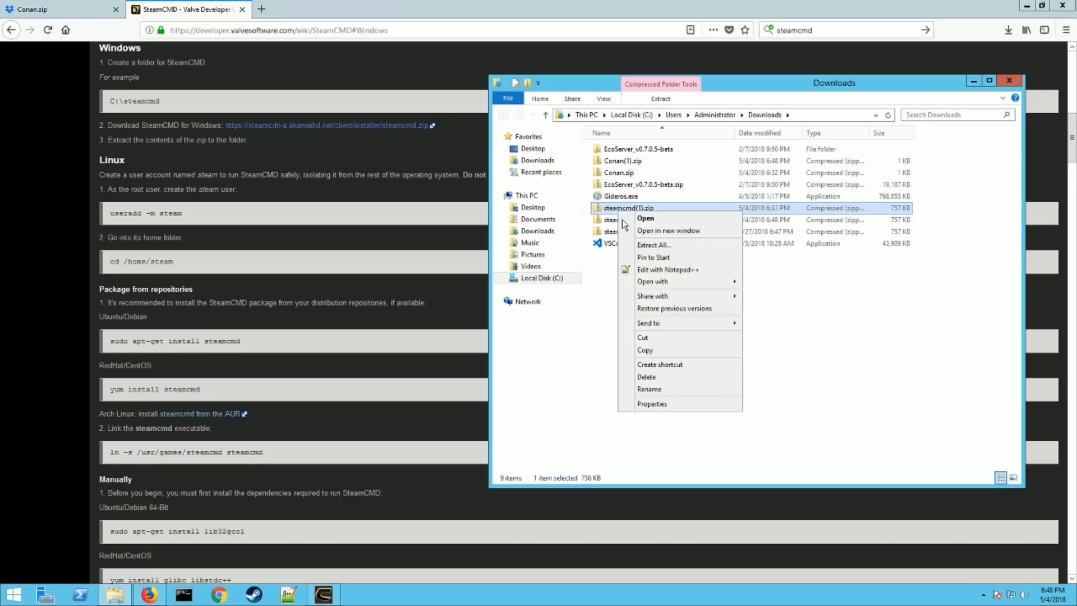
click(653, 245)
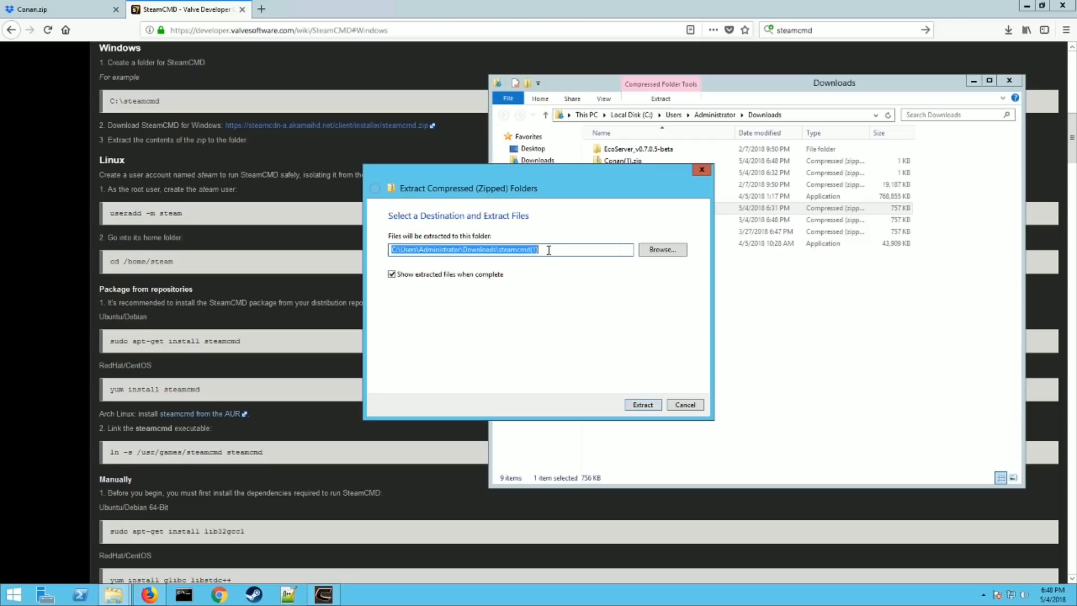
click(662, 249)
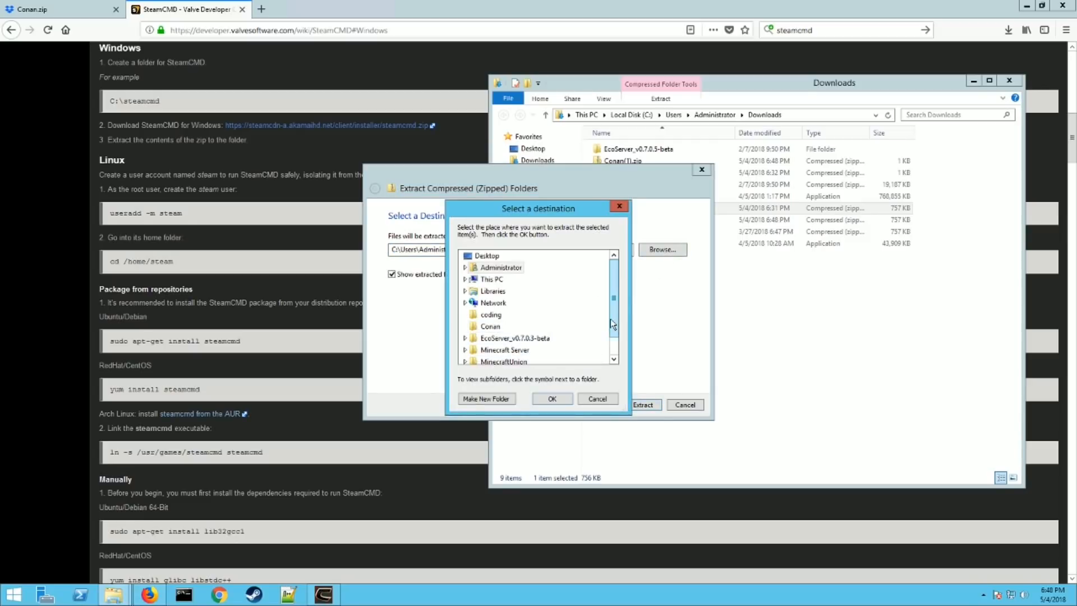
scroll(down, 3)
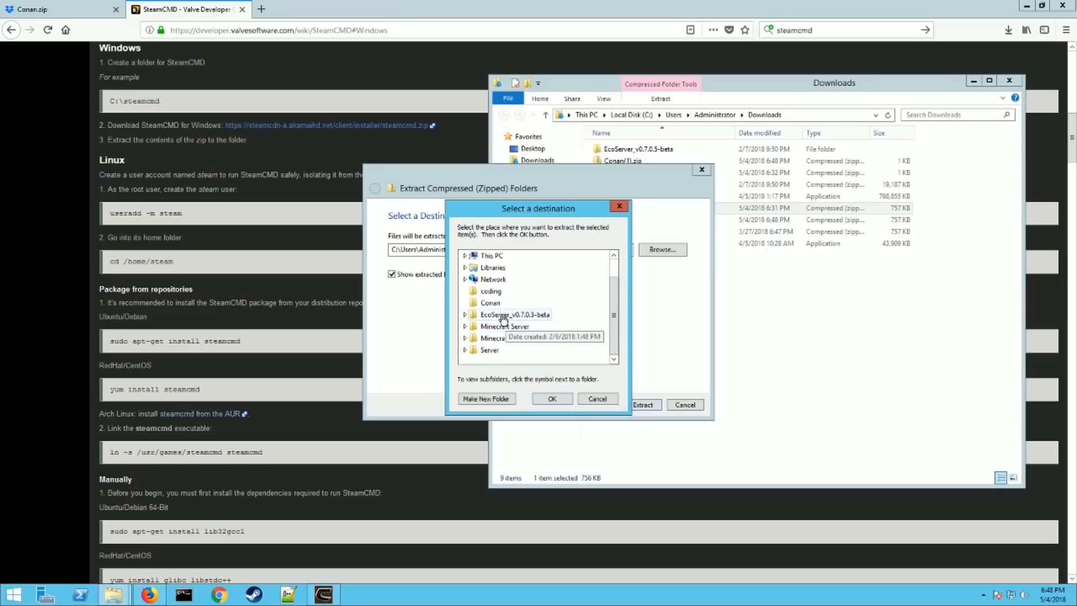
mouse_move(469, 268)
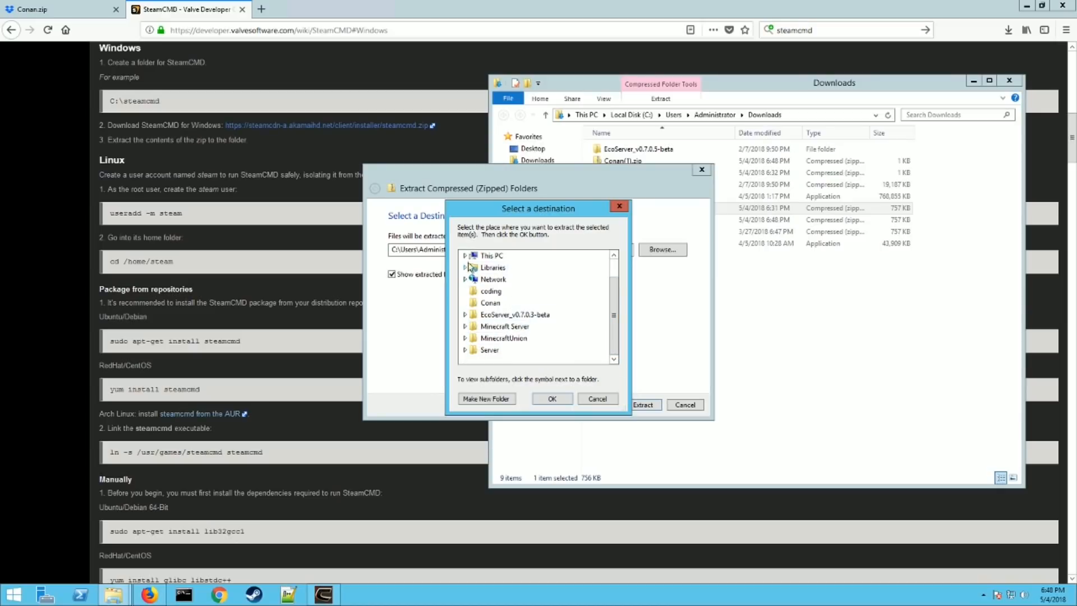
click(492, 255)
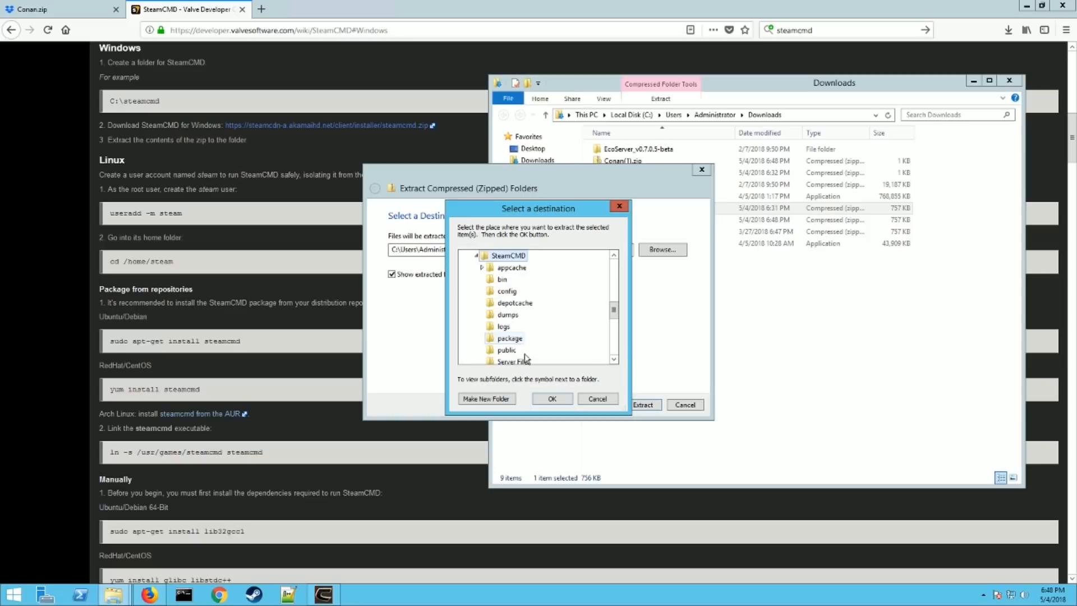
mouse_move(507, 278)
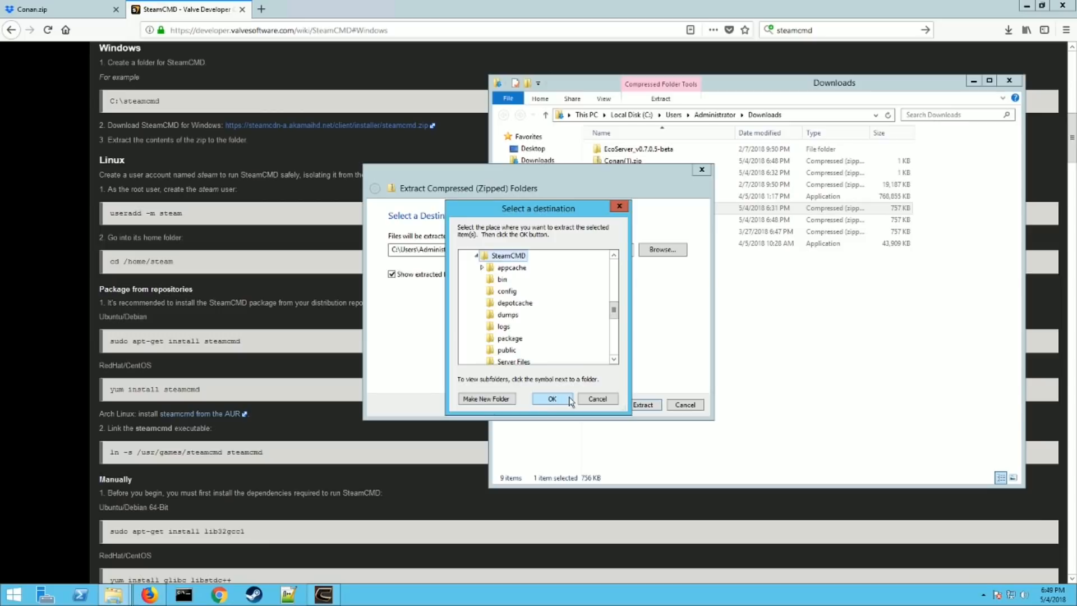
mouse_move(597, 399)
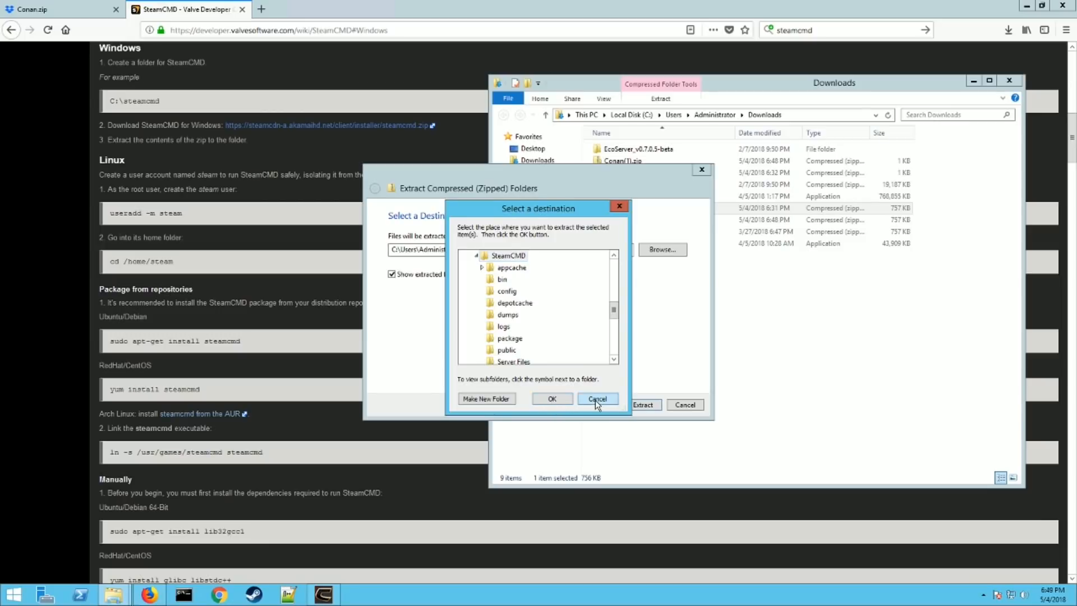
click(596, 399)
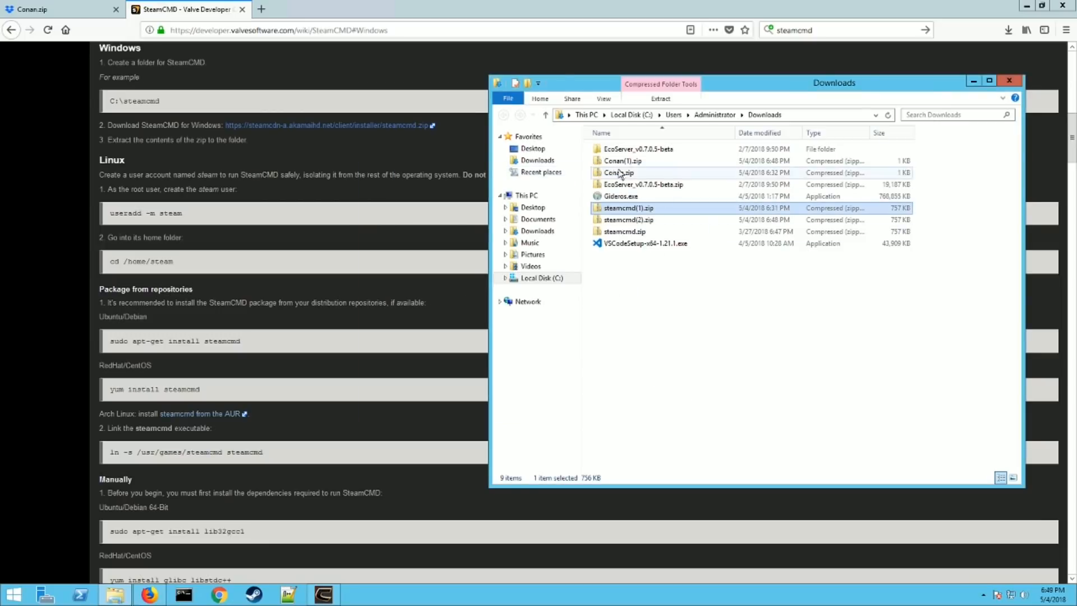
Start extracting Conan(1).zip, cancel it, and close the Downloads window
click(621, 161)
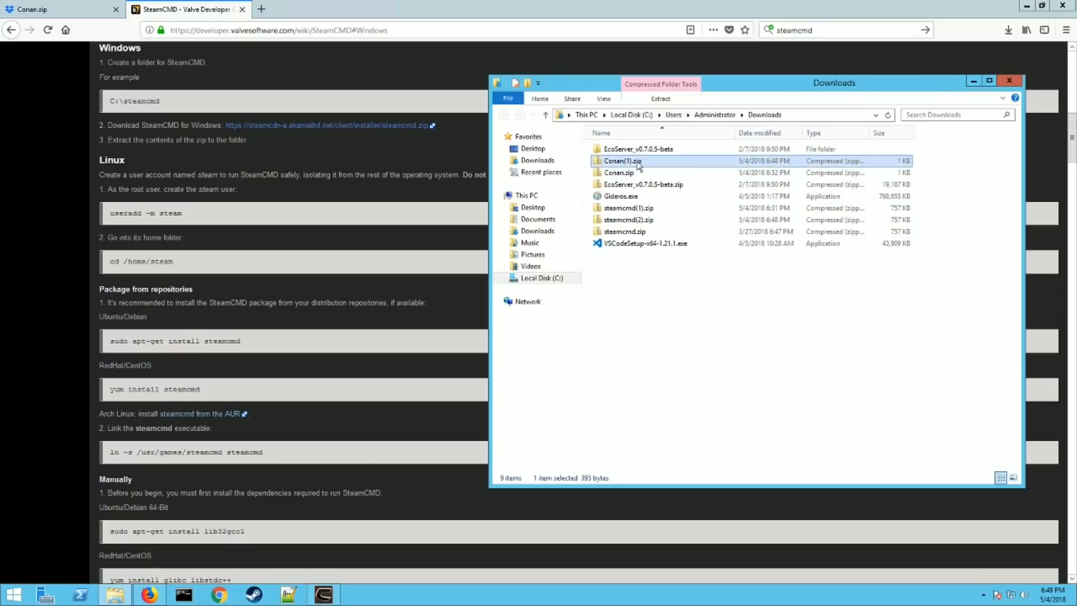
right_click(622, 161)
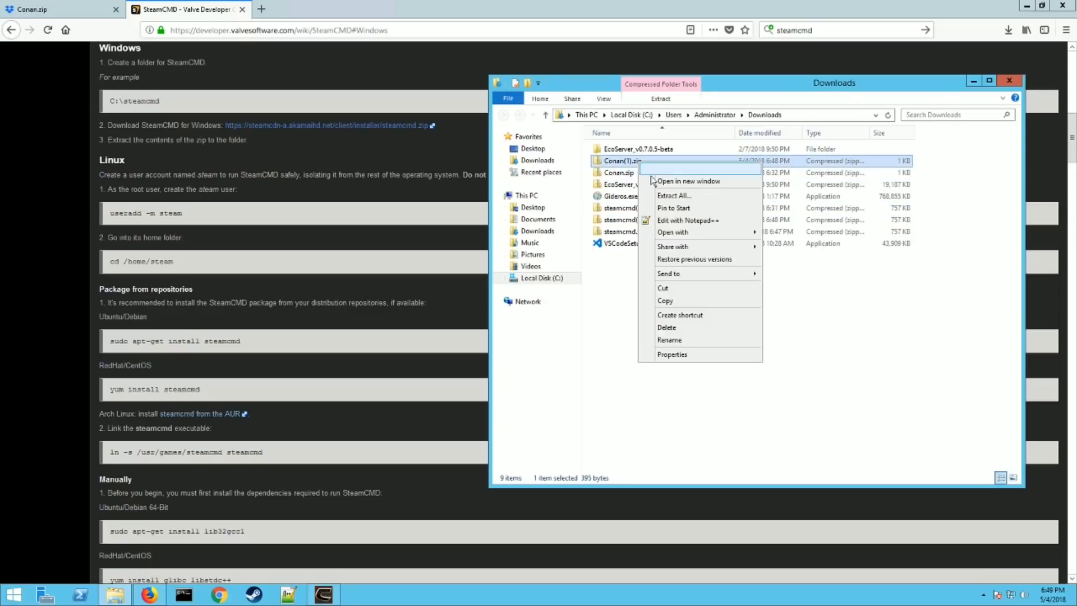
click(673, 195)
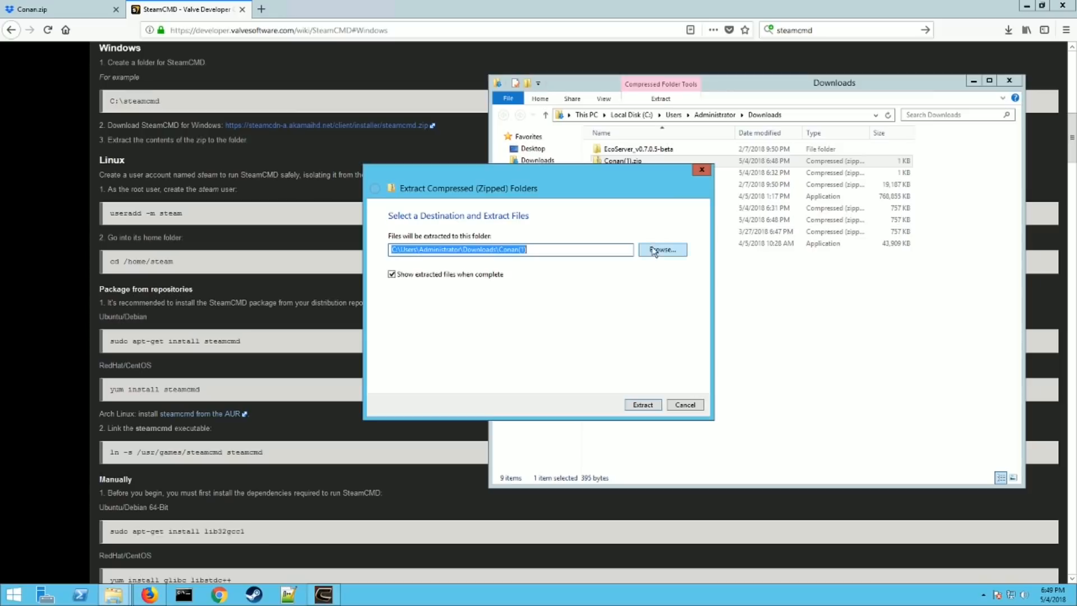
mouse_move(620, 368)
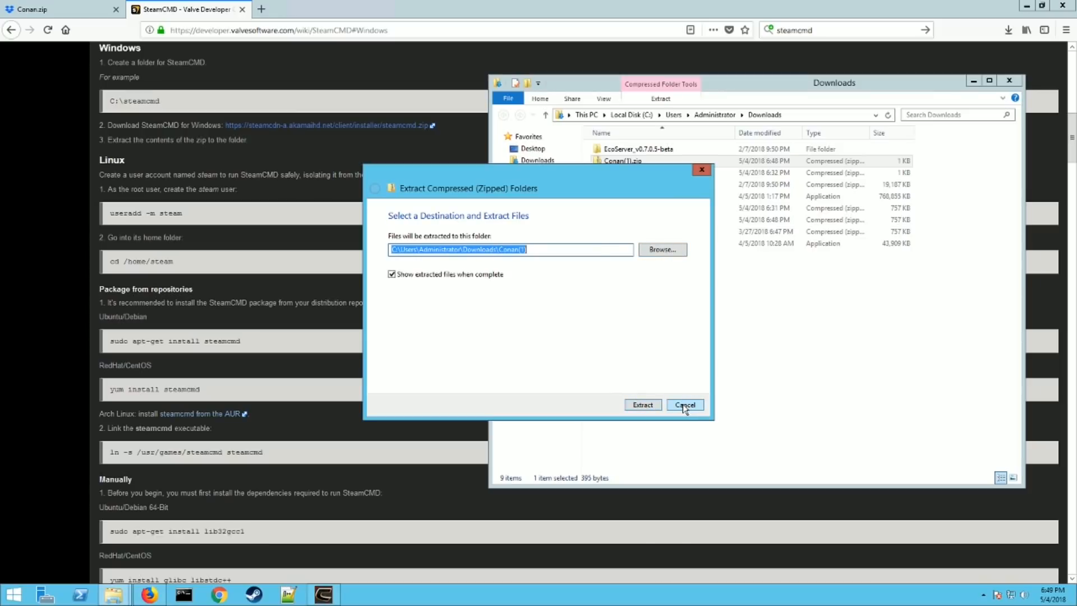
click(684, 404)
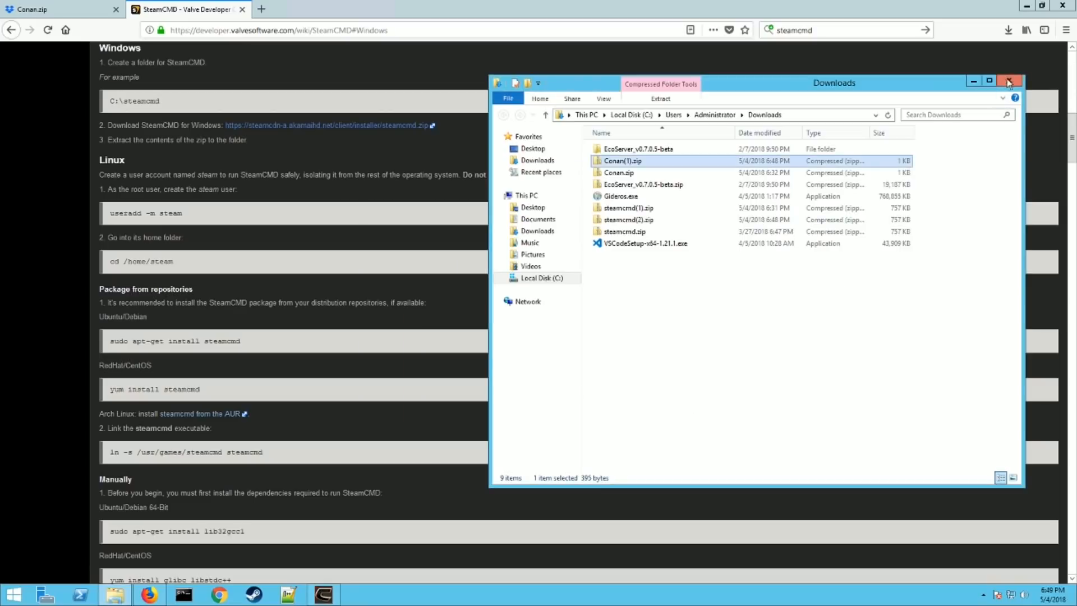
click(1009, 80)
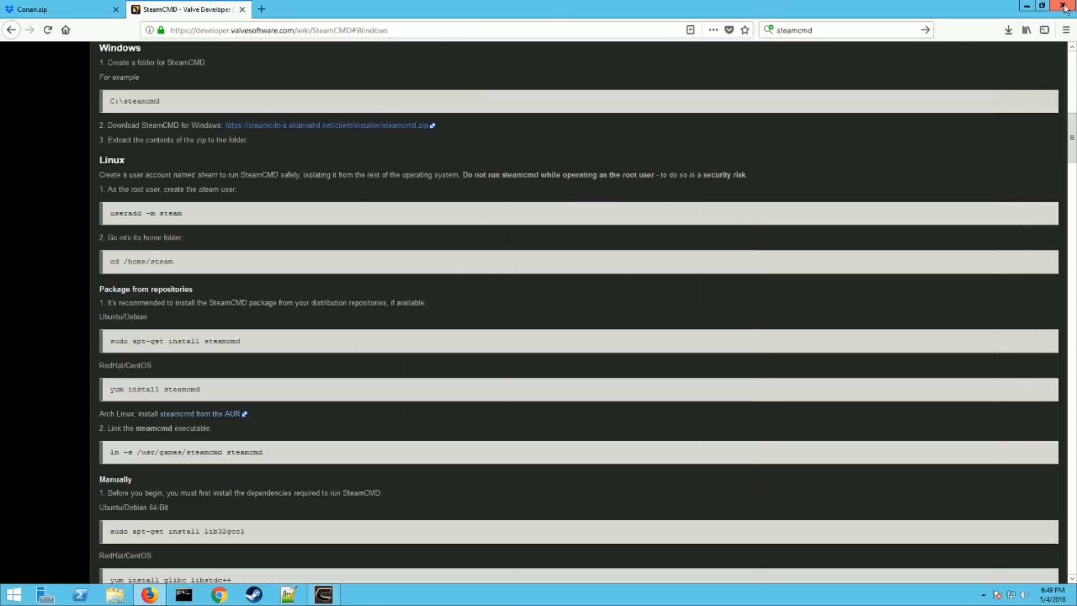
Open C:\SteamCMD from the desktop and run steamcmd.exe to the Steam prompt
click(1066, 6)
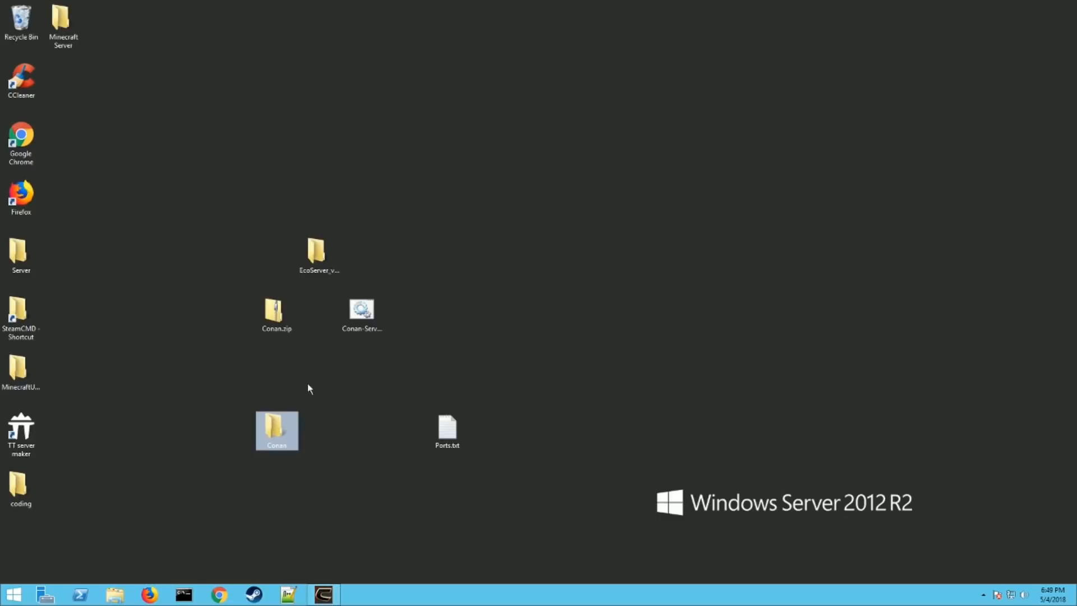
click(362, 309)
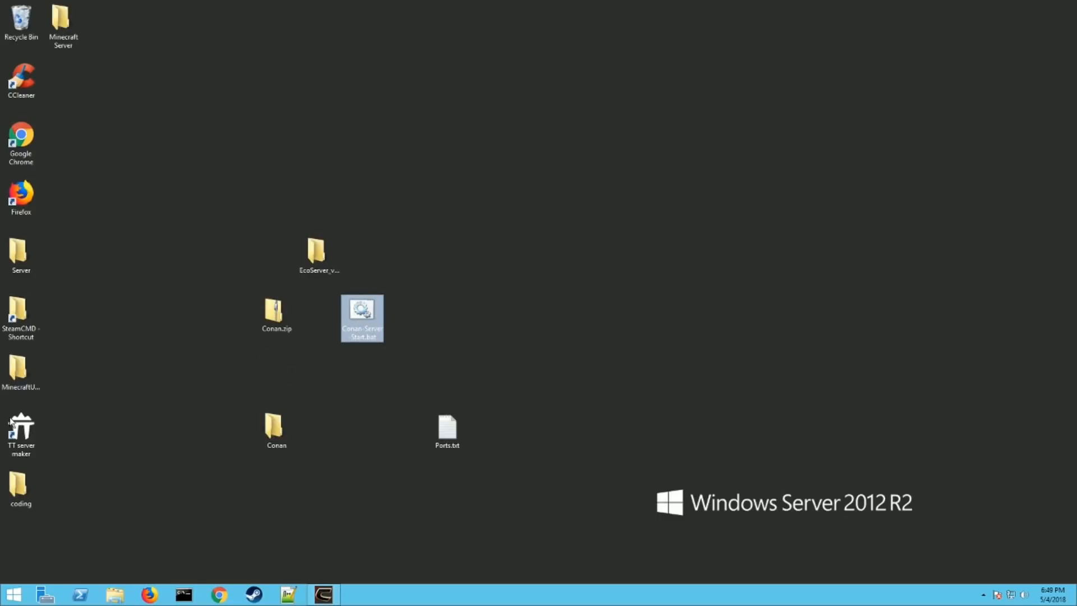
double_click(21, 312)
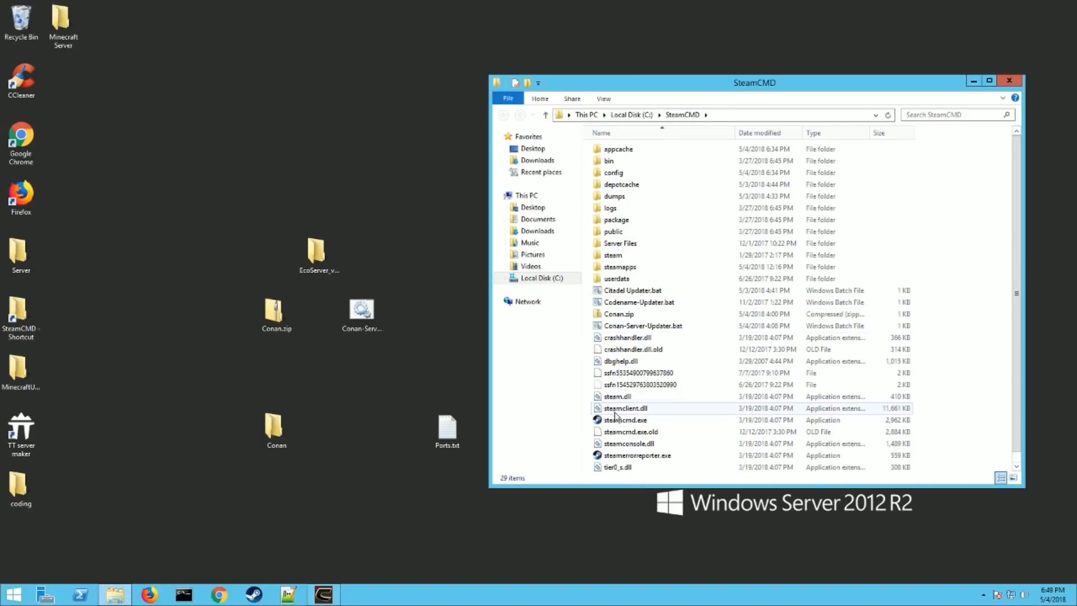
mouse_move(624, 420)
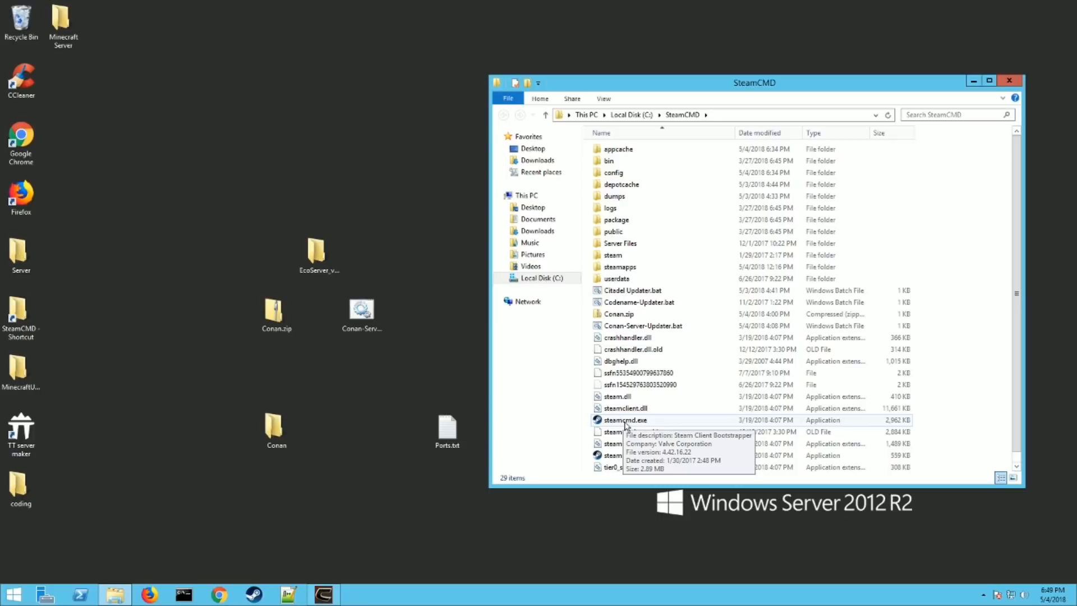
double_click(624, 420)
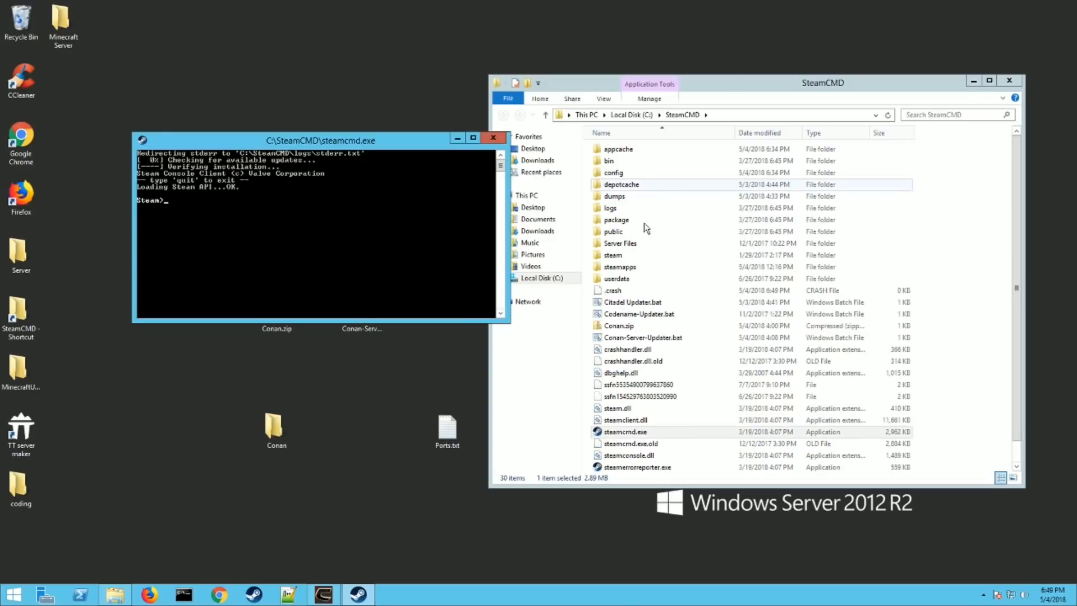
mouse_move(678, 220)
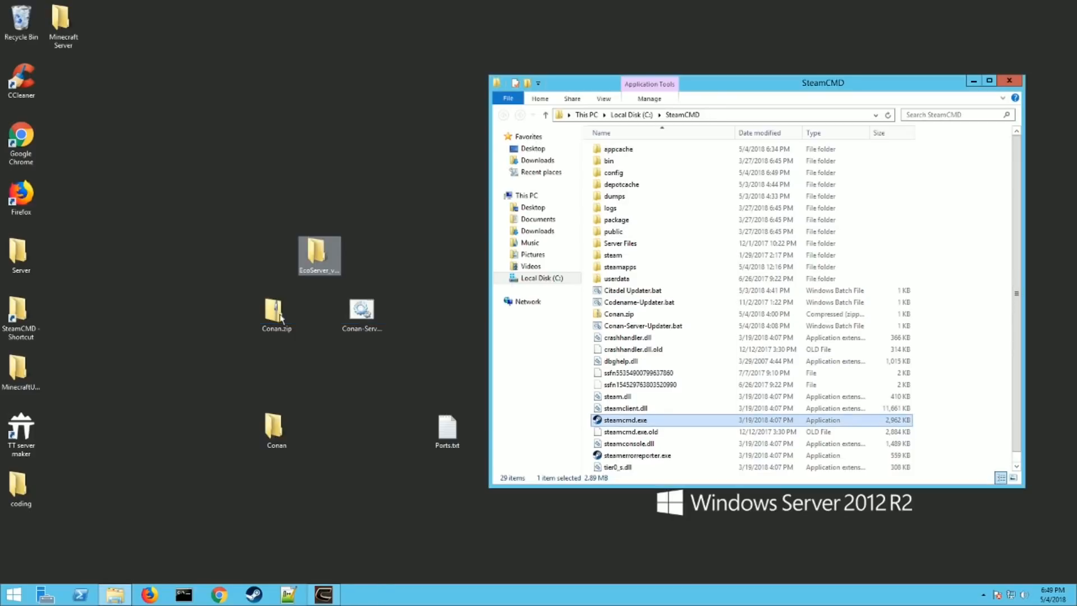
Open the desktop Conan folder and the context menu for Conan-Server-Updater.bat in SteamCMD
click(276, 429)
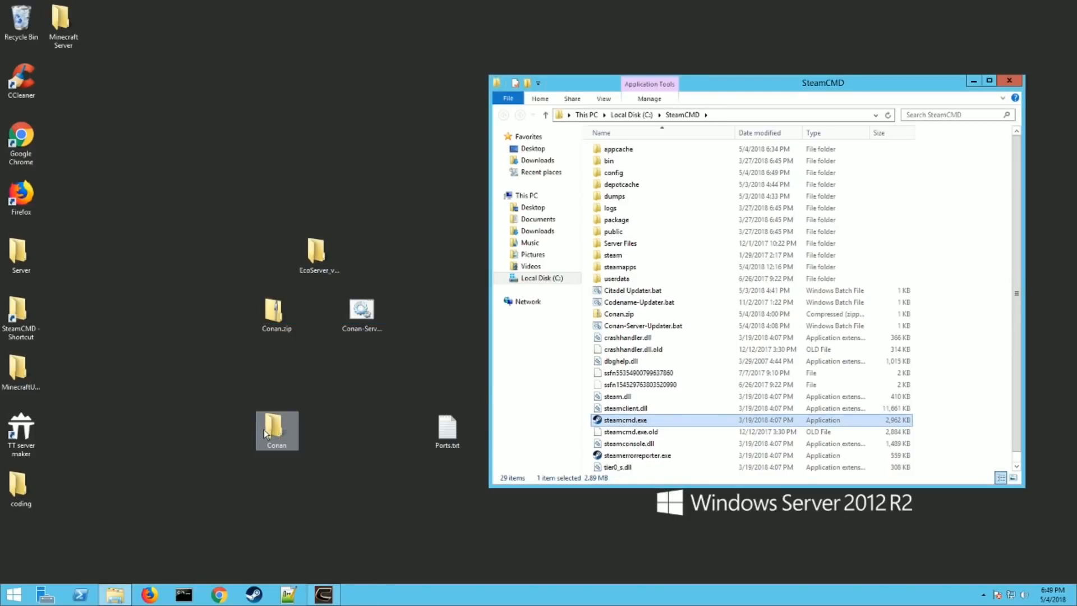
double_click(276, 426)
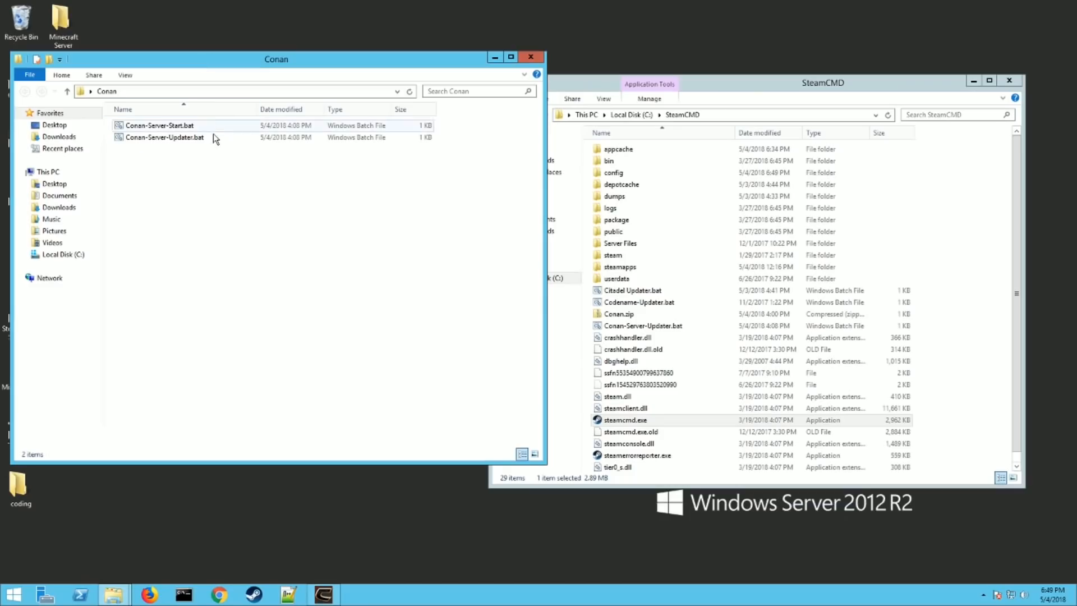
mouse_move(165, 138)
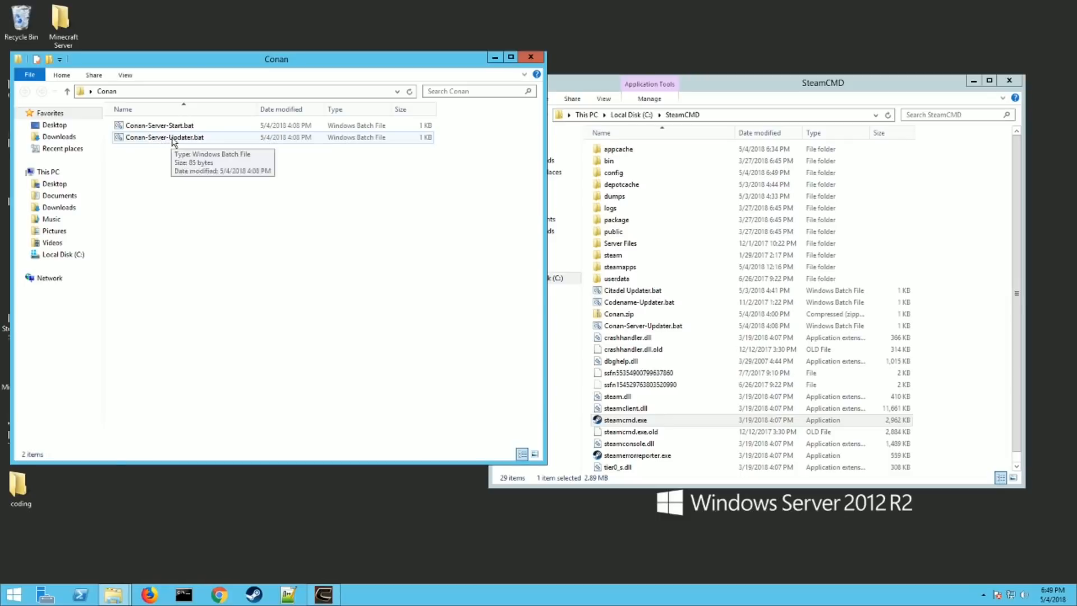
right_click(165, 137)
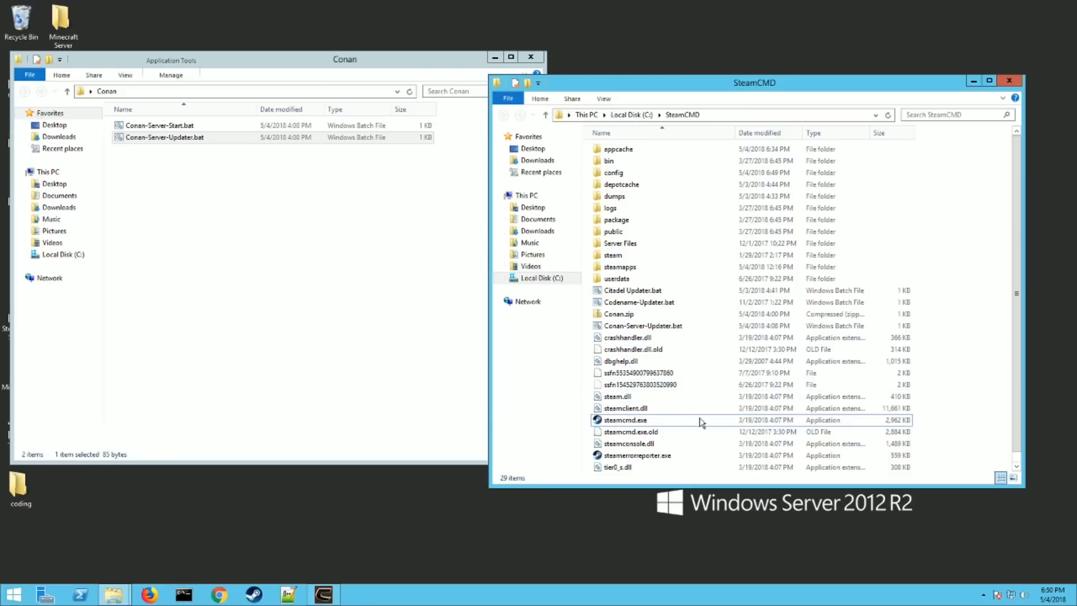
right_click(919, 298)
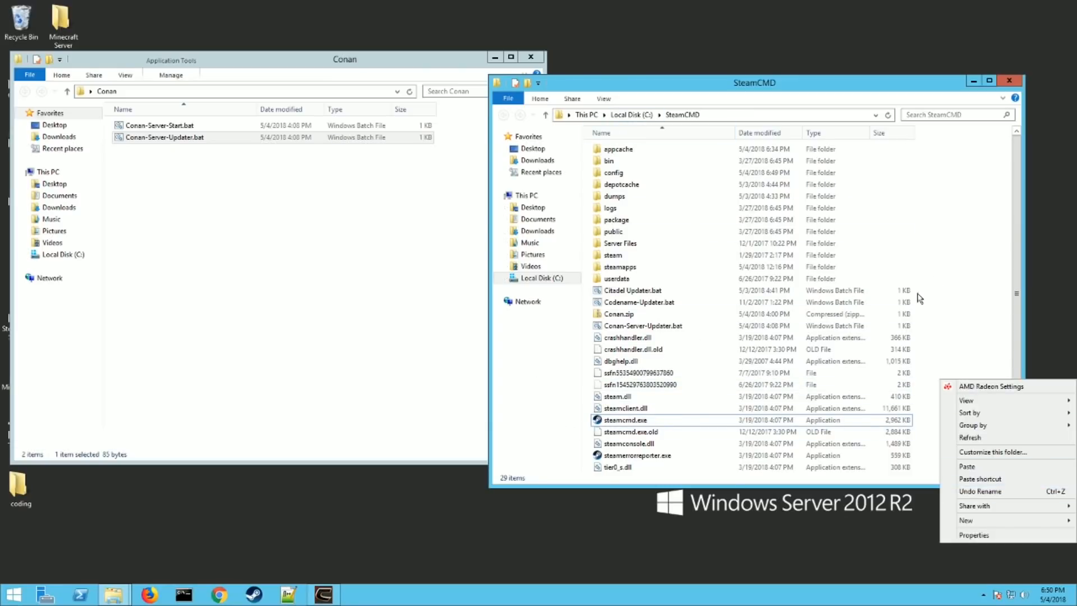
click(643, 325)
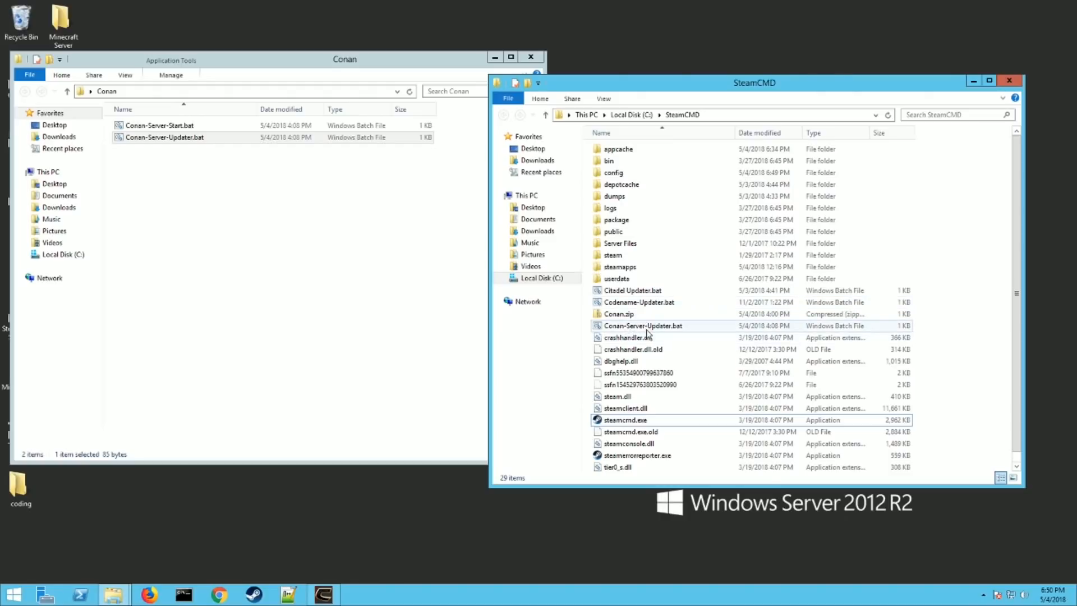
right_click(643, 325)
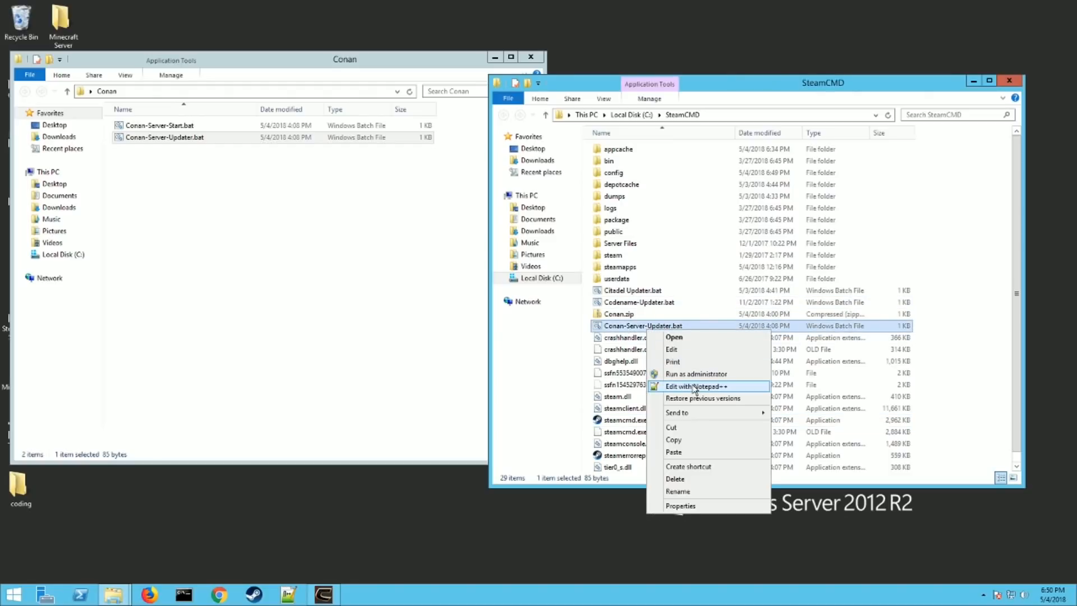
Open Conan-Server-Updater.bat in Notepad++ to view its anonymous app_update 443030 validate command
click(695, 386)
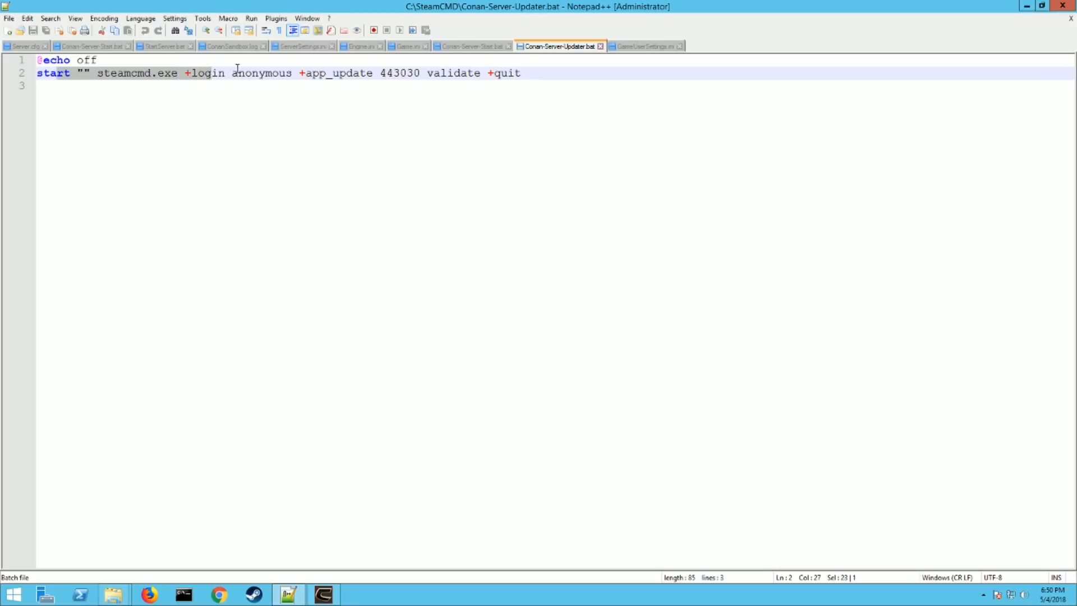
mouse_move(383, 73)
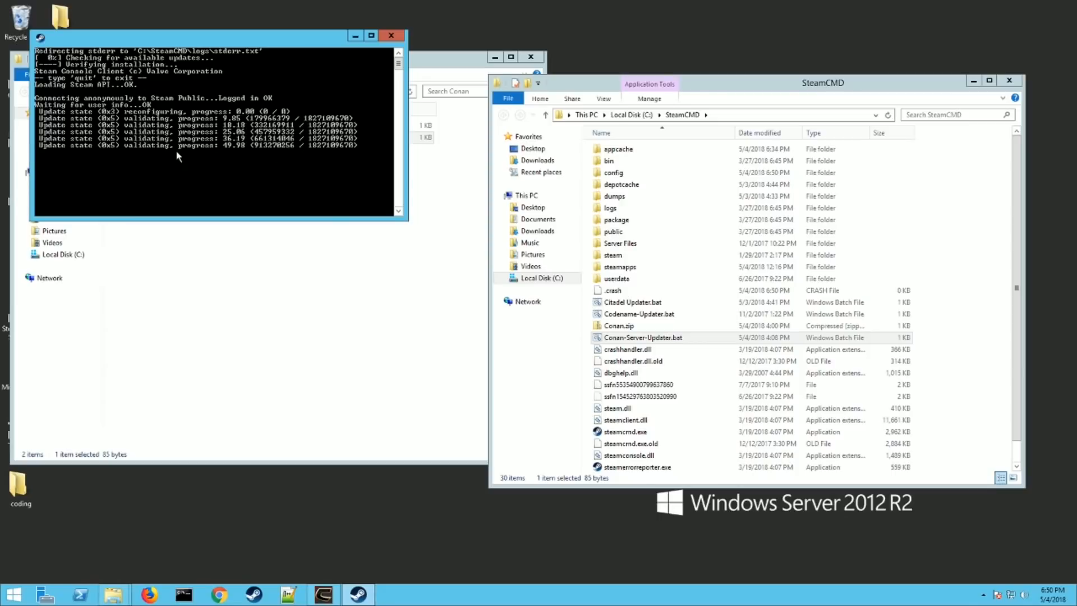
mouse_move(174, 181)
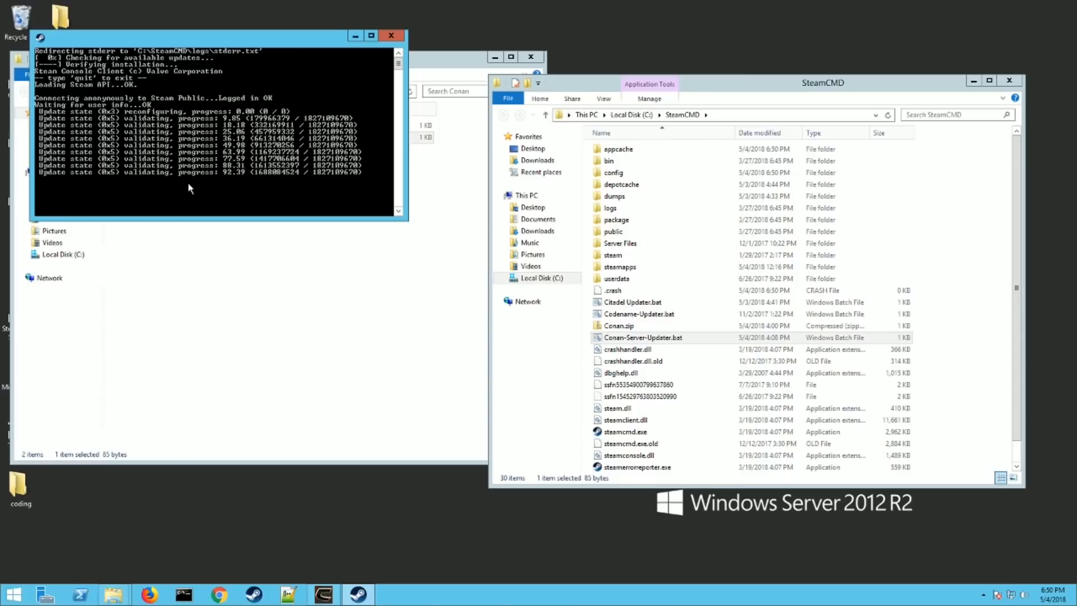
Let SteamCMD validate app 443030 past 90% and clear the desktop
click(391, 35)
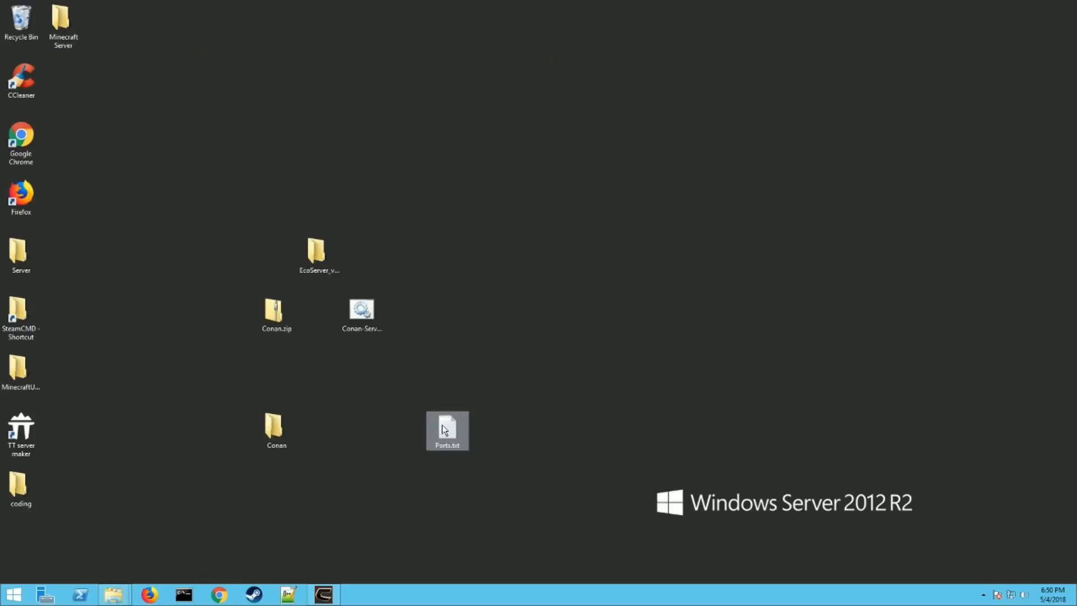
double_click(447, 429)
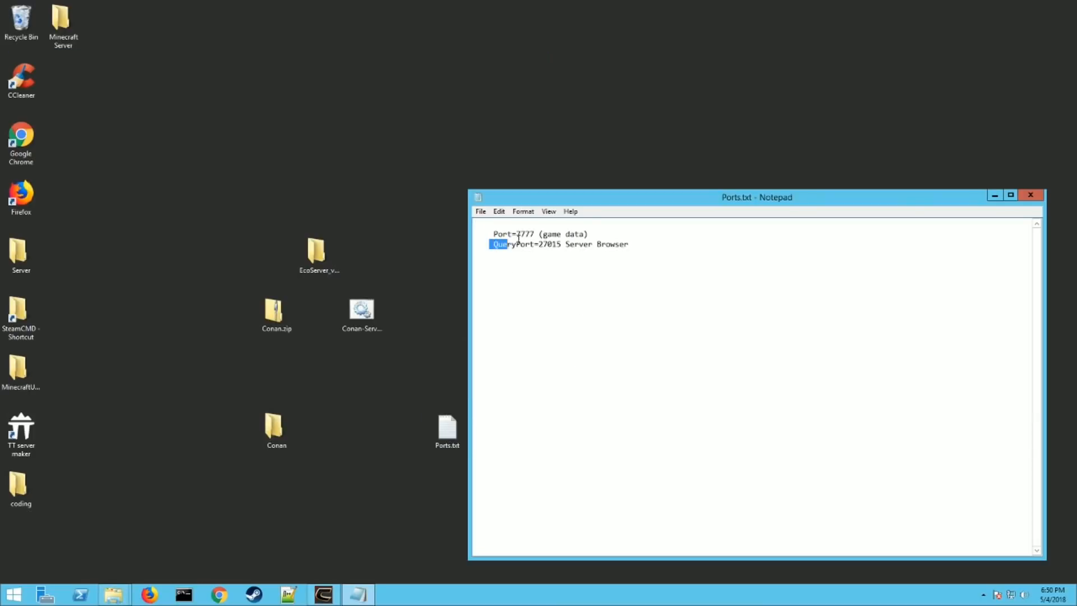
click(630, 244)
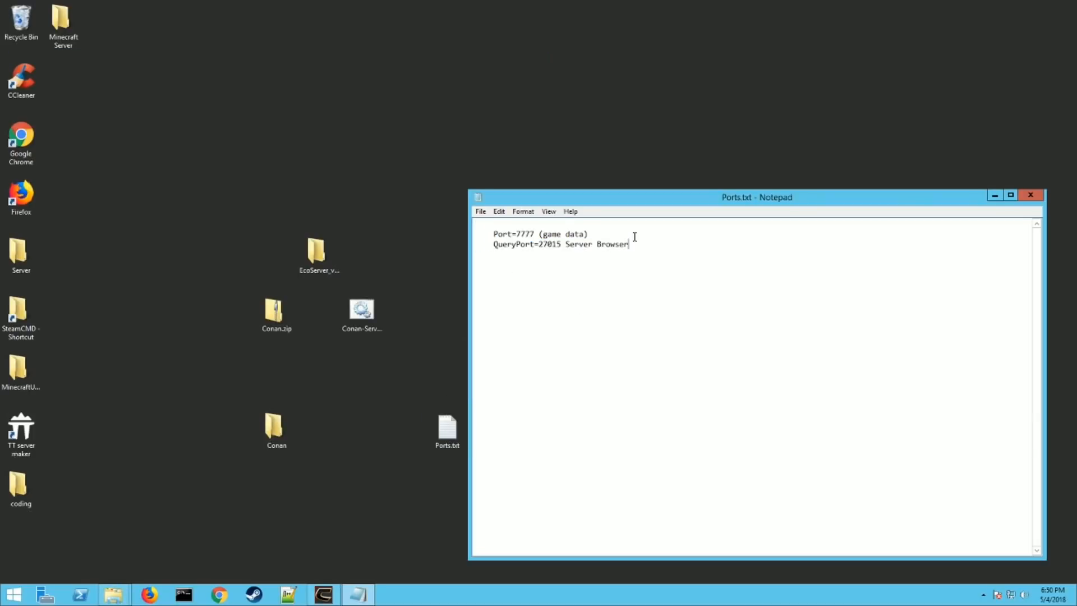
key(ctrl+a)
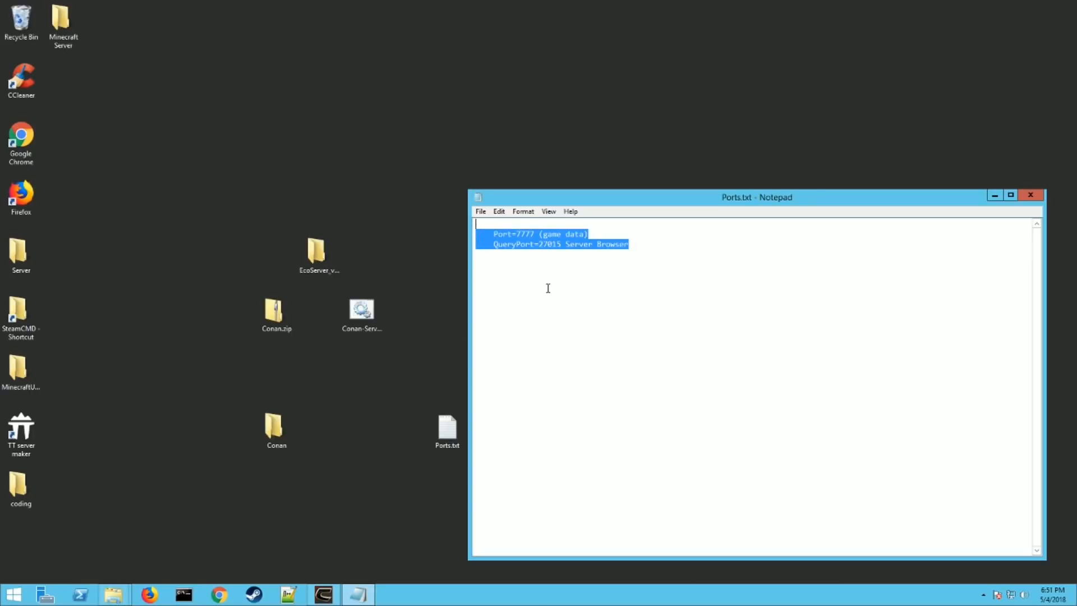
click(489, 244)
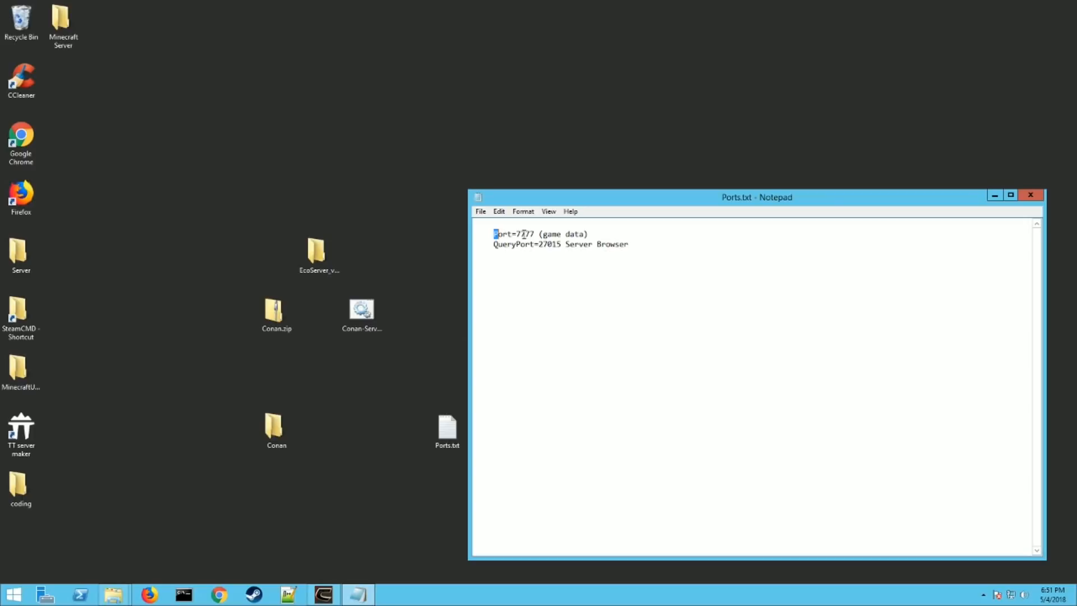
double_click(578, 233)
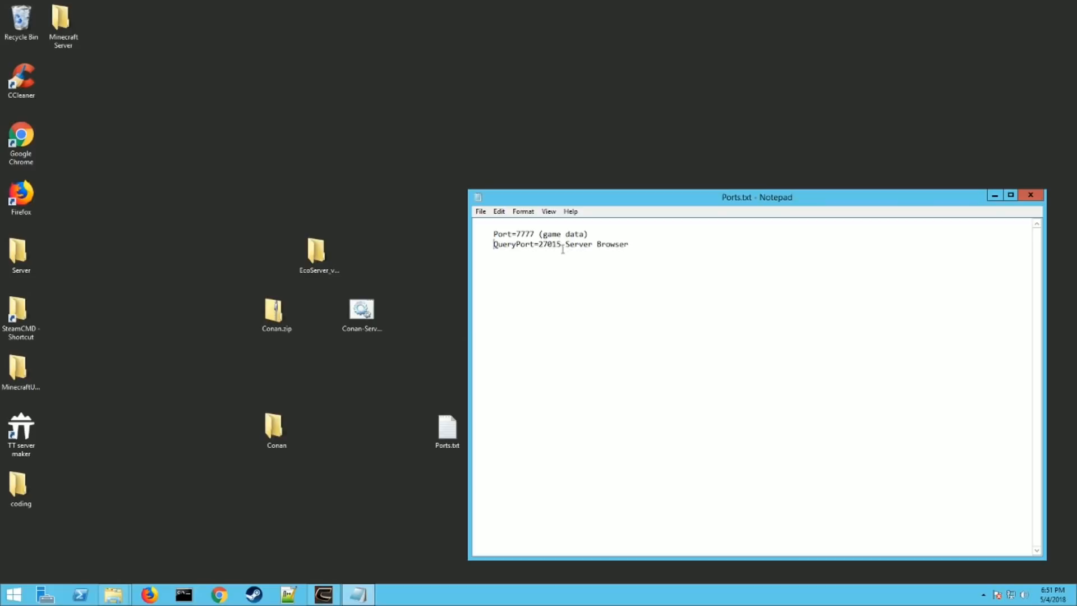
key(ctrl+a)
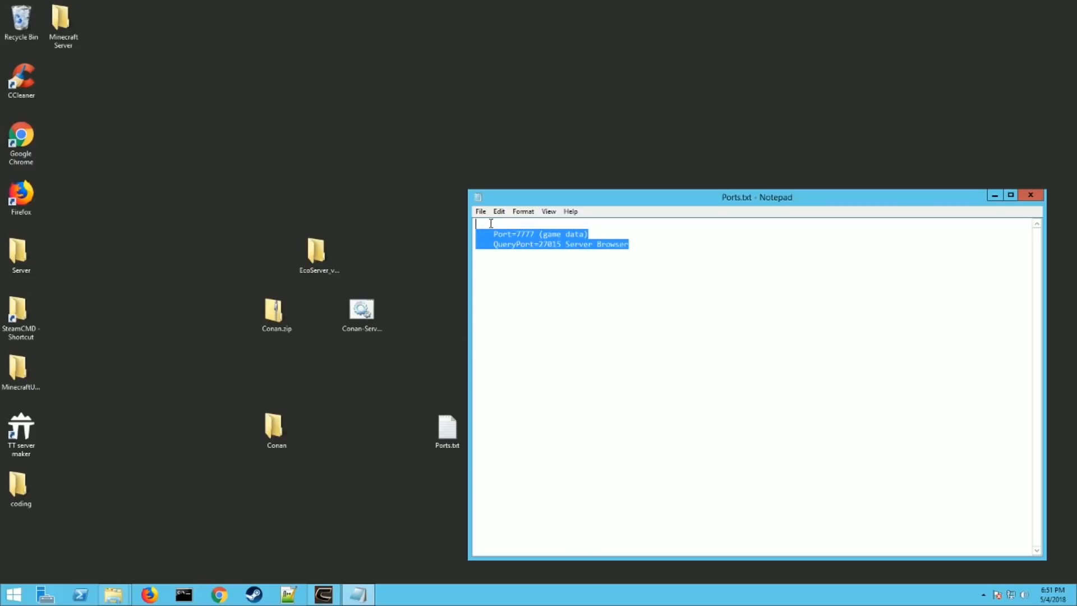
click(641, 245)
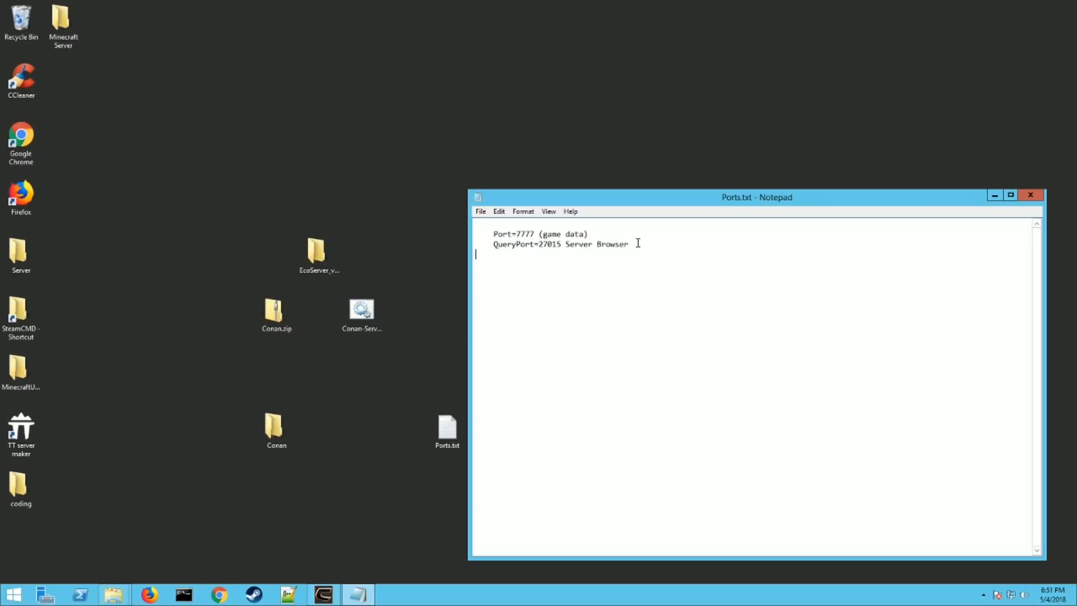
double_click(611, 244)
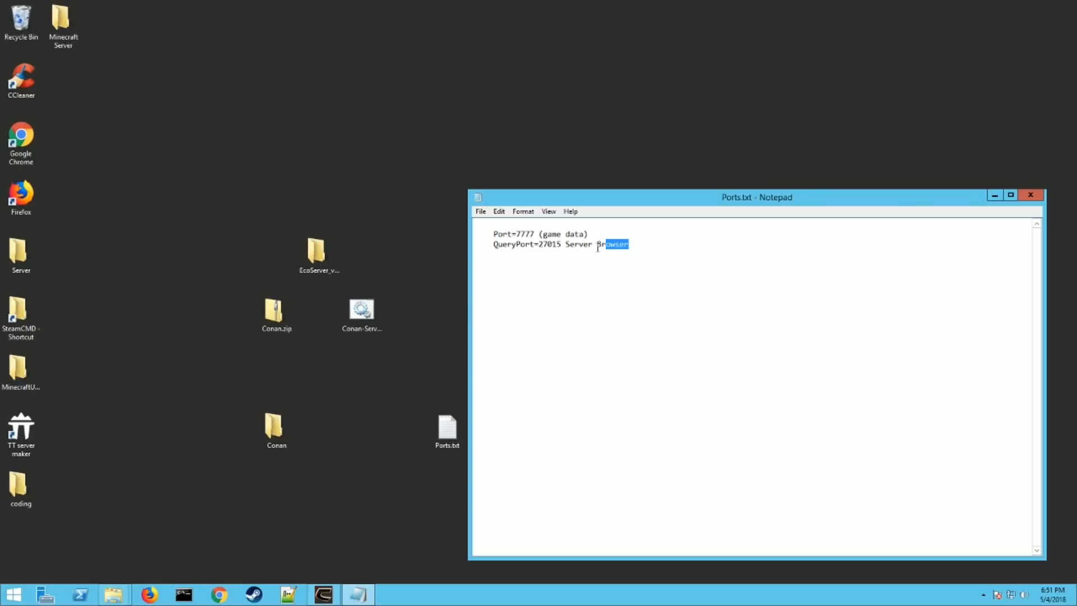
key(ctrl+a)
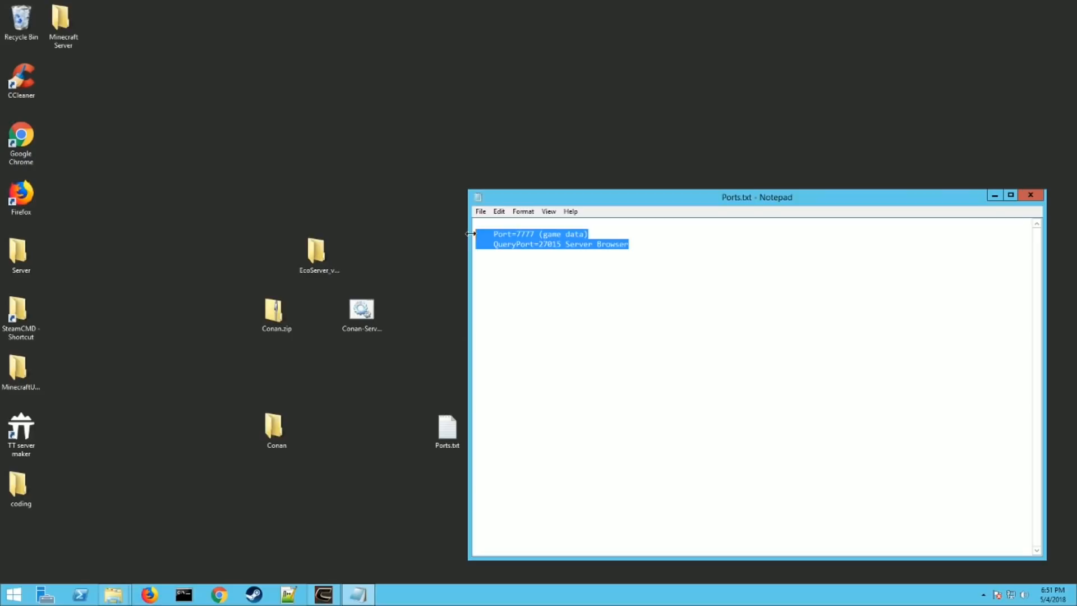
mouse_move(454, 266)
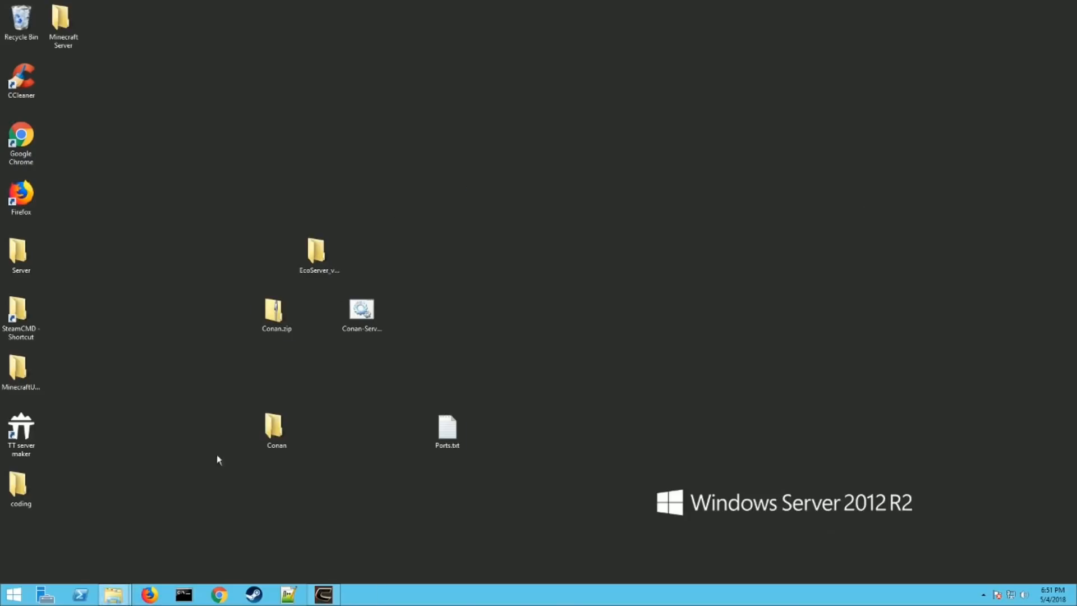
Navigate from SteamCMD through steamapps and common into Conan Exiles Dedicated Server
double_click(20, 312)
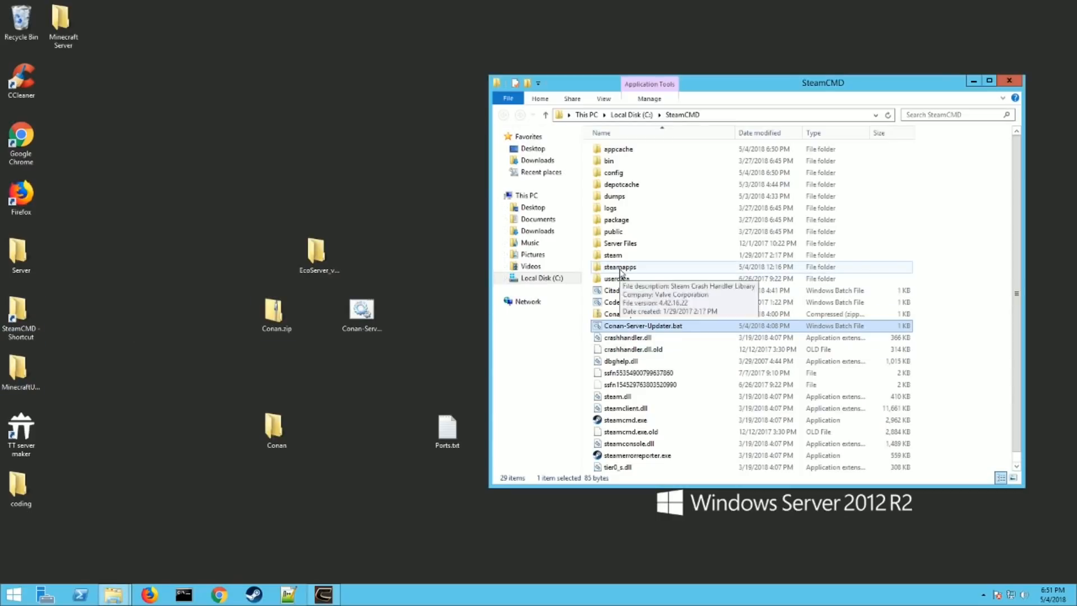
double_click(619, 266)
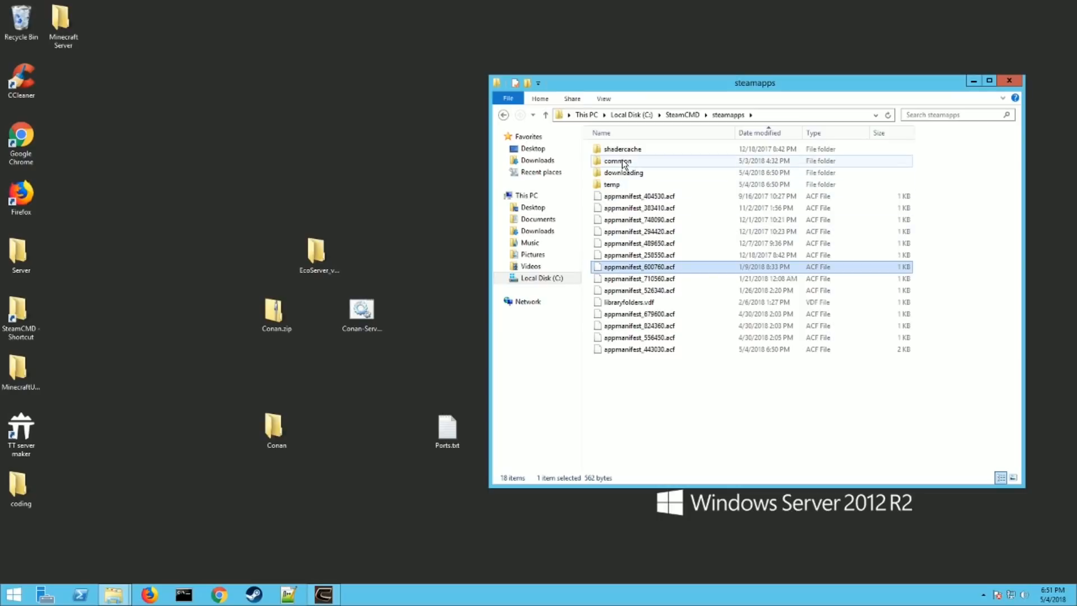
double_click(617, 160)
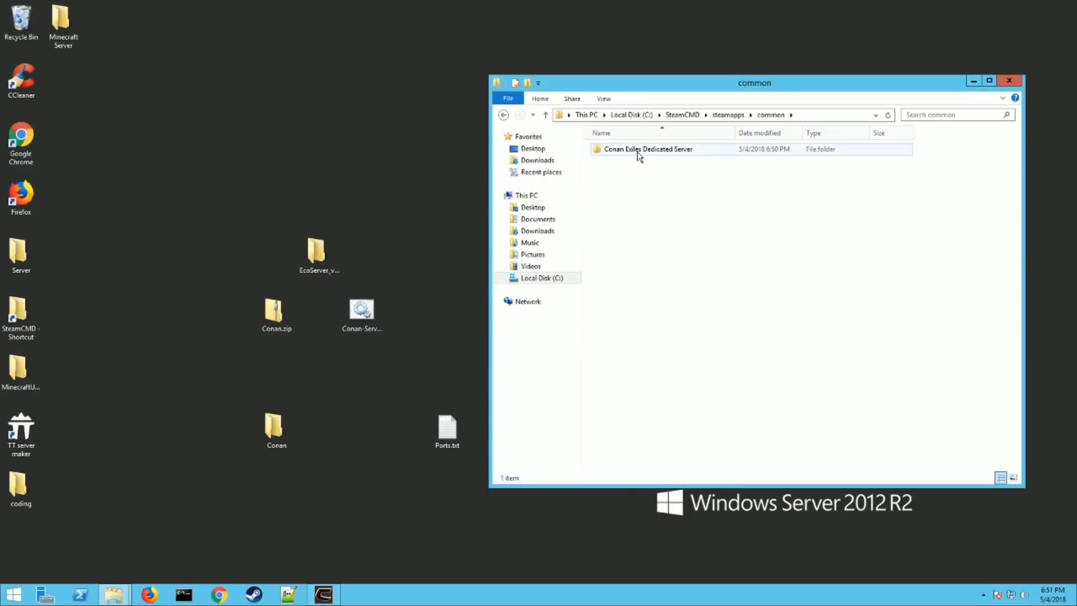
mouse_move(676, 160)
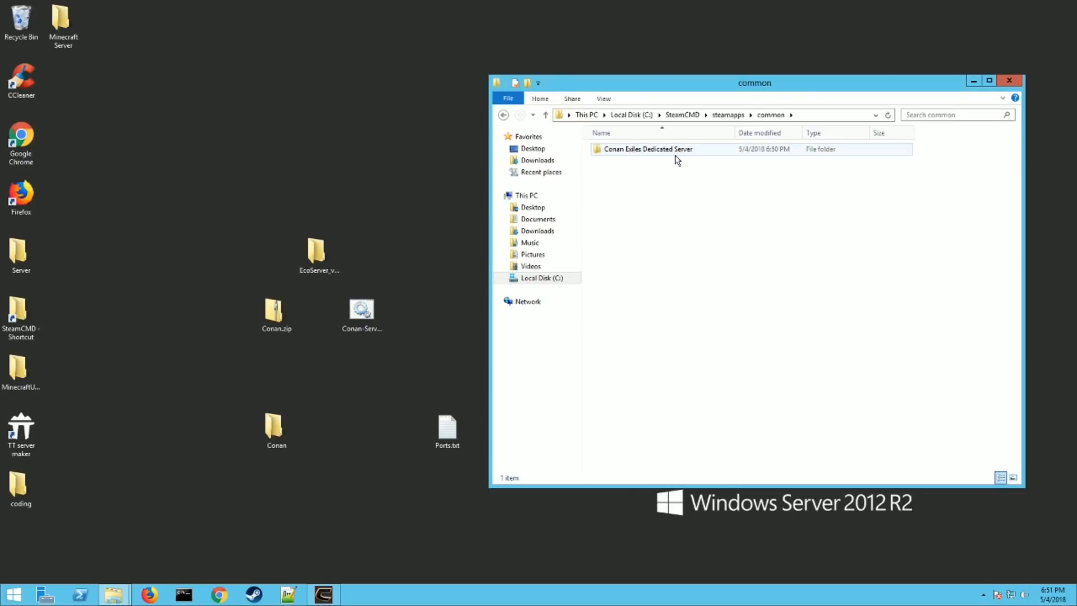
mouse_move(647, 156)
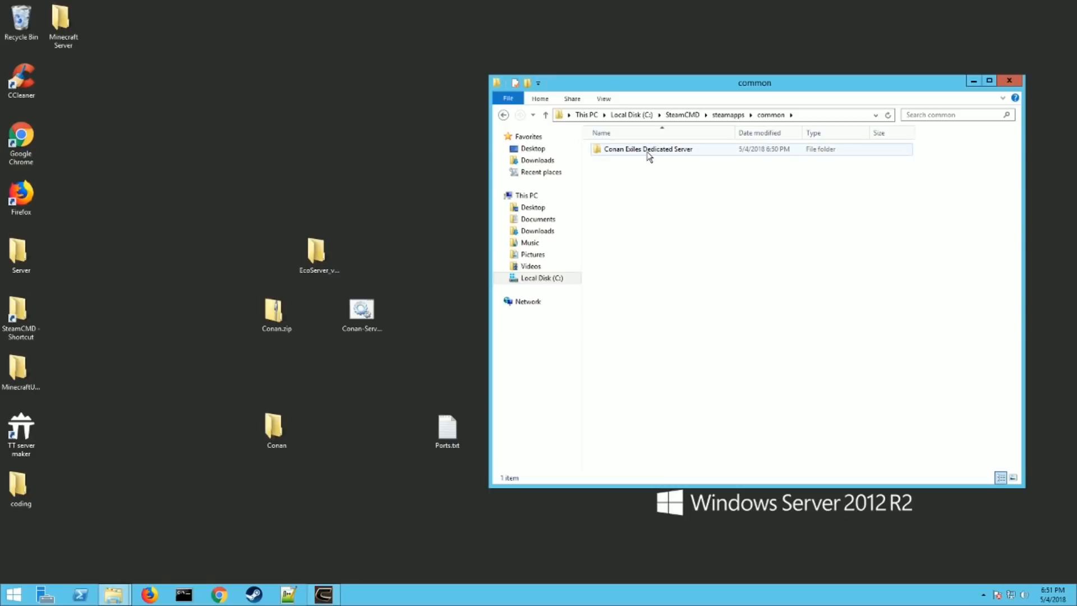
click(647, 150)
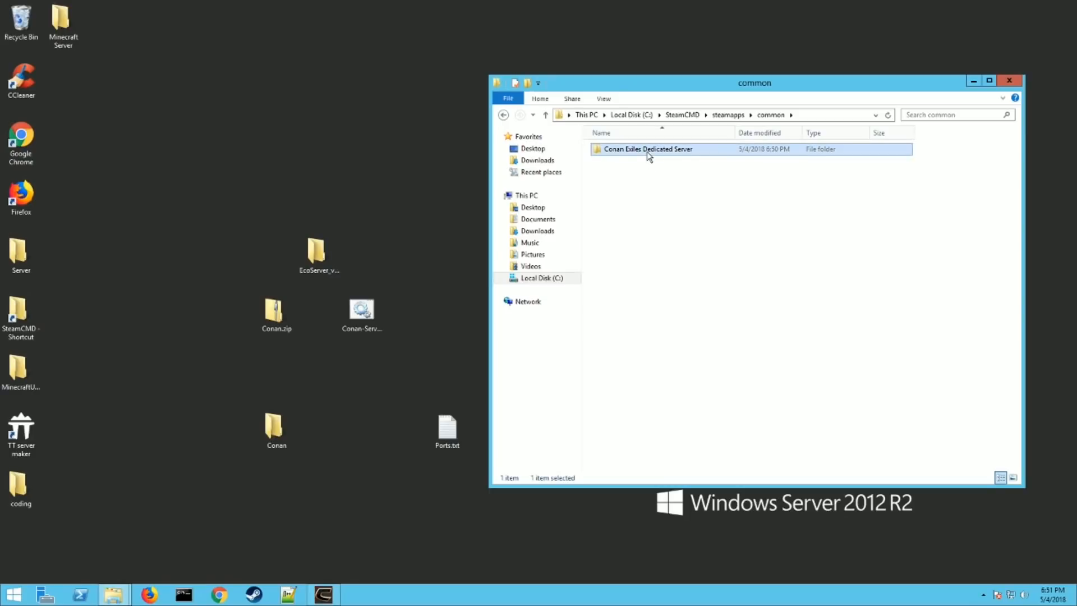
double_click(647, 149)
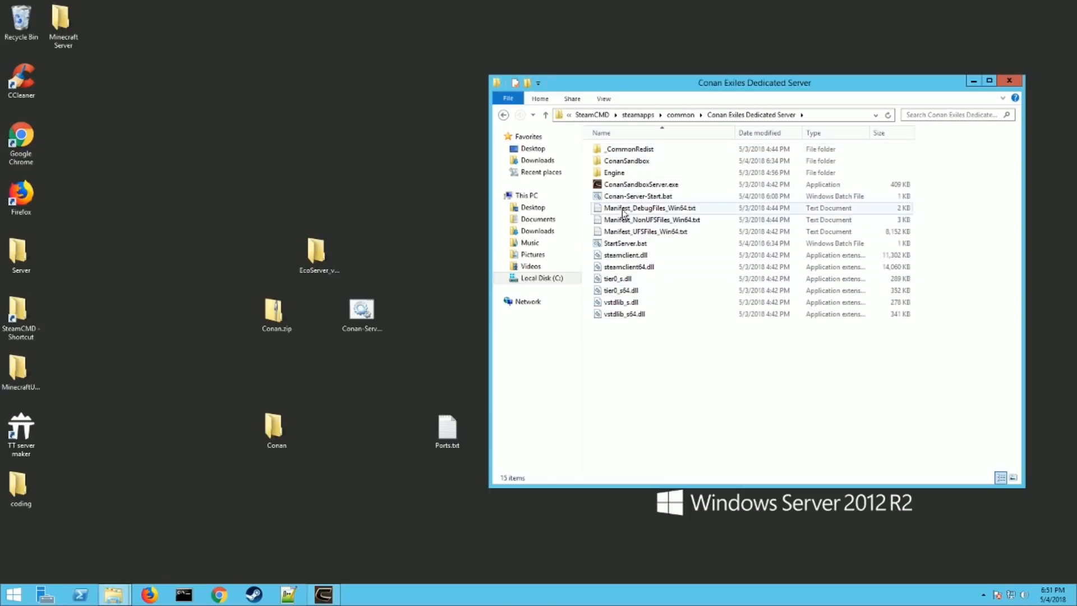
mouse_move(107, 479)
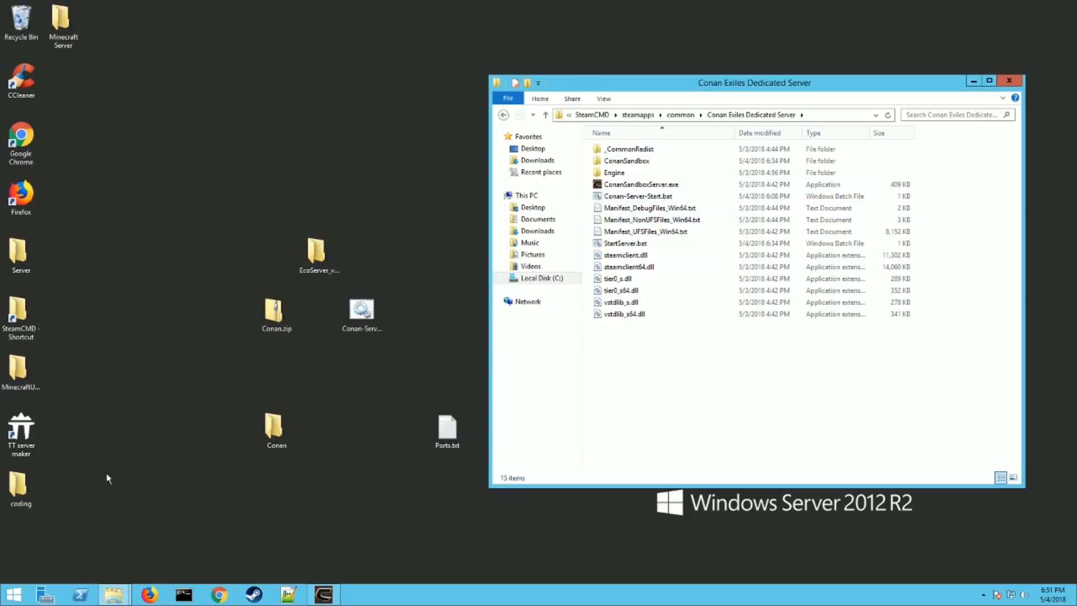
Briefly open and close the desktop Conan folder, then select Conan-Server-Start.bat
double_click(276, 431)
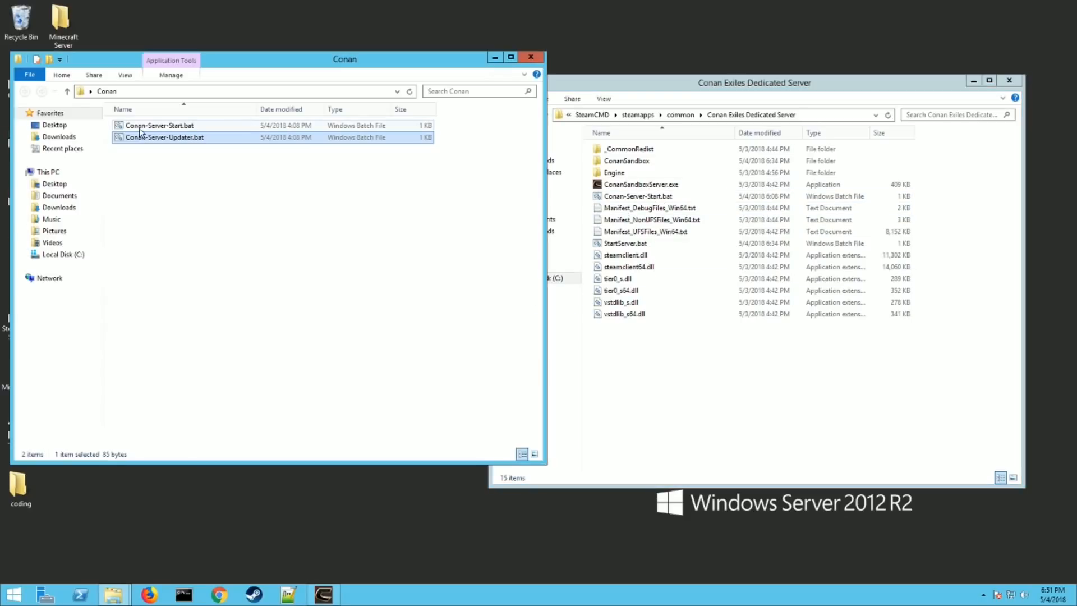
click(159, 125)
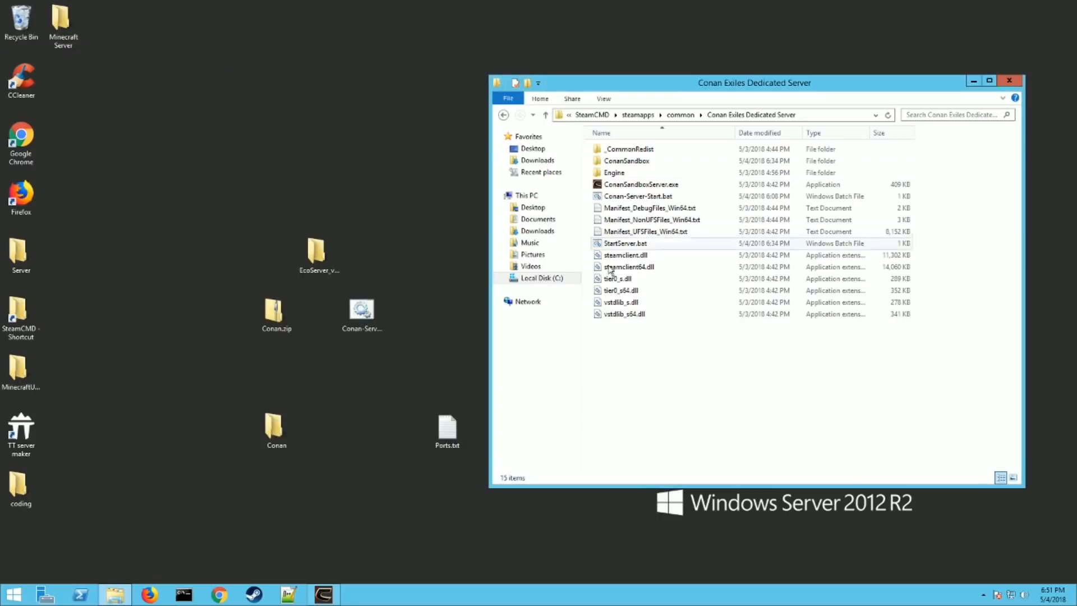
click(637, 196)
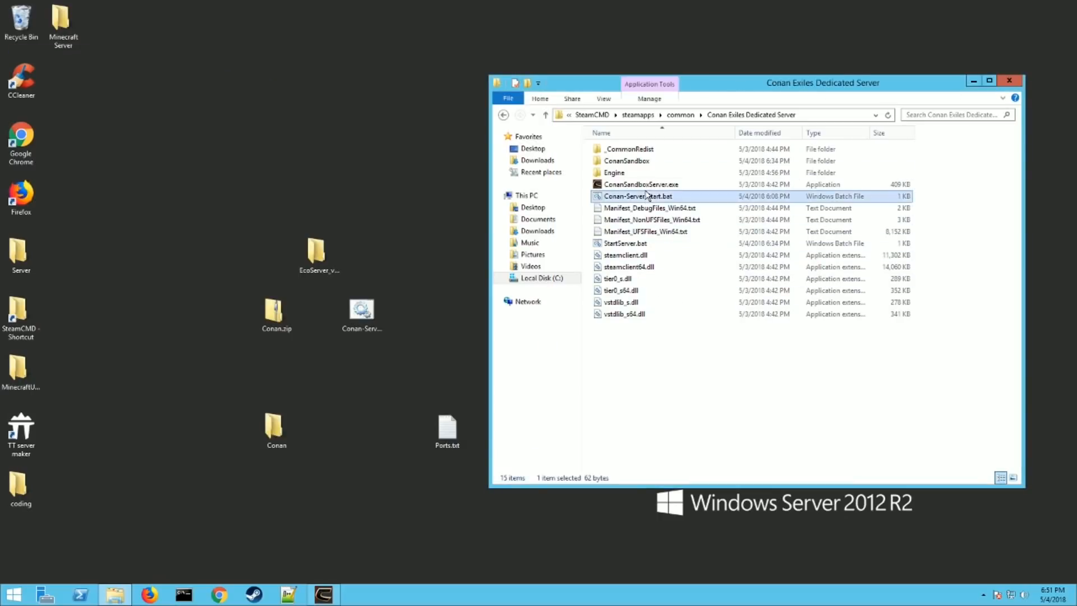
Open Conan-Server-Start.bat in Notepad++ and save it with -MaxPlayers=12 -log
double_click(637, 196)
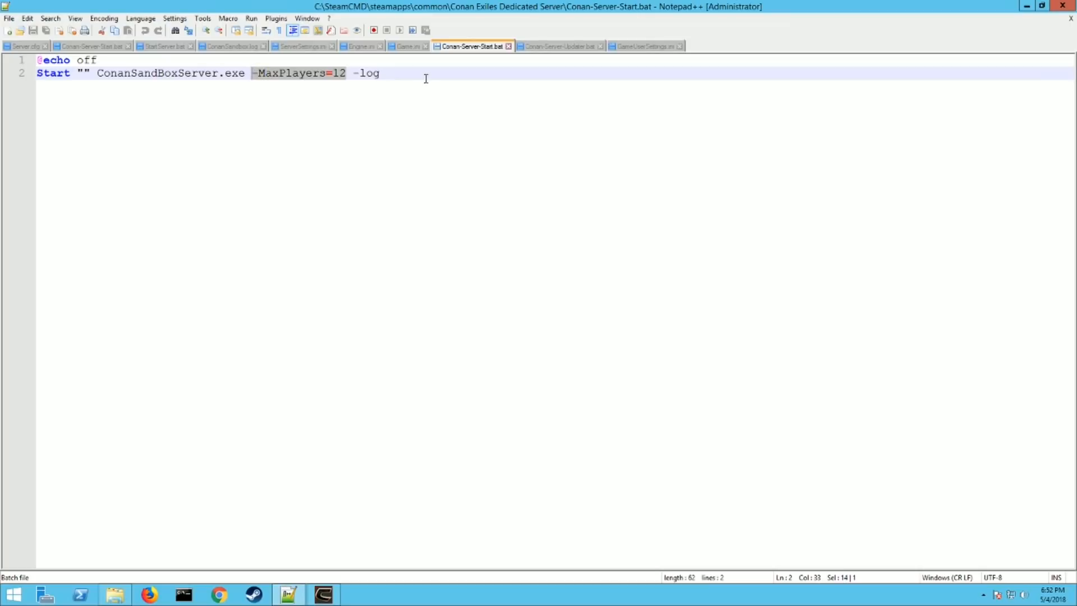
mouse_move(356, 58)
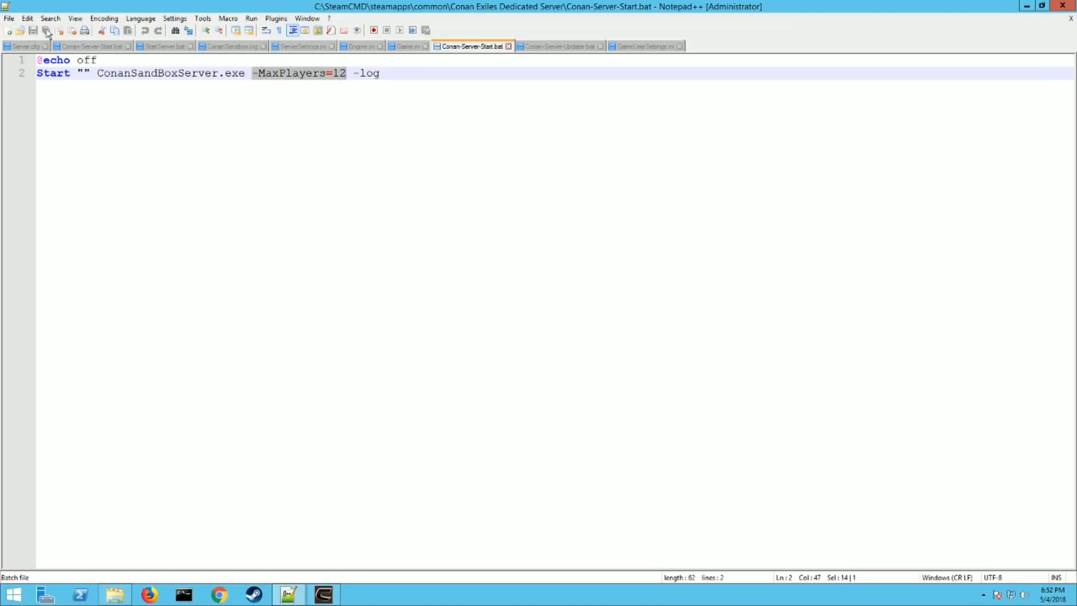
click(9, 18)
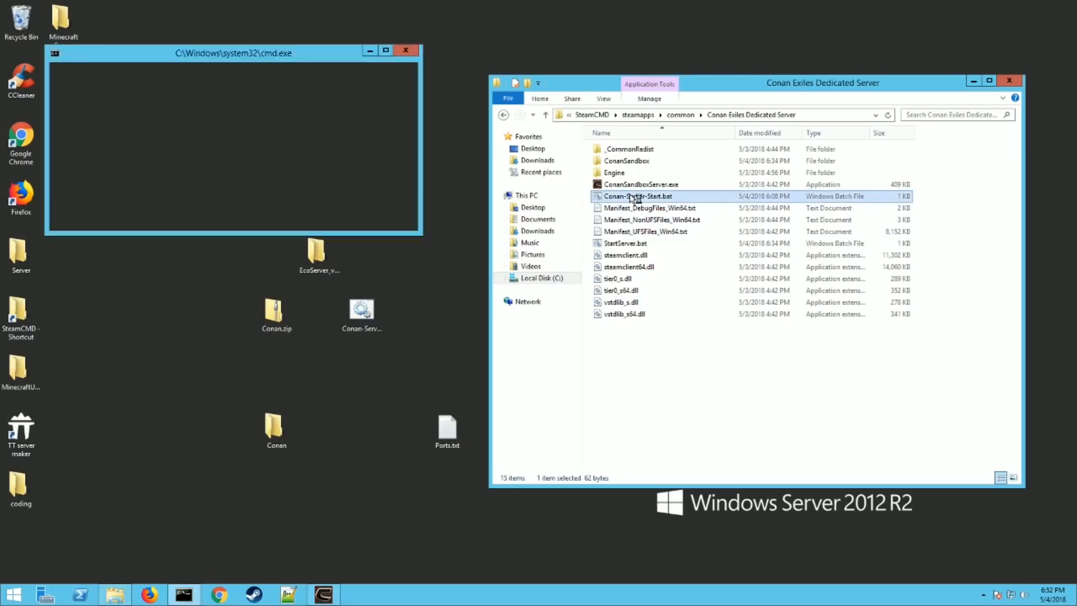
Run Conan-Server-Start.bat and bring the running server console to the front
click(405, 50)
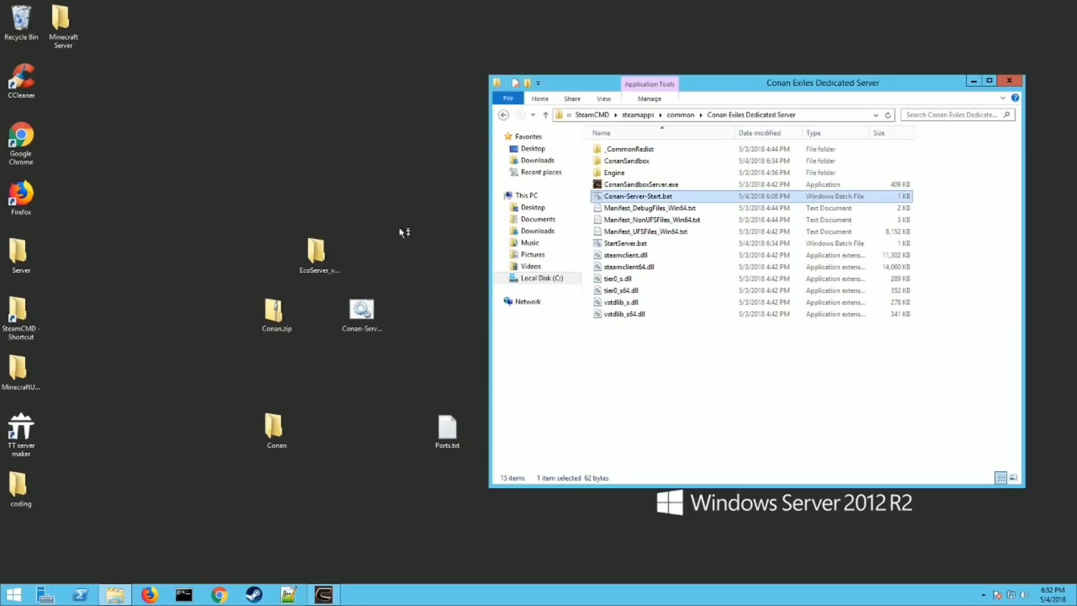
double_click(637, 196)
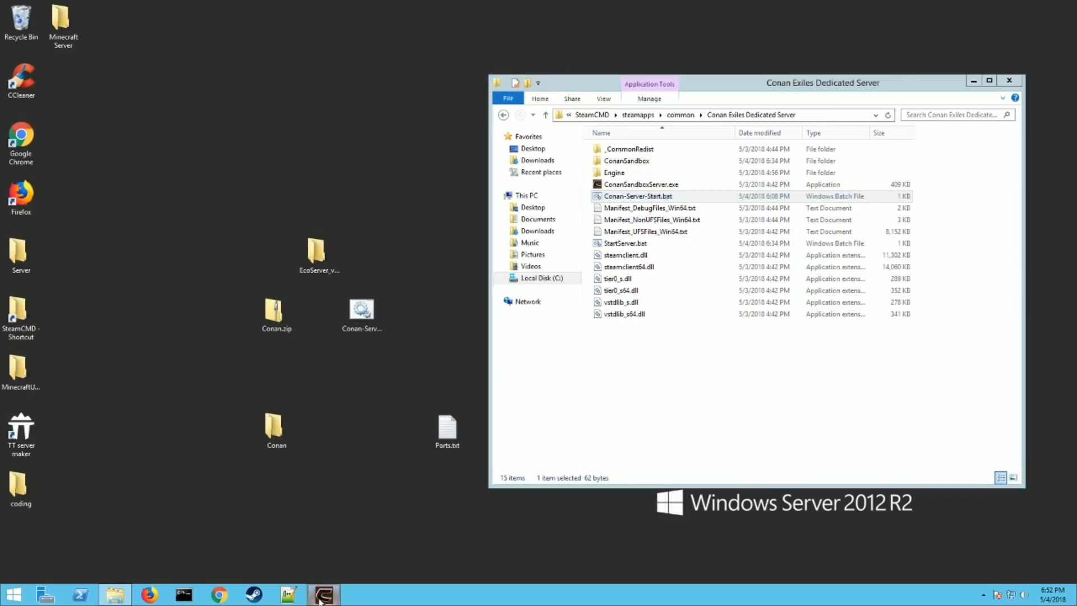
click(323, 595)
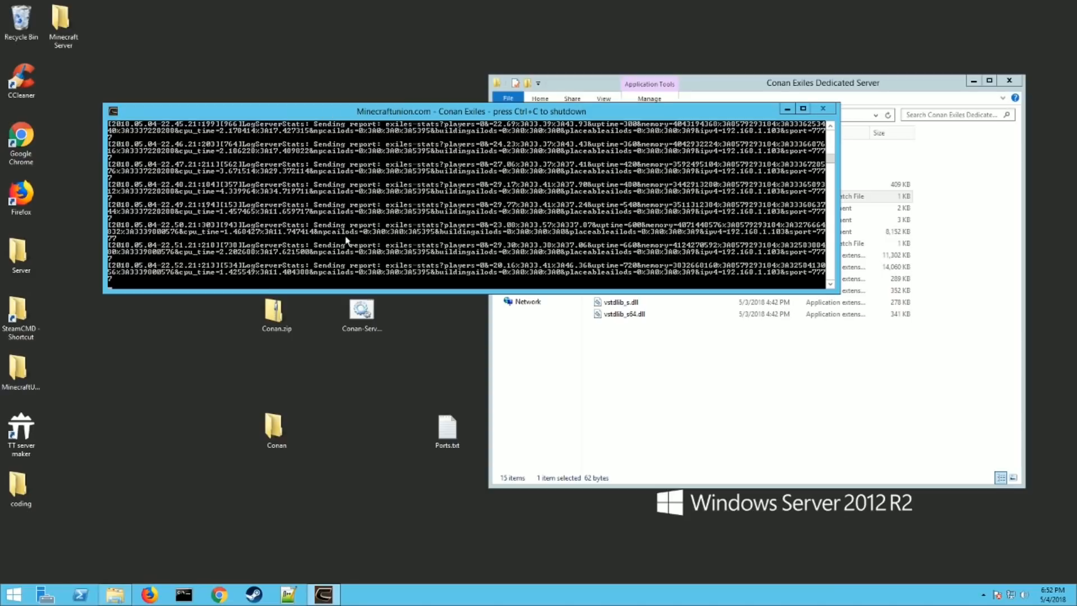
mouse_move(403, 257)
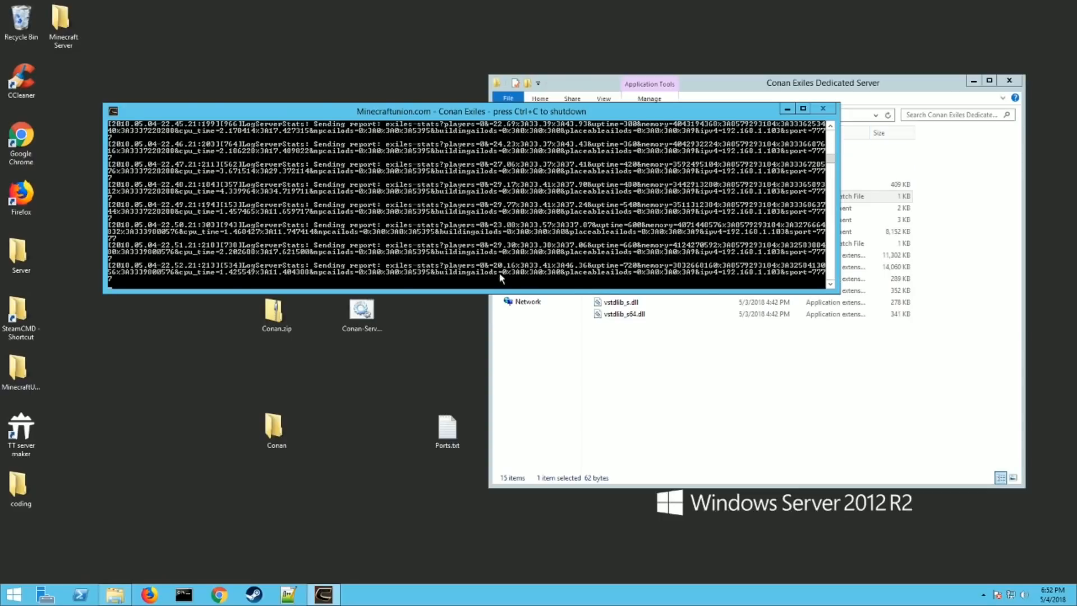
mouse_move(459, 258)
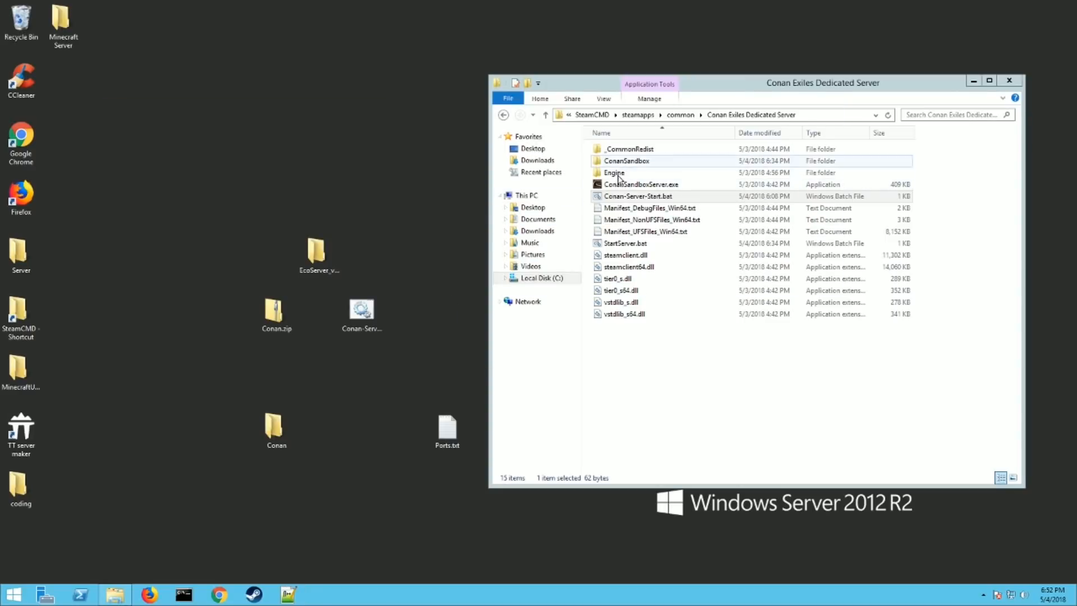
Open ConanSandbox\Saved\Config\WindowsServer and select ServerSettings.ini, then Game.ini
double_click(626, 160)
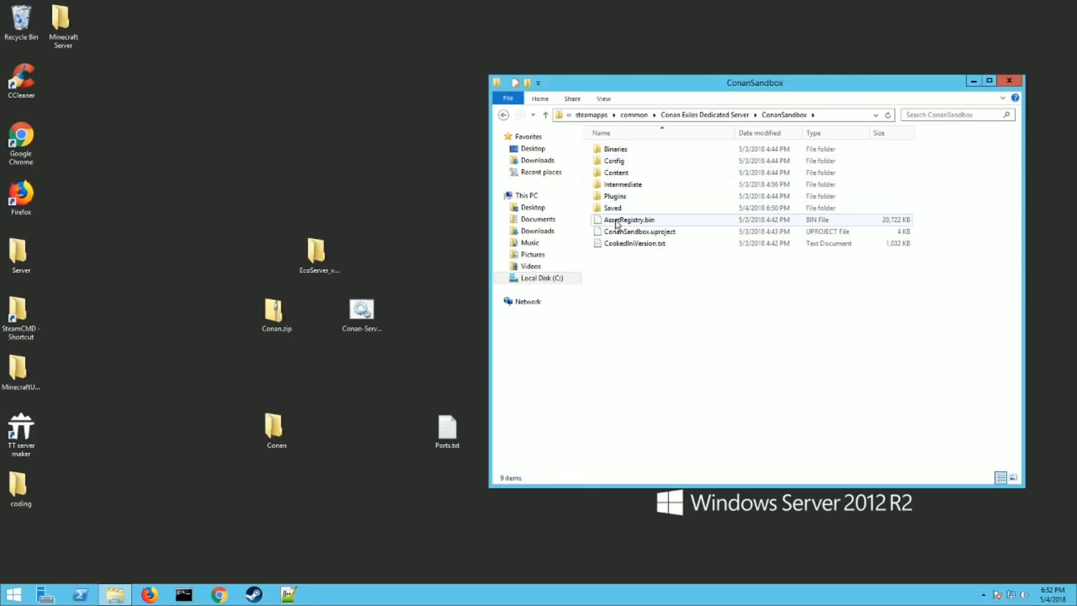
double_click(612, 208)
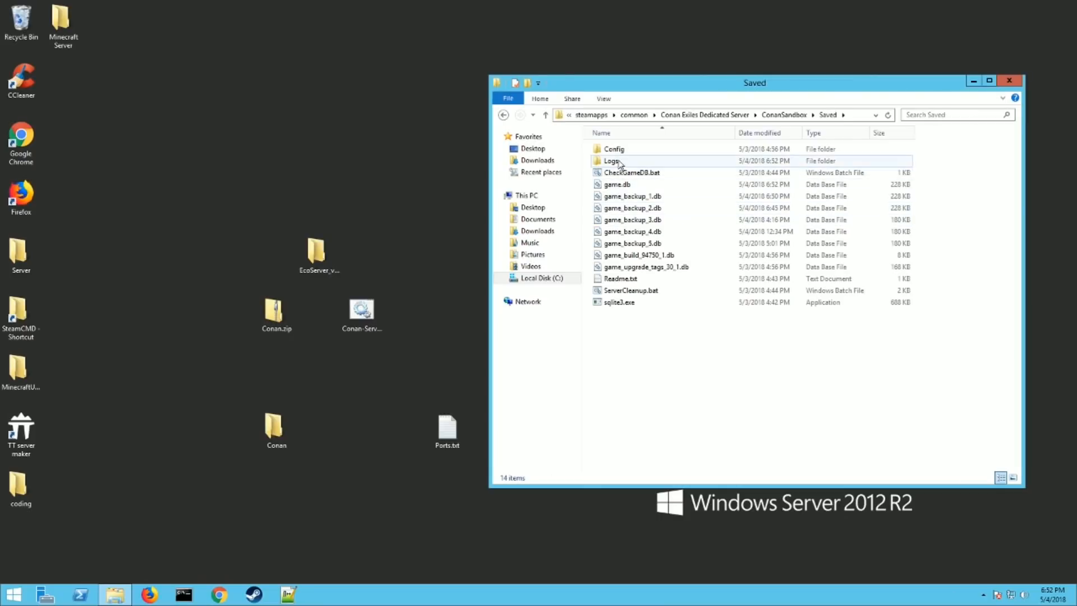
double_click(613, 148)
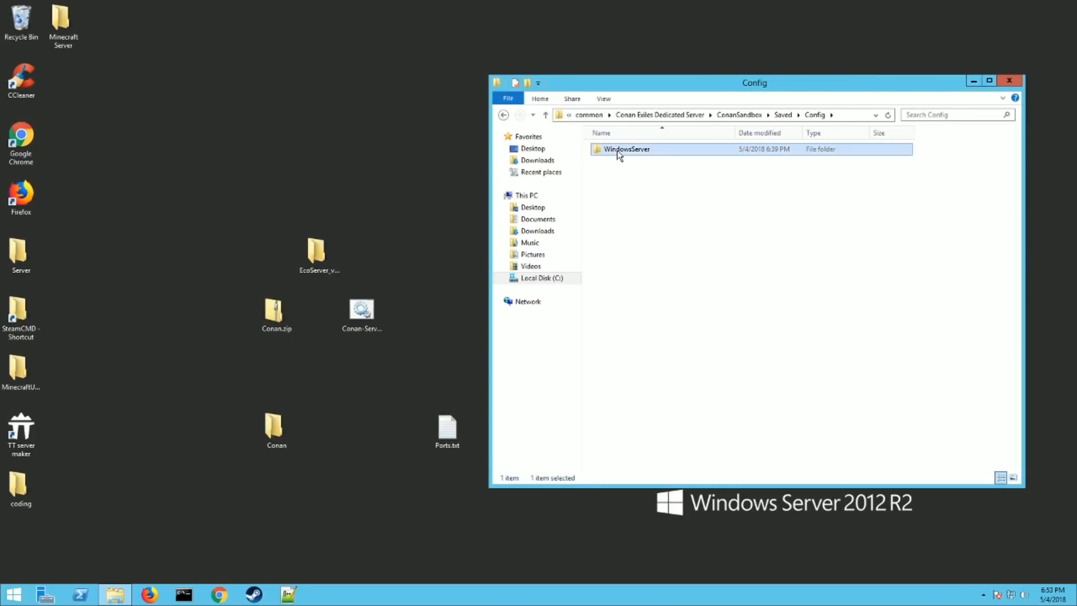
double_click(625, 149)
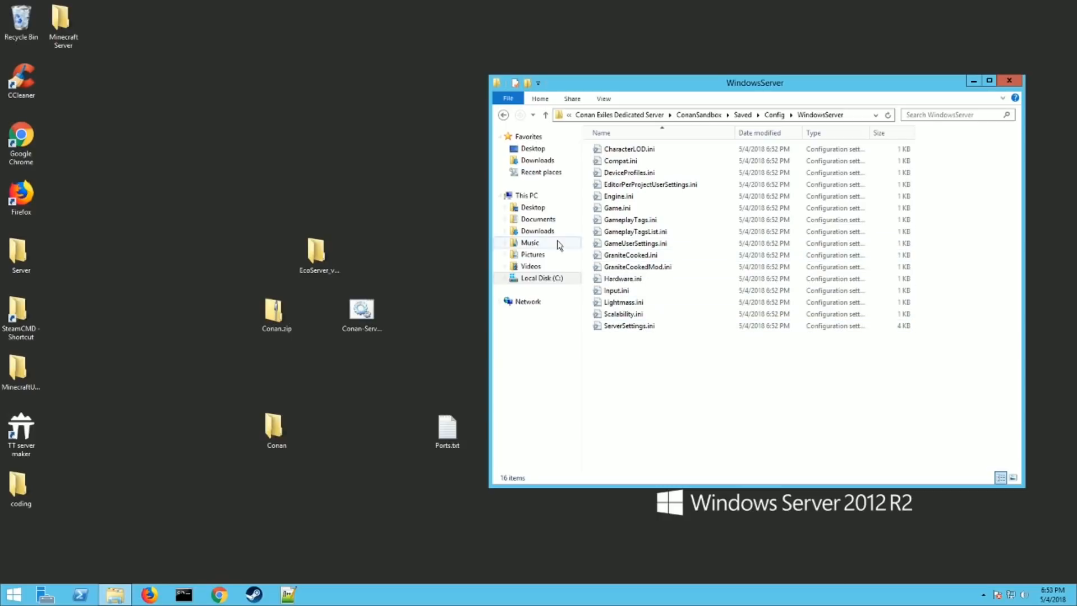
mouse_move(685, 389)
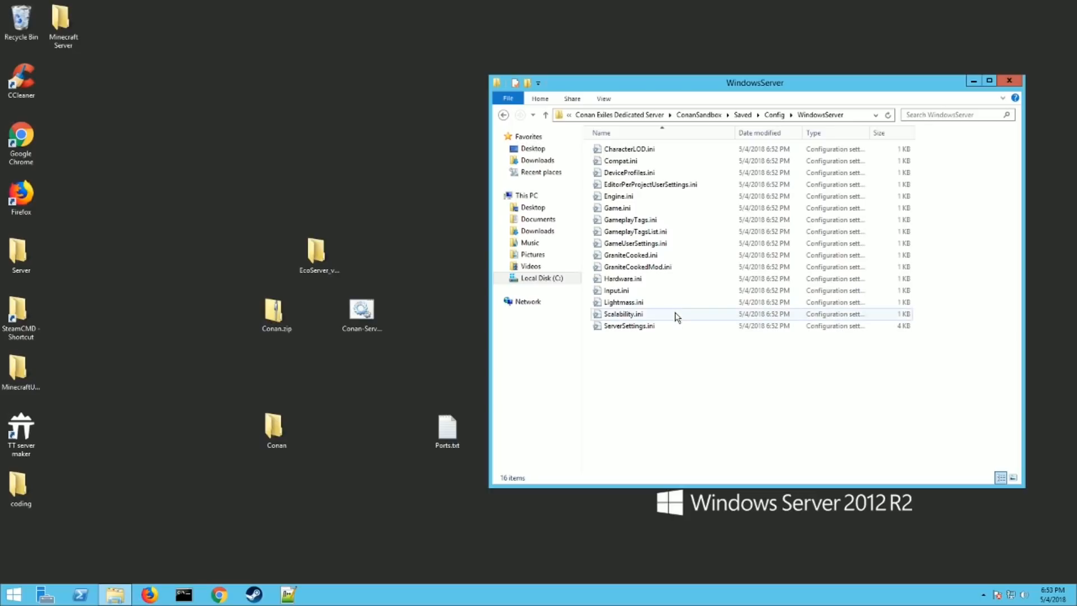
click(628, 326)
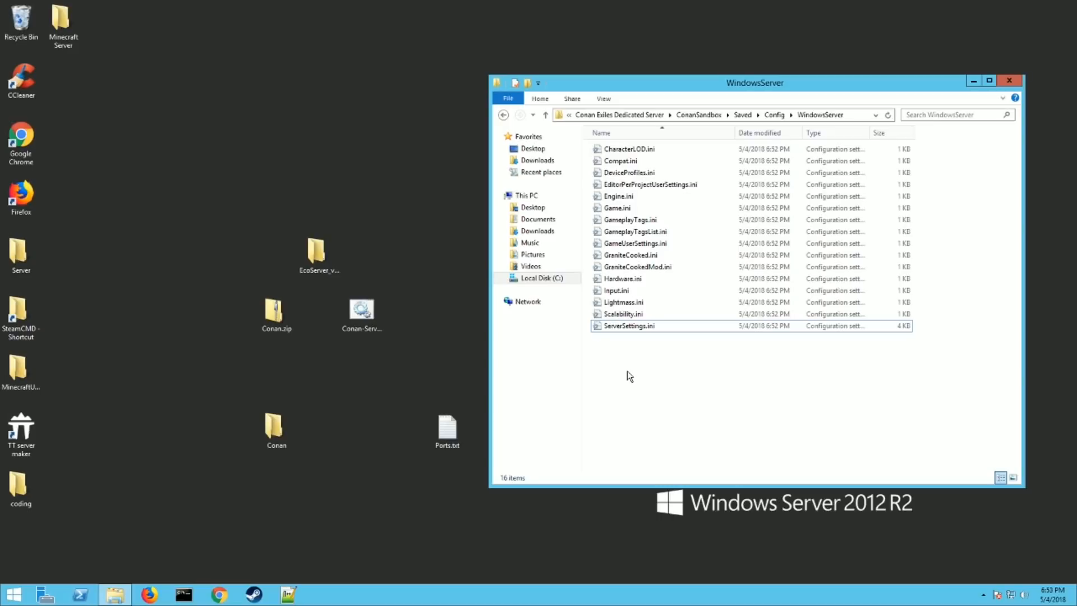
mouse_move(591, 303)
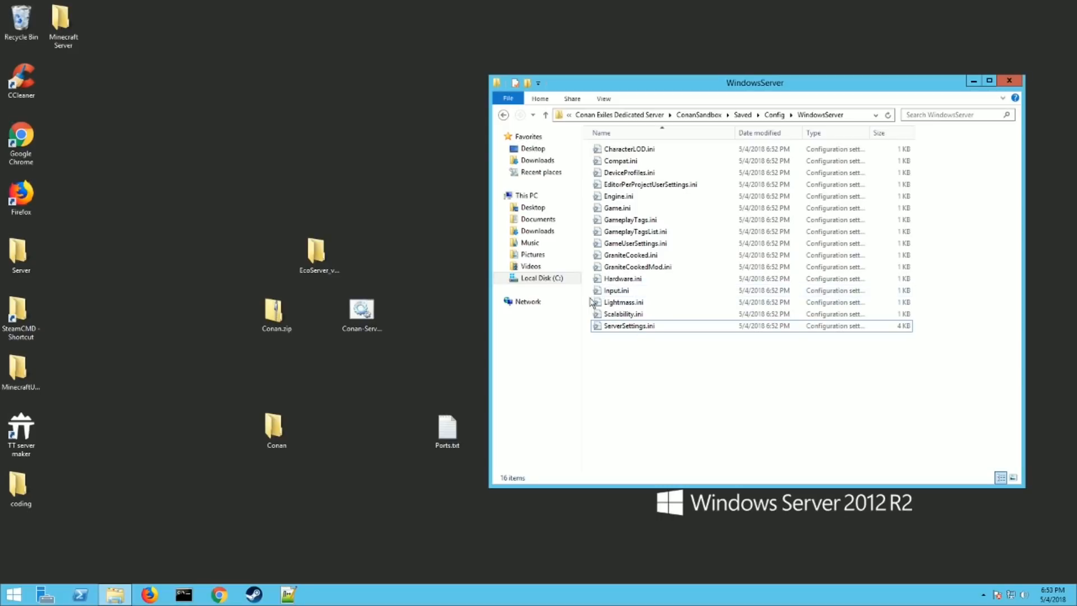
mouse_move(606, 184)
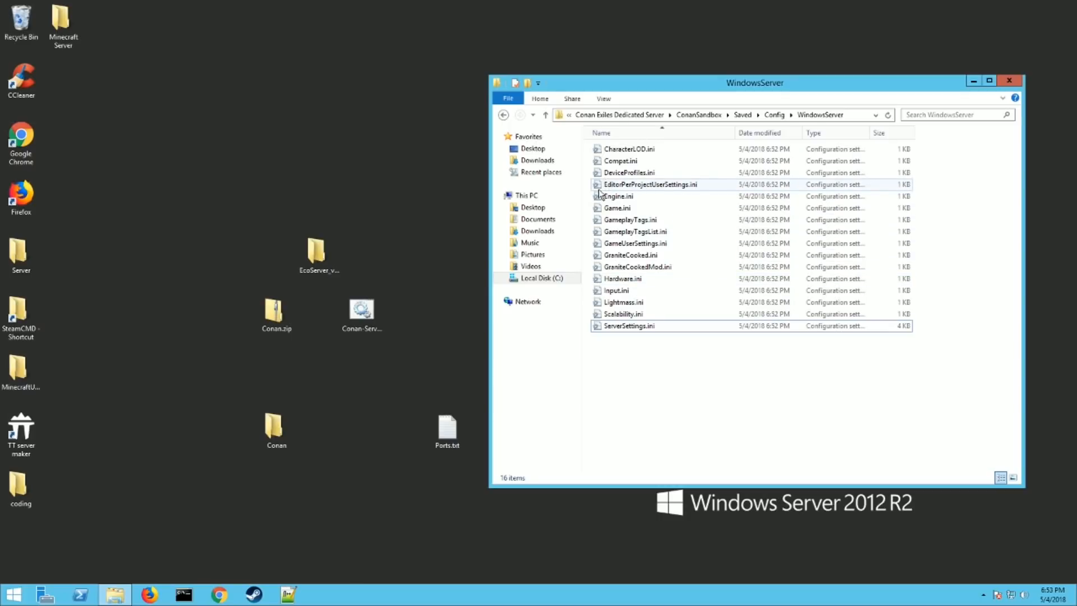
mouse_move(616, 219)
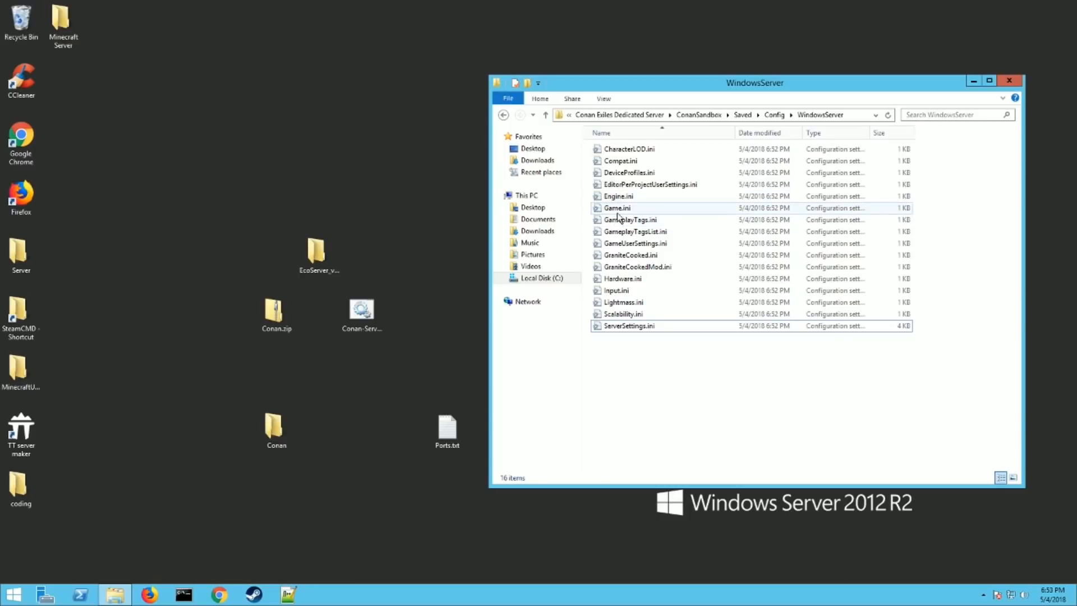
click(635, 243)
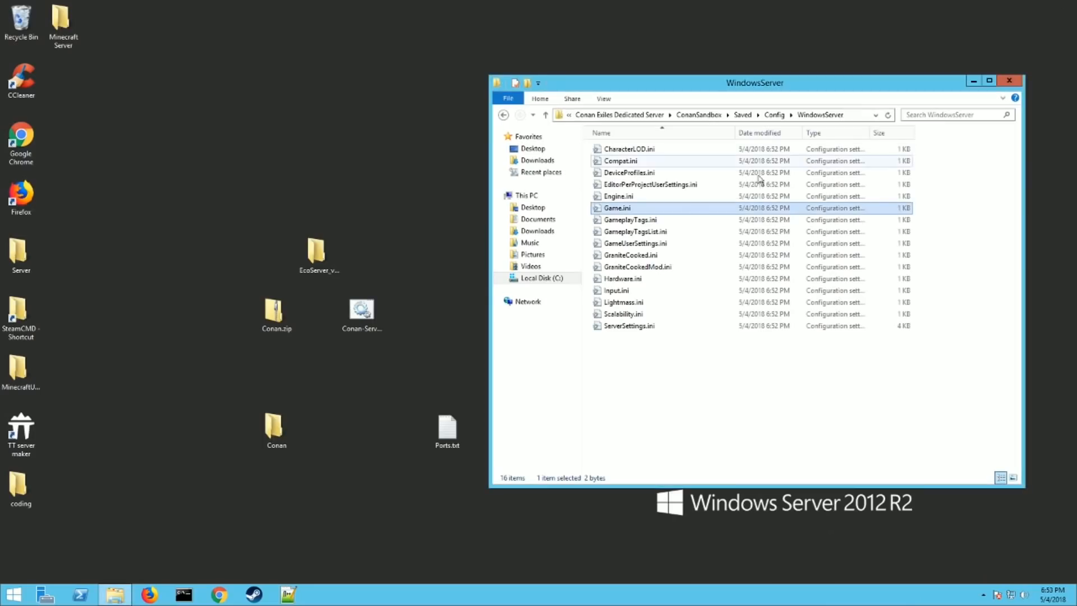
Open Engine.ini for editing and check its ServerName line
right_click(618, 196)
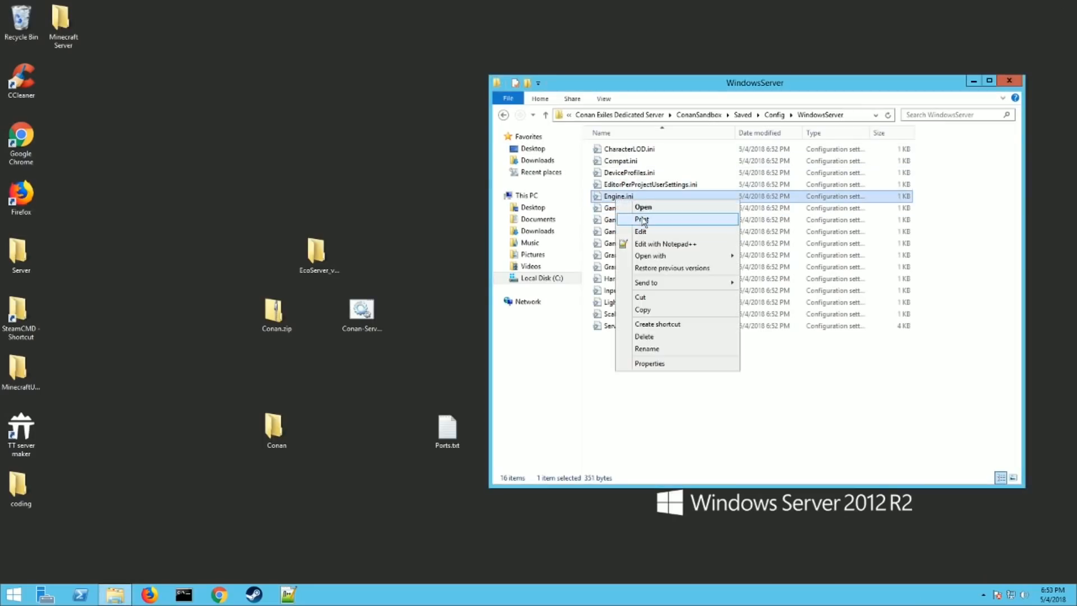
click(664, 244)
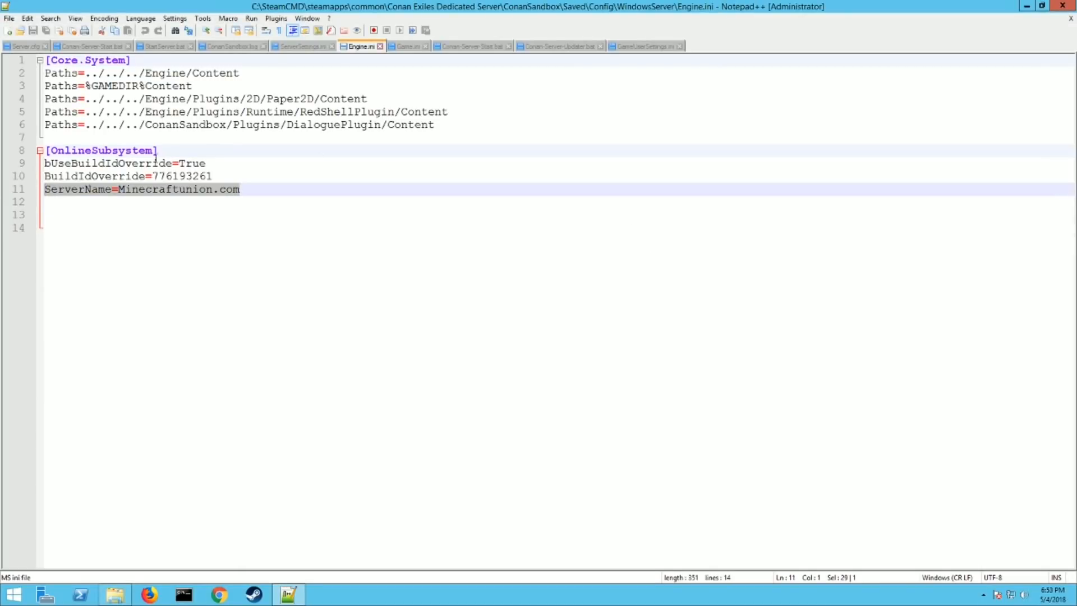
click(83, 189)
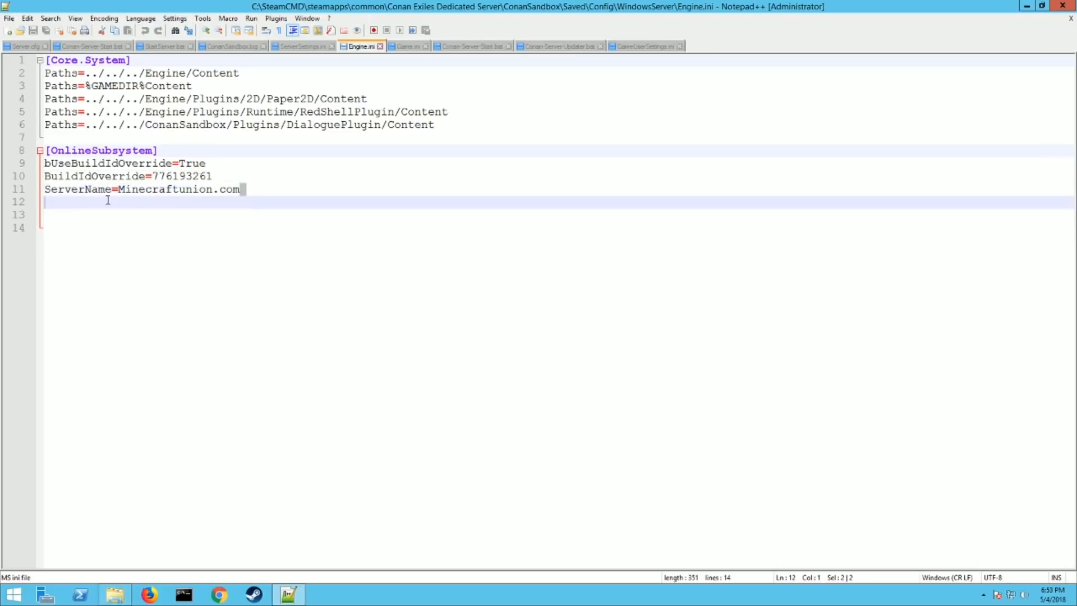
Minimize Notepad++ and open ServerSettings.ini with Edit with Notepad++
click(9, 18)
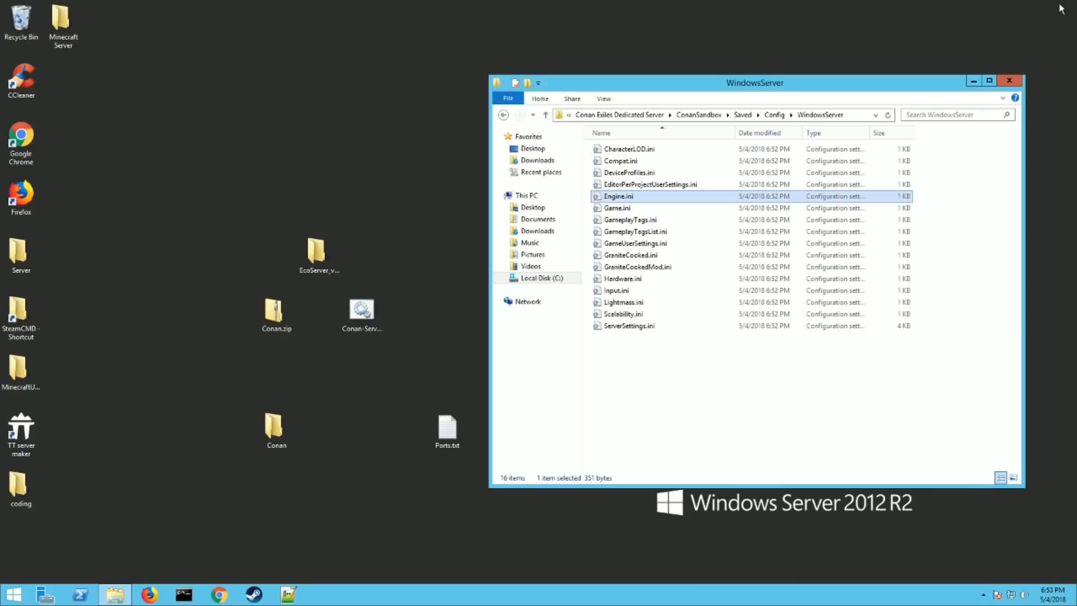
right_click(628, 326)
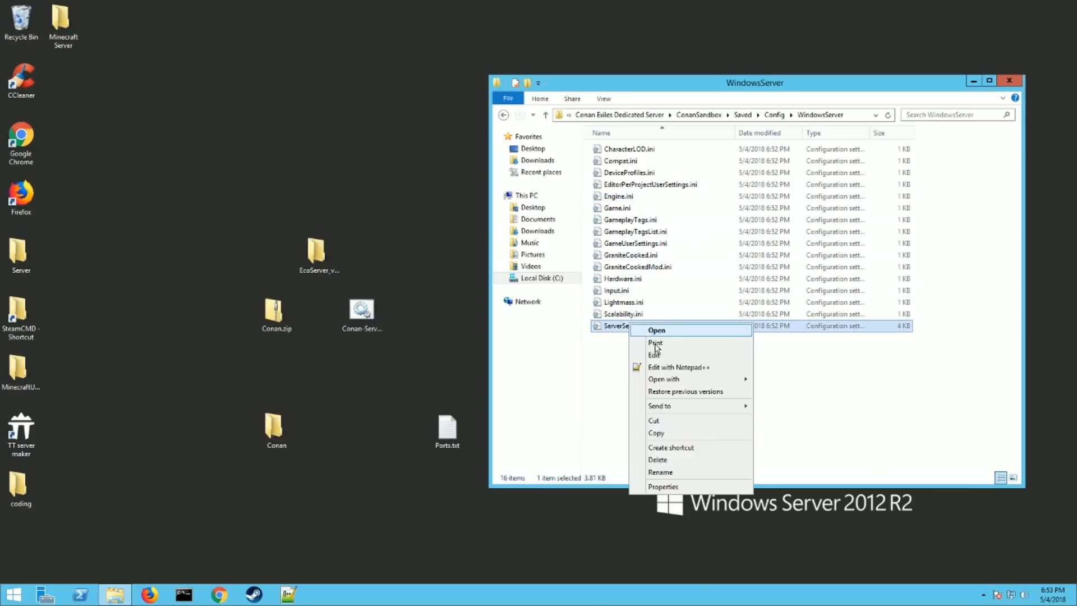
click(678, 367)
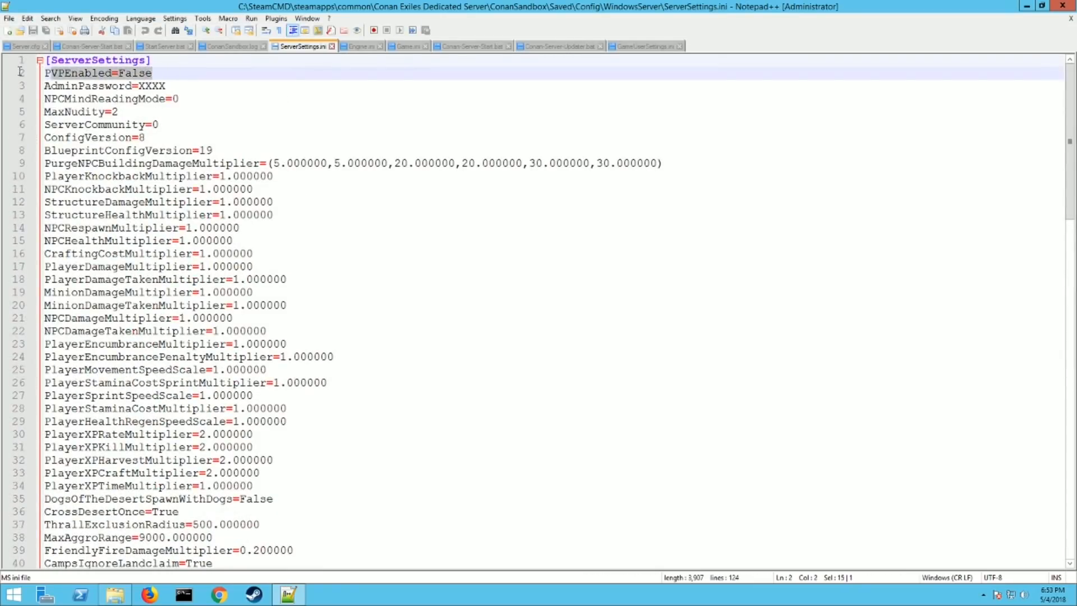
click(167, 73)
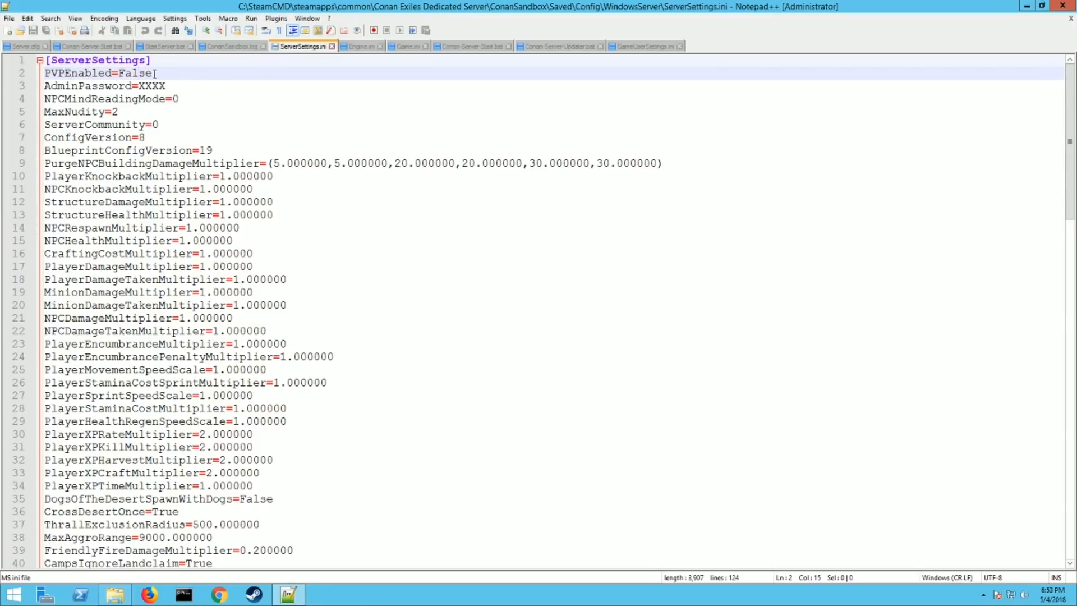
triple_click(95, 74)
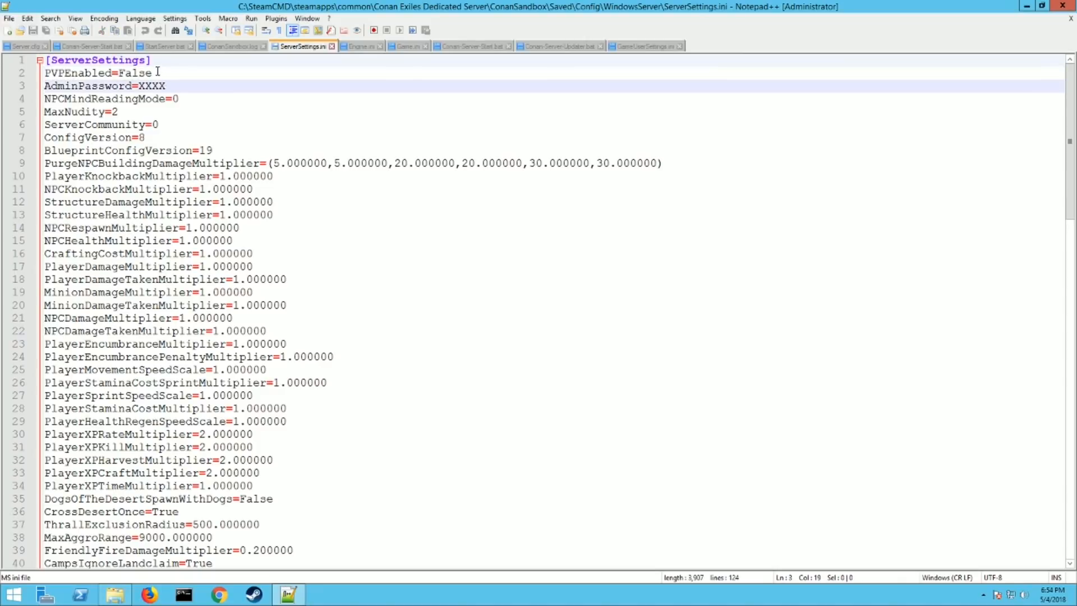
click(151, 73)
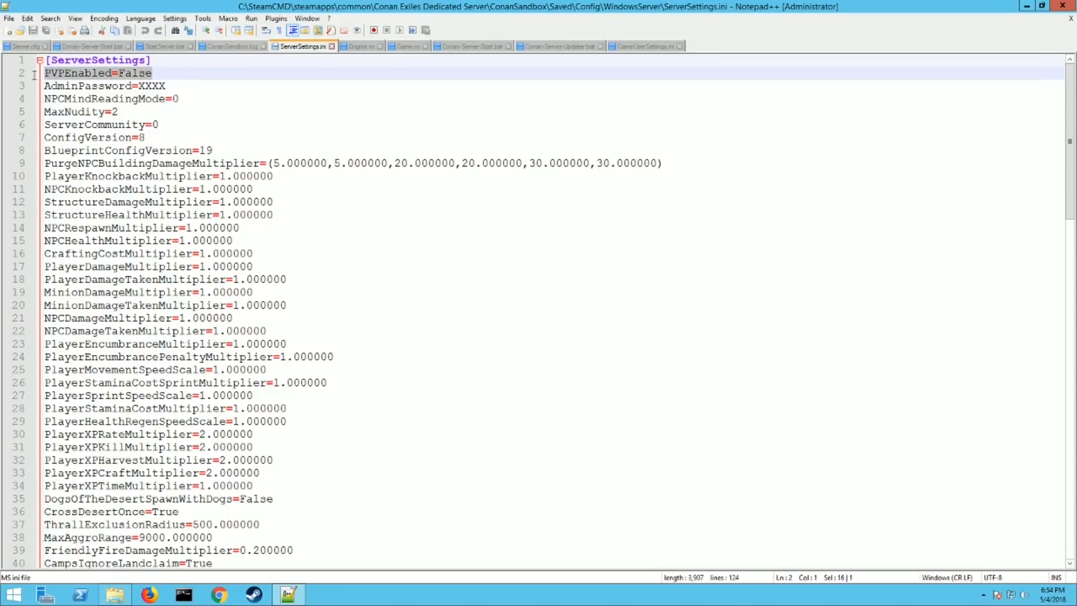
click(169, 86)
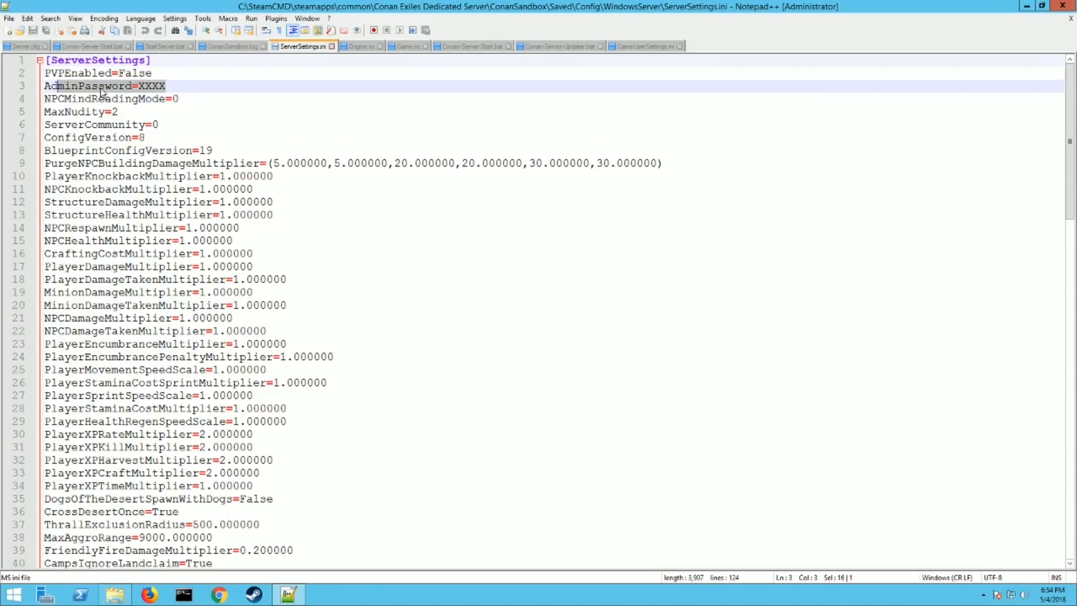
click(119, 85)
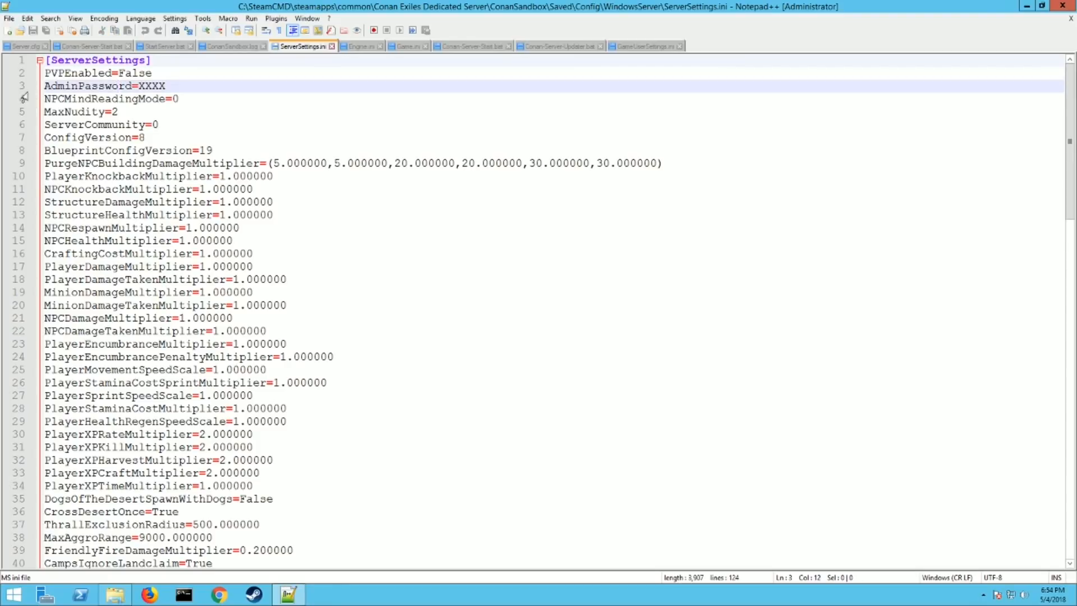
click(152, 73)
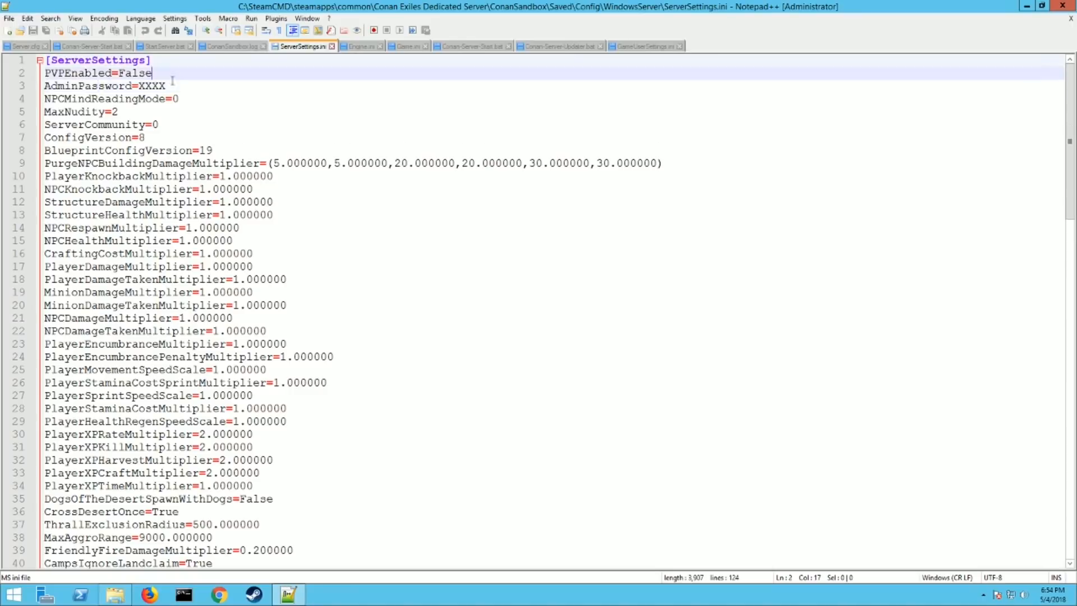
double_click(152, 85)
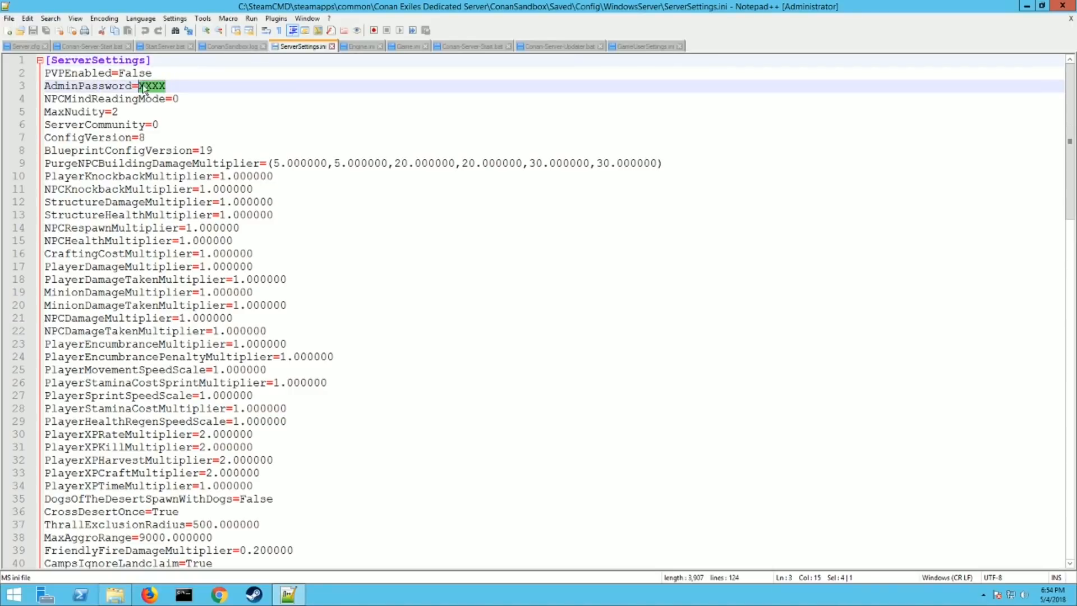
click(161, 98)
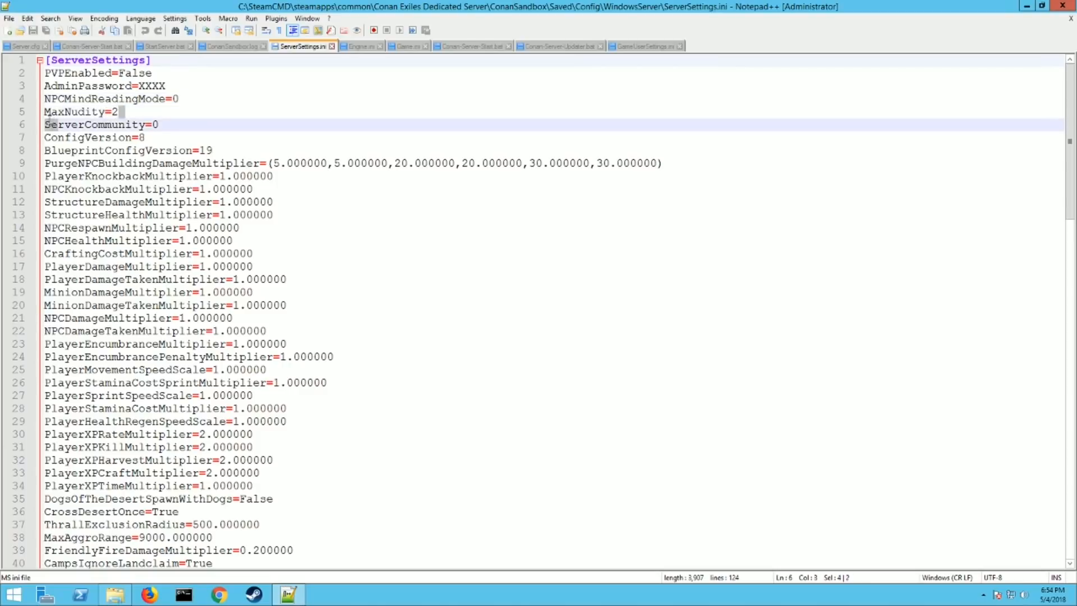
click(83, 111)
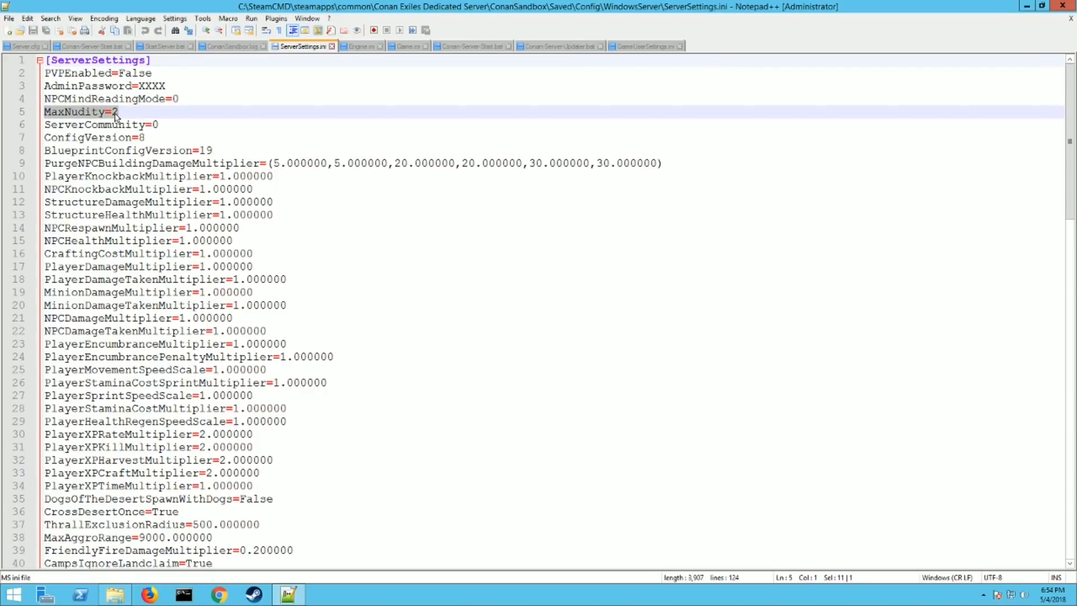
click(89, 125)
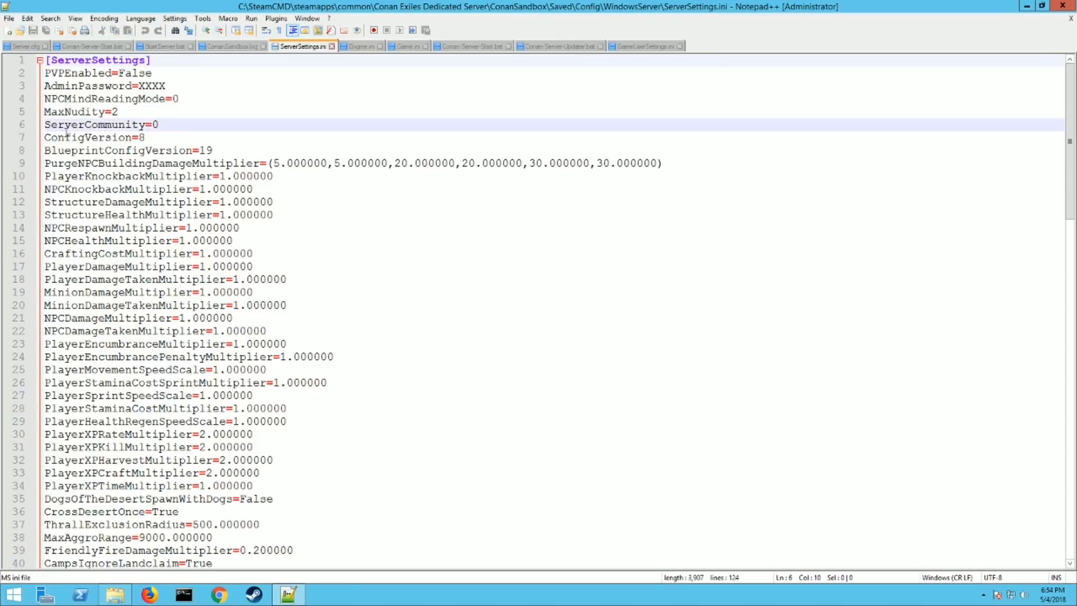
click(174, 125)
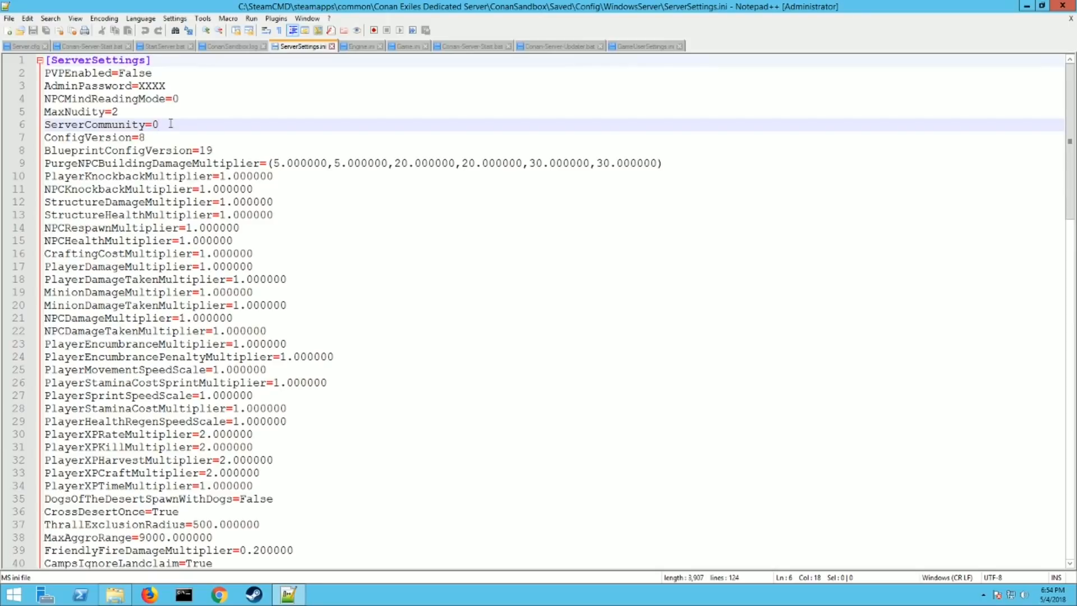
triple_click(100, 124)
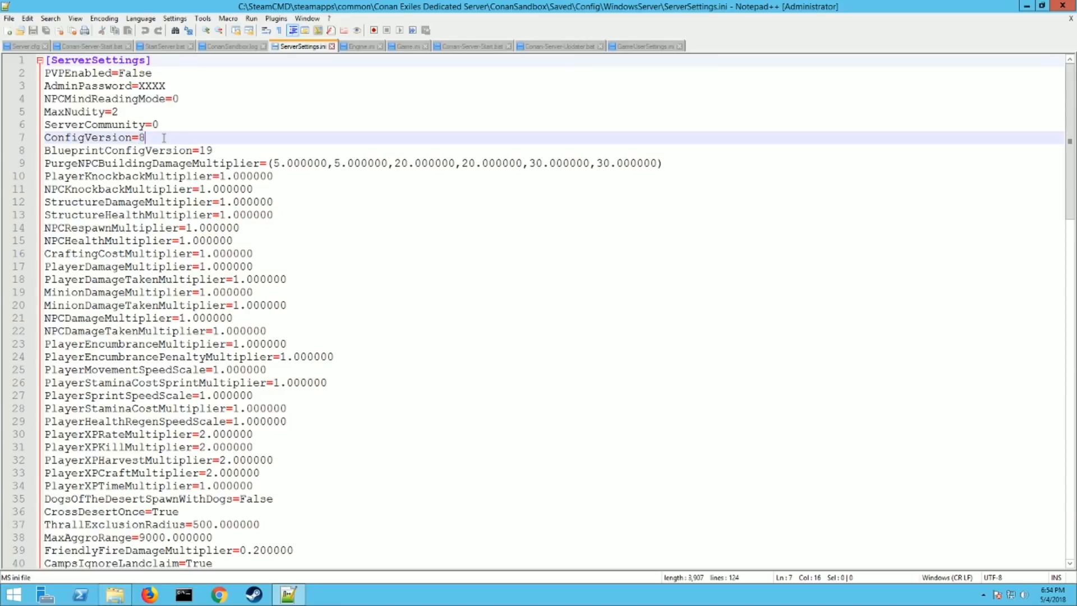
click(117, 214)
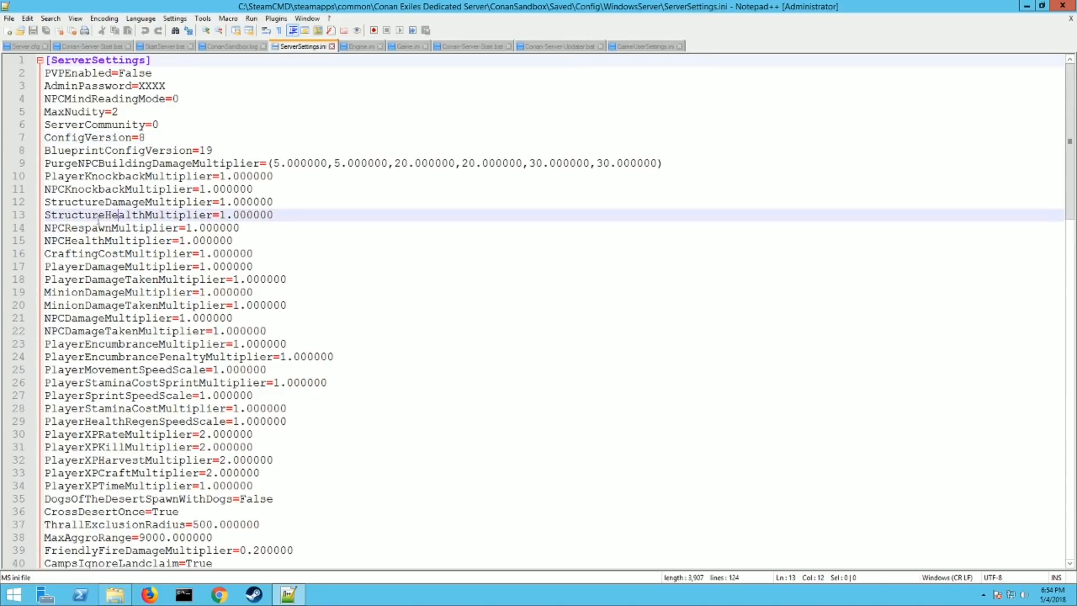
scroll(down, 3)
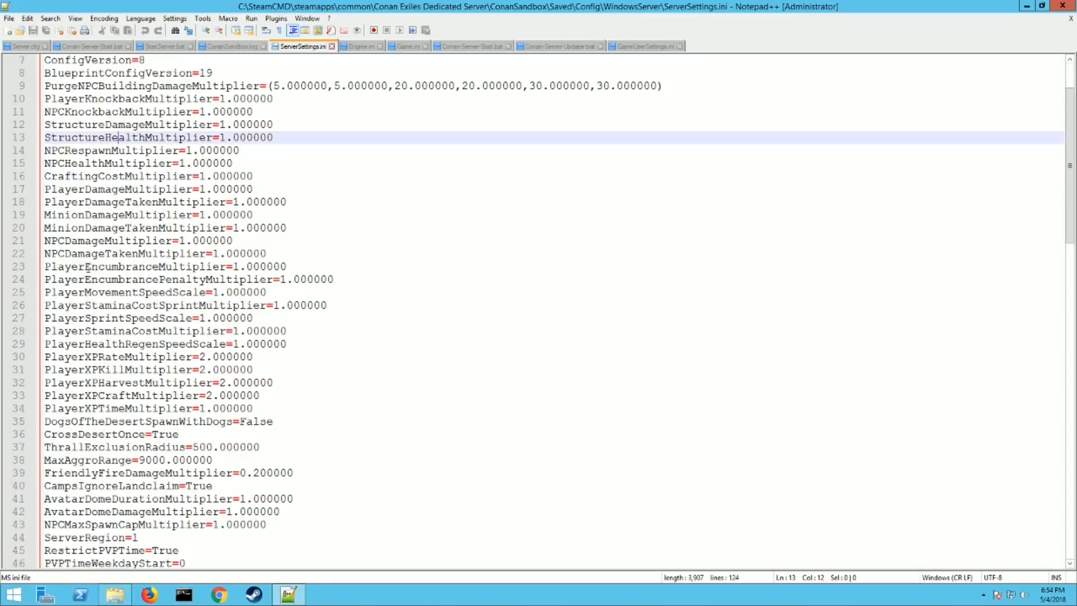
scroll(down, 3)
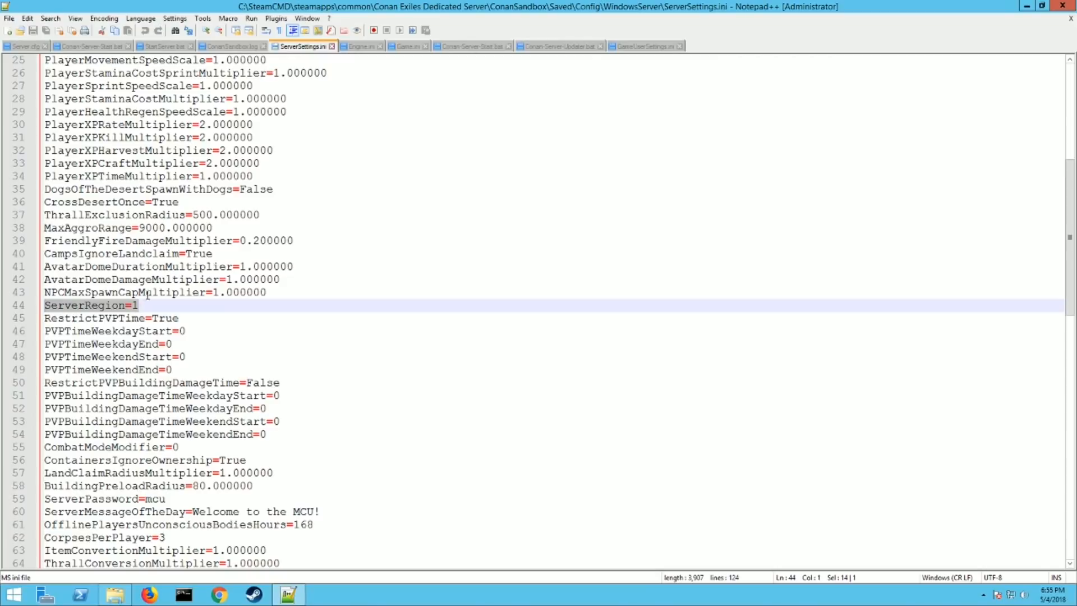
click(138, 305)
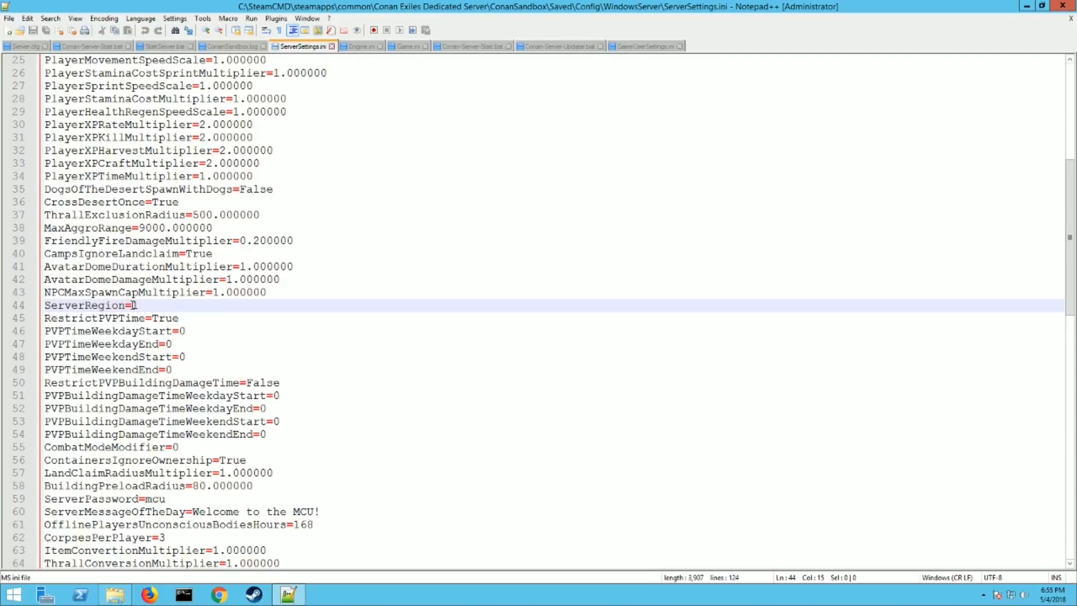
text(1)
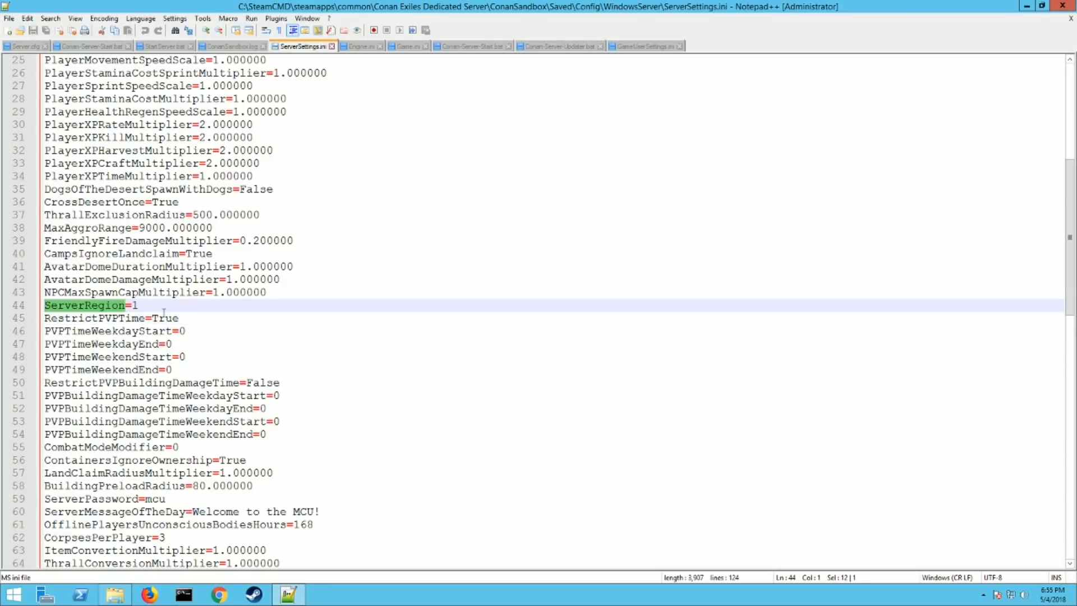
scroll(up, 3)
text(2)
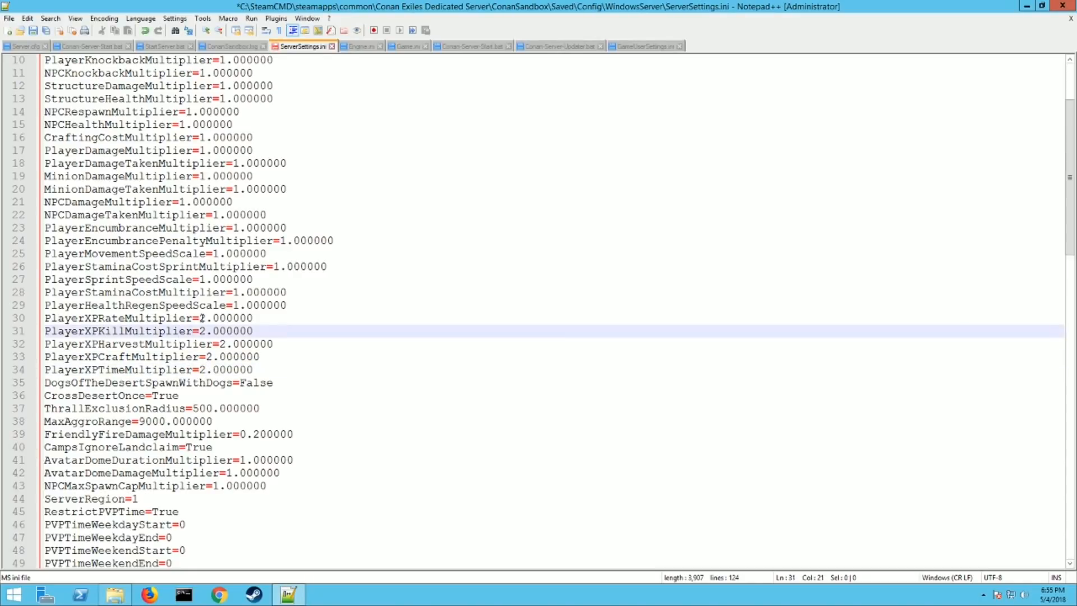
Review the doubled player XP multipliers, PVP weekend end time and ServerPassword lines
click(202, 318)
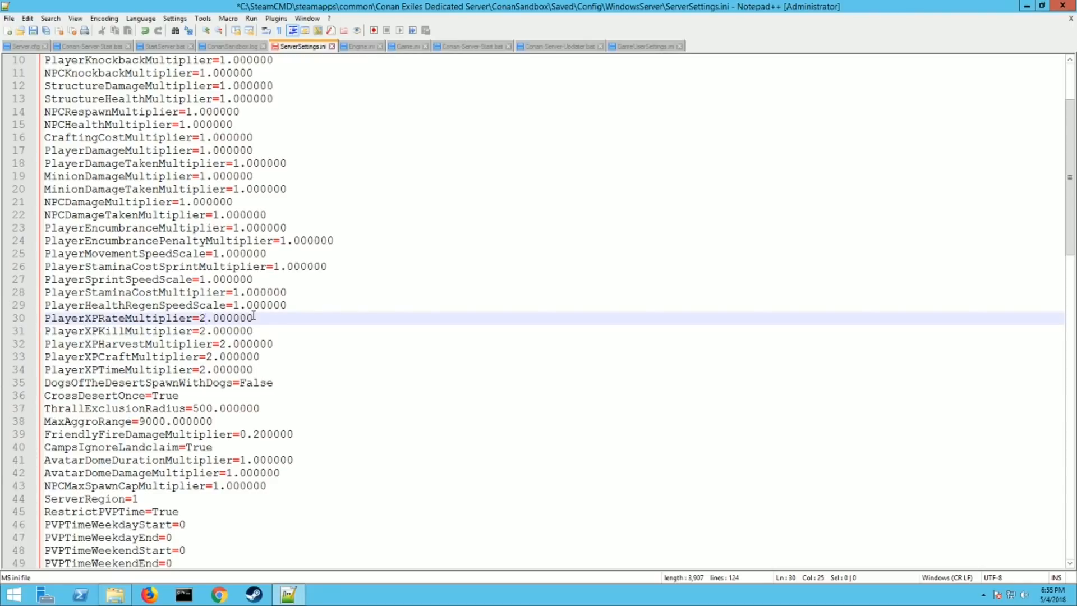
click(205, 318)
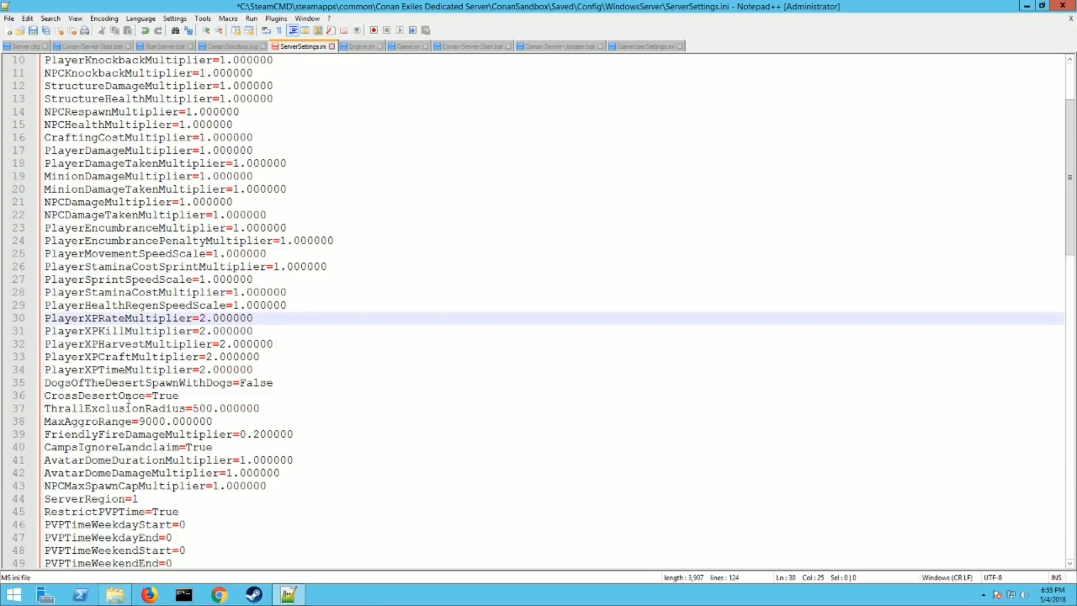
scroll(down, 3)
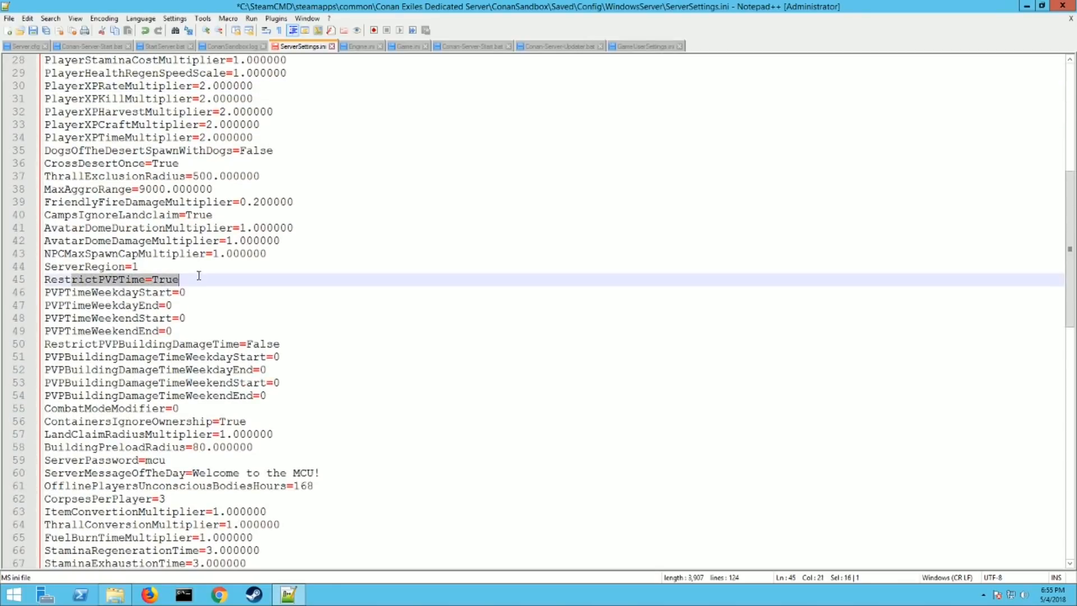
click(178, 280)
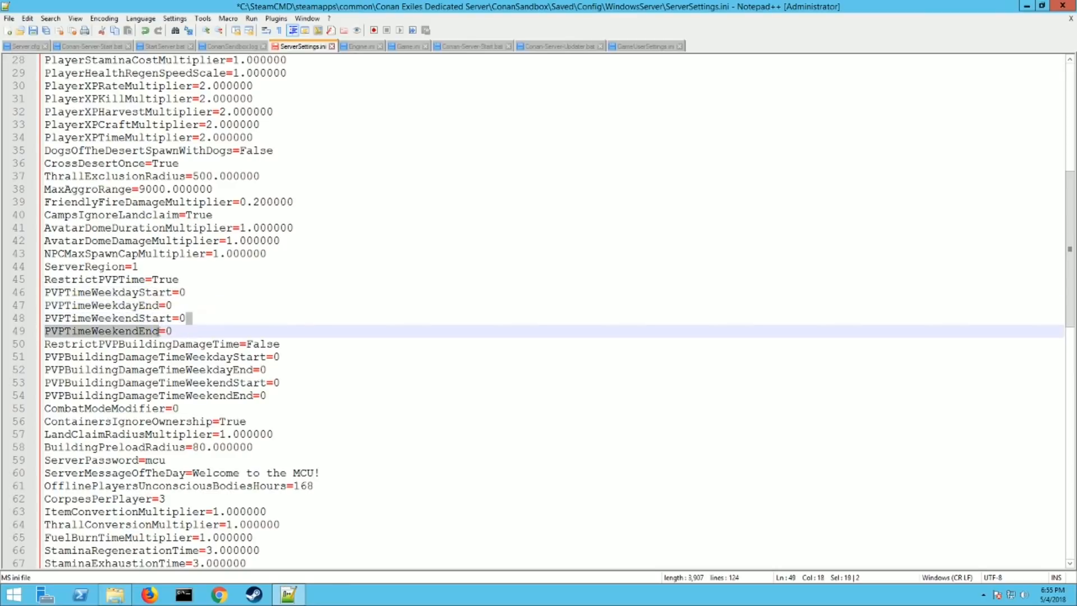
scroll(down, 3)
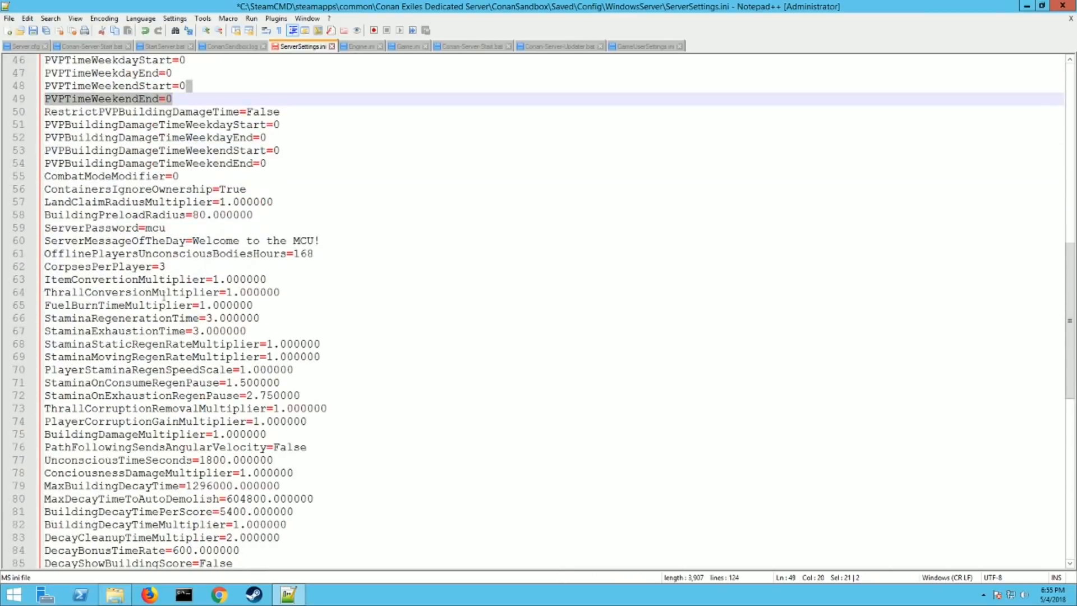
click(120, 228)
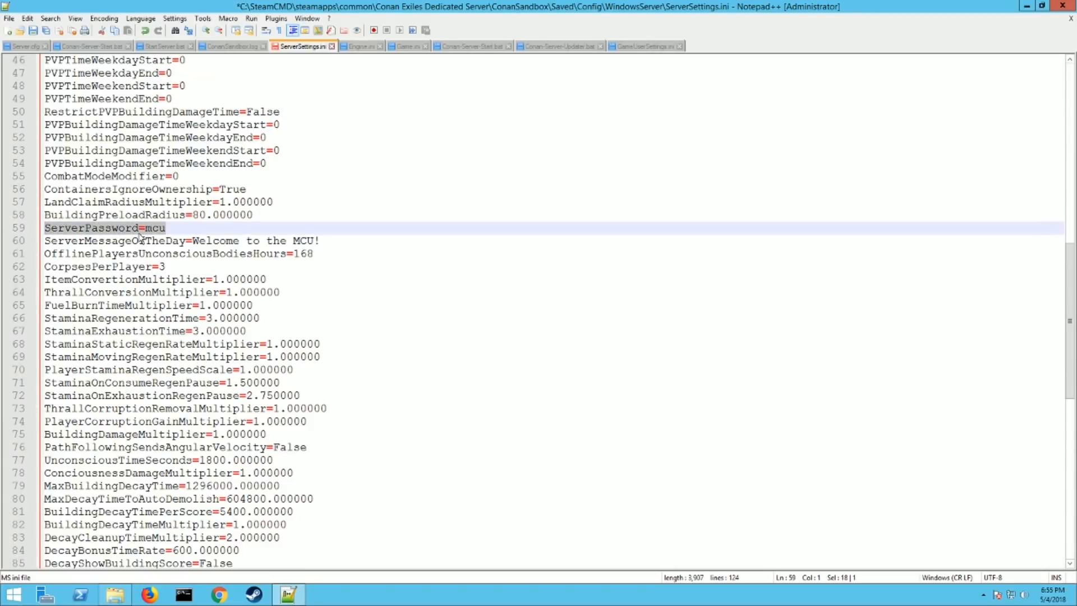
click(165, 227)
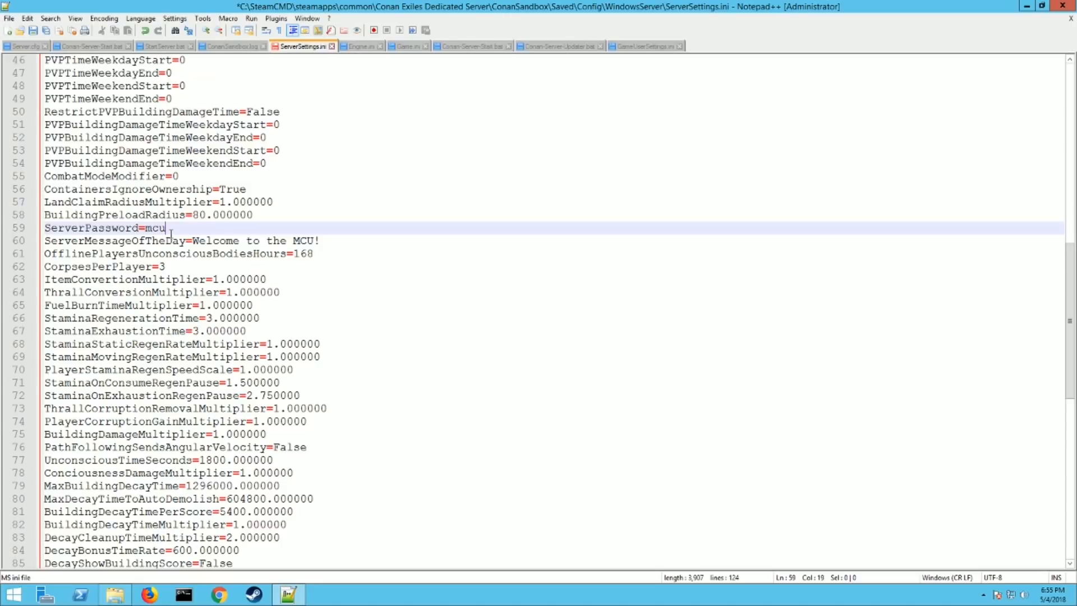
mouse_move(171, 273)
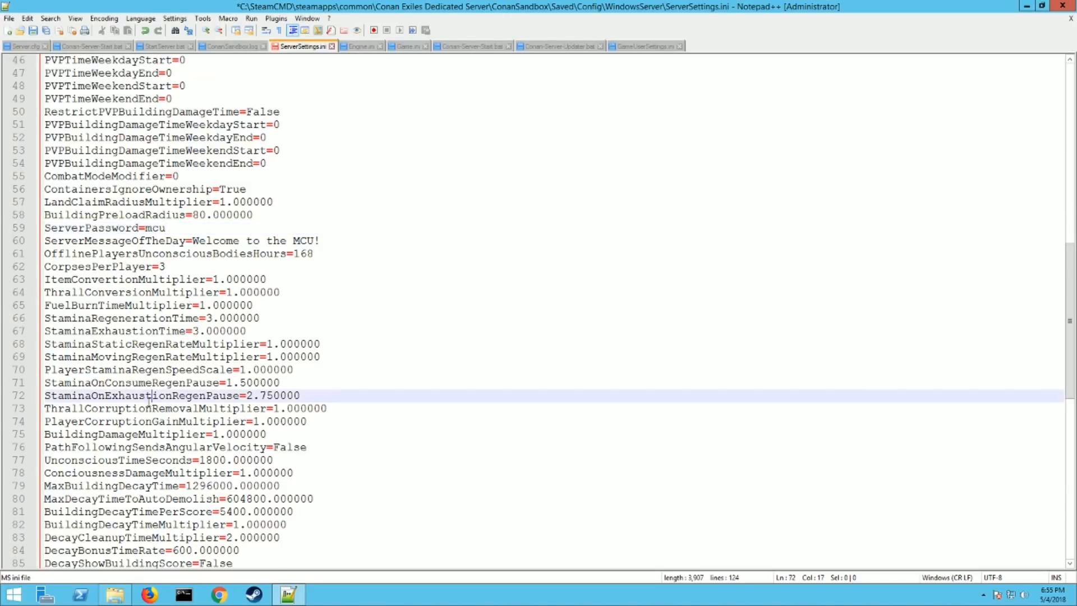
scroll(down, 3)
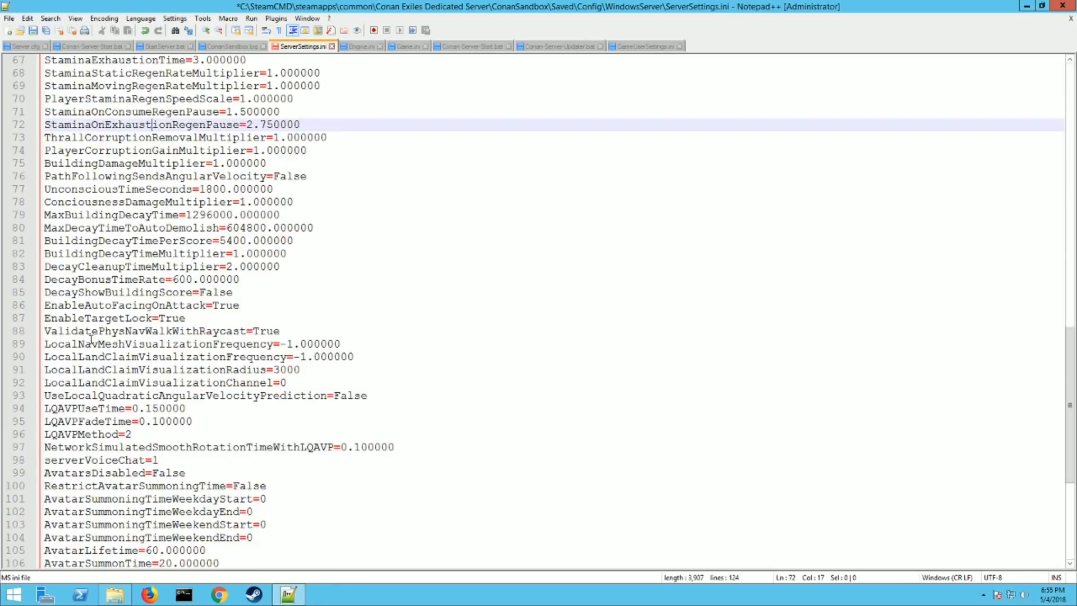
scroll(down, 3)
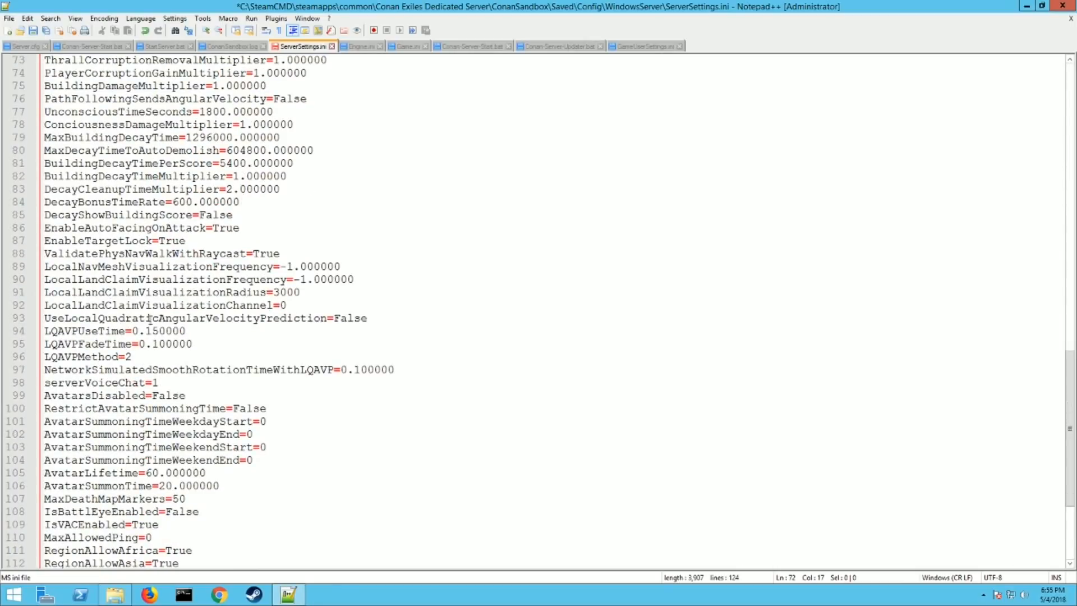
scroll(down, 3)
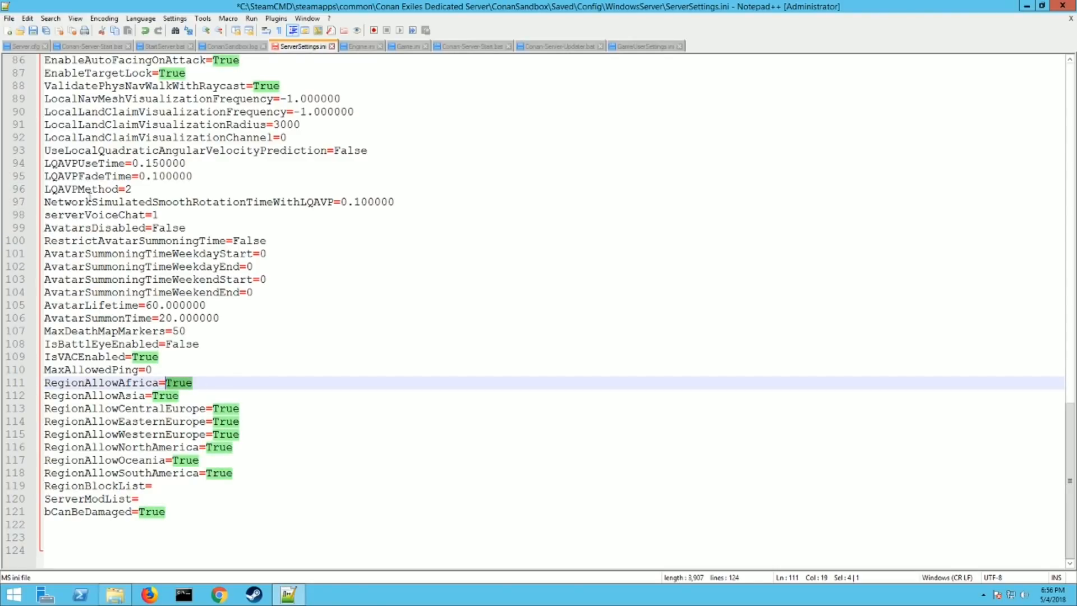
scroll(up, 3)
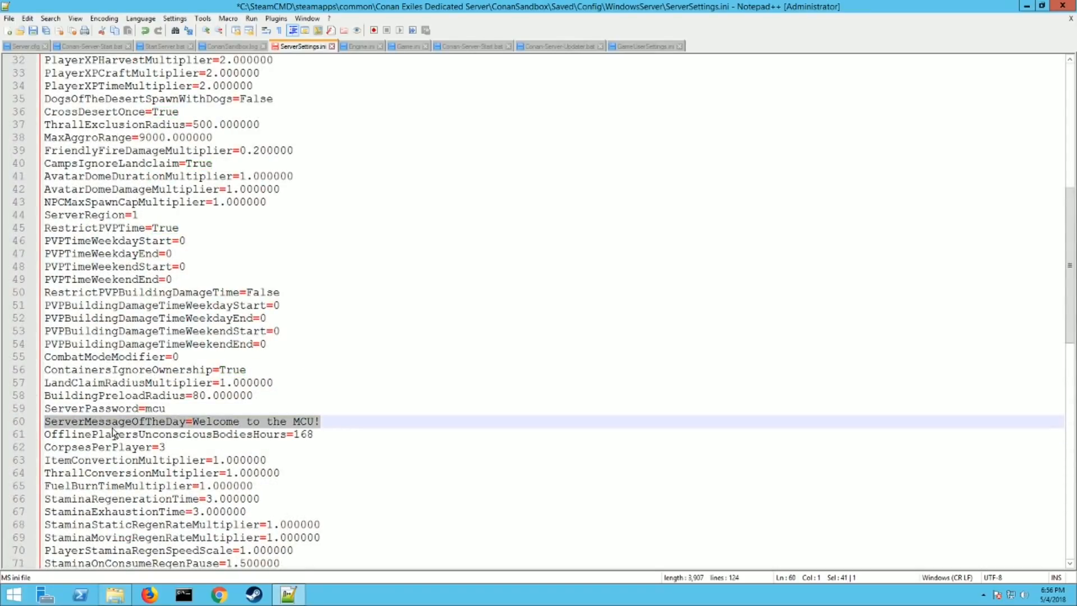
click(323, 422)
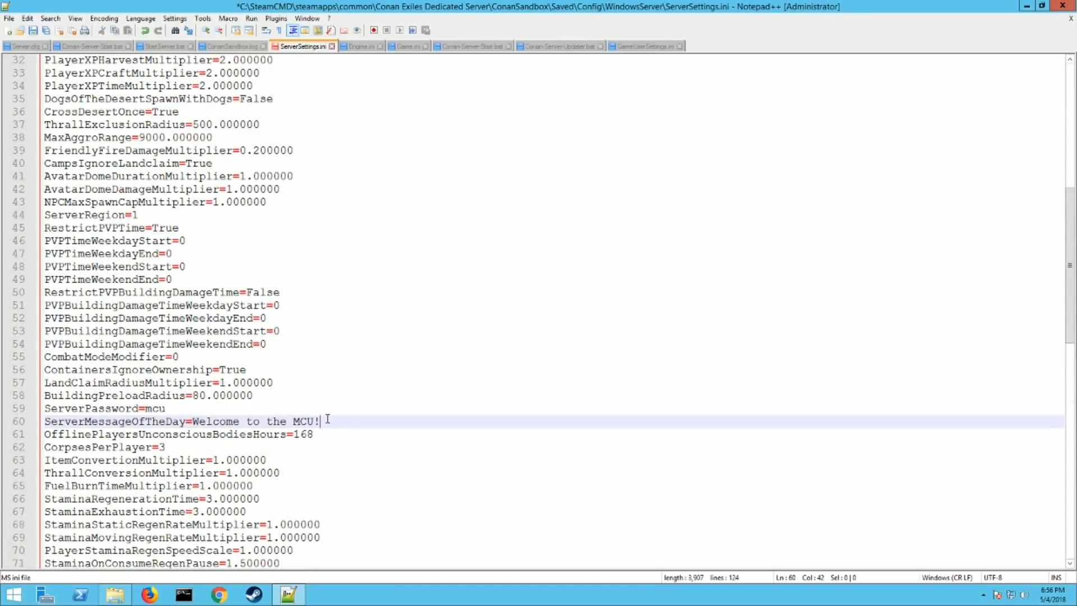
scroll(up, 3)
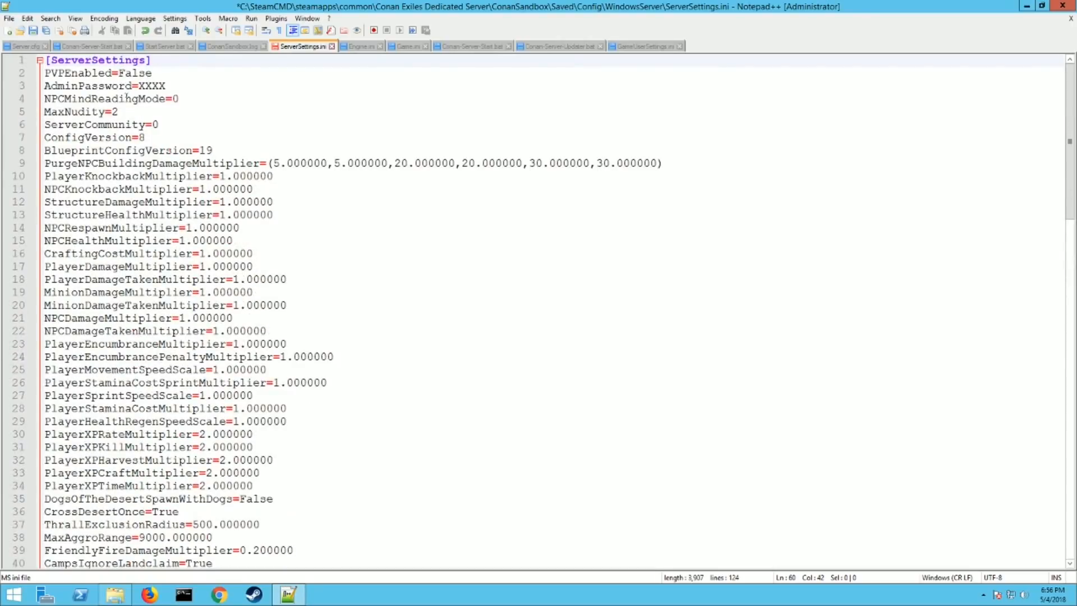
Go back twice to the Conan Exiles Dedicated Server folder and run Conan-Server-Start.bat
click(9, 18)
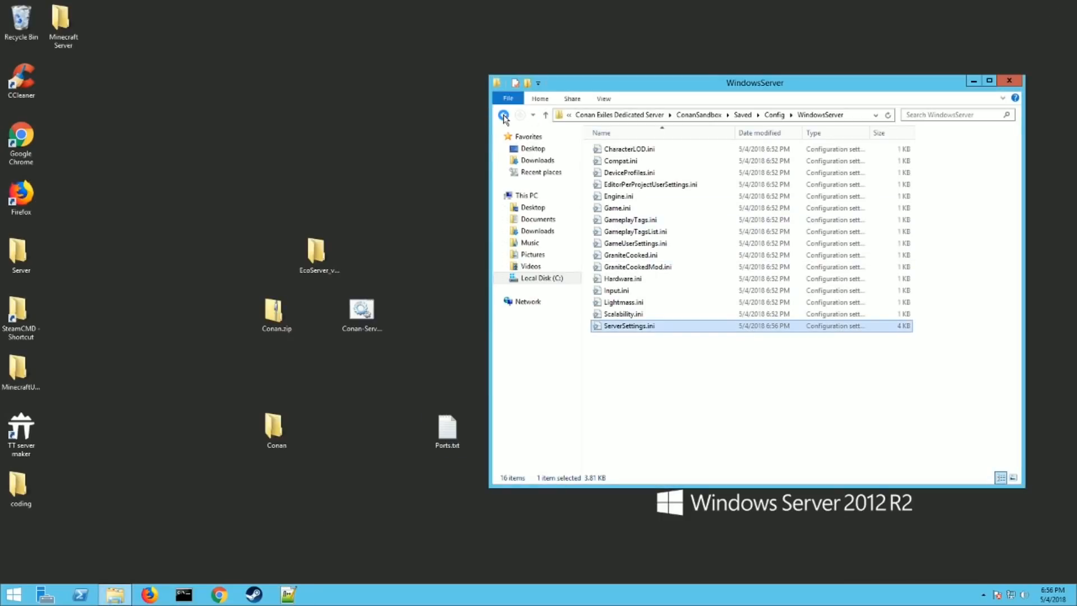
click(504, 114)
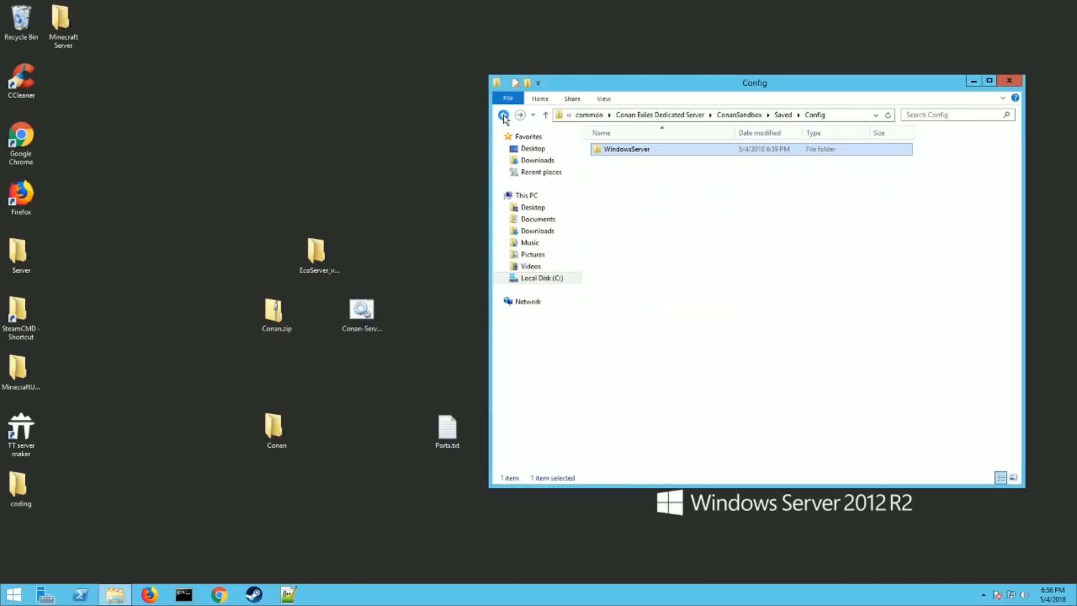
click(504, 115)
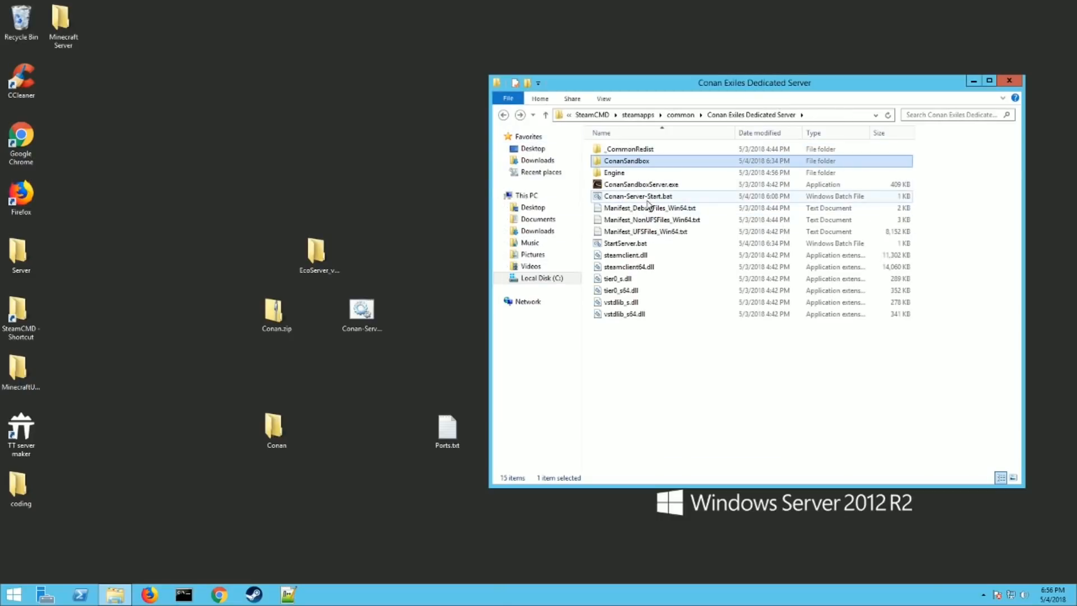
click(638, 196)
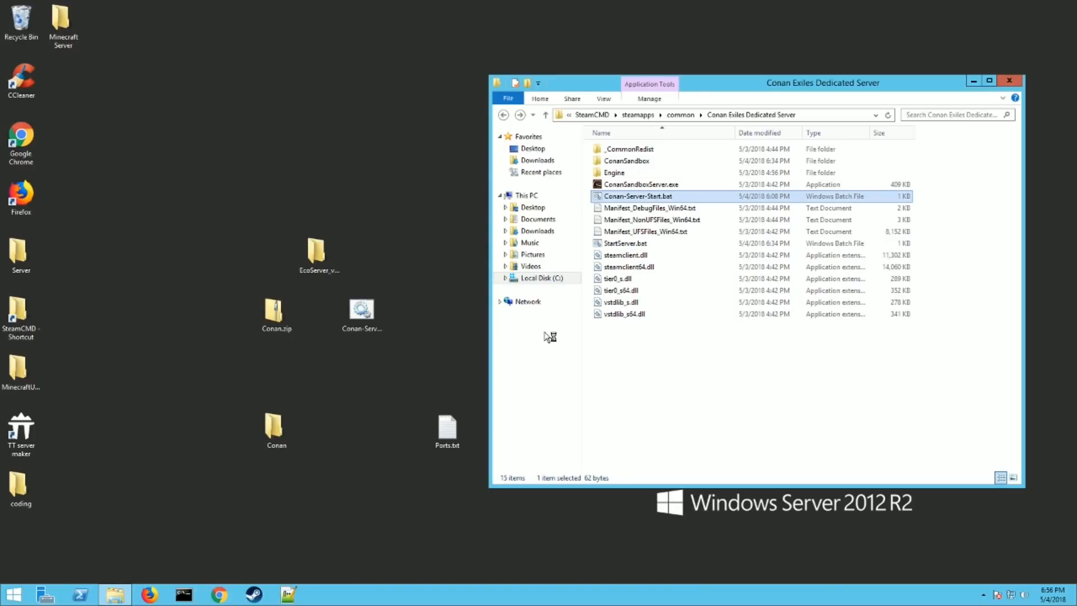
double_click(637, 196)
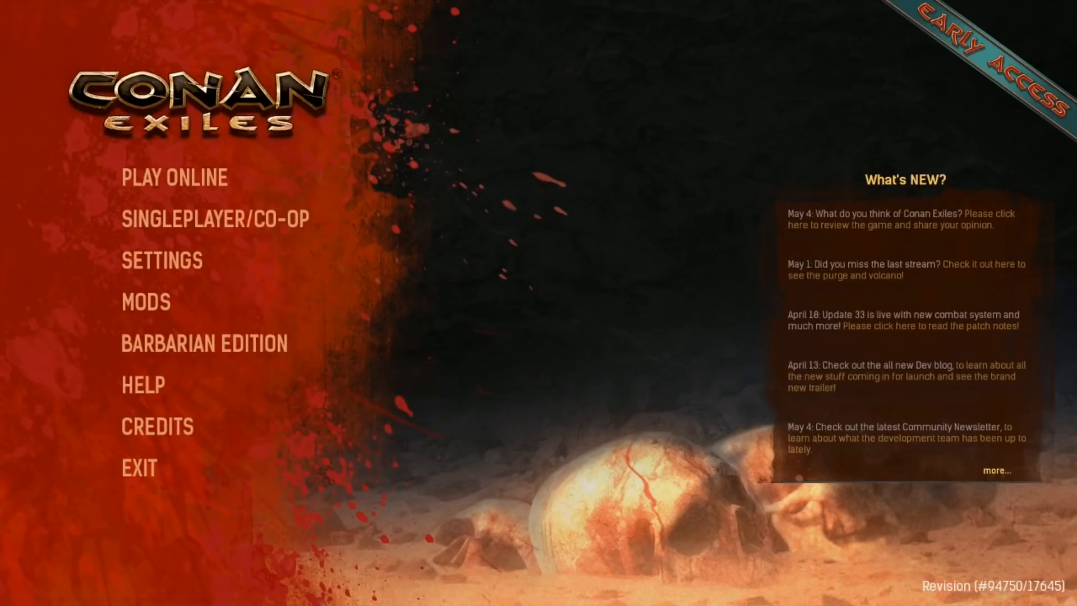
mouse_move(174, 178)
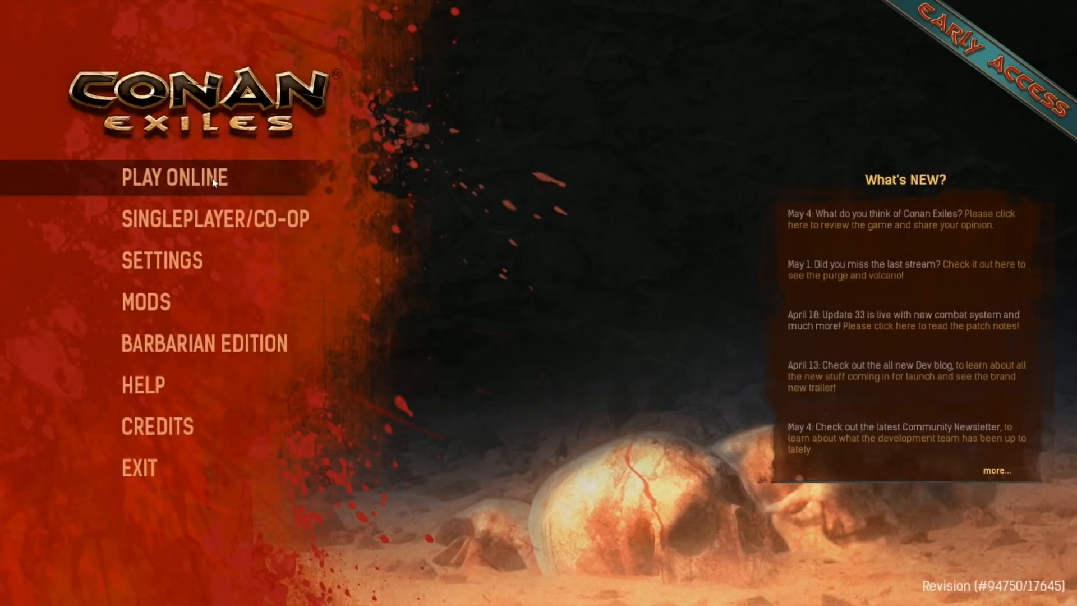
Open PLAY ONLINE and join the Minecraftunion.com server at 0/12 players
click(178, 176)
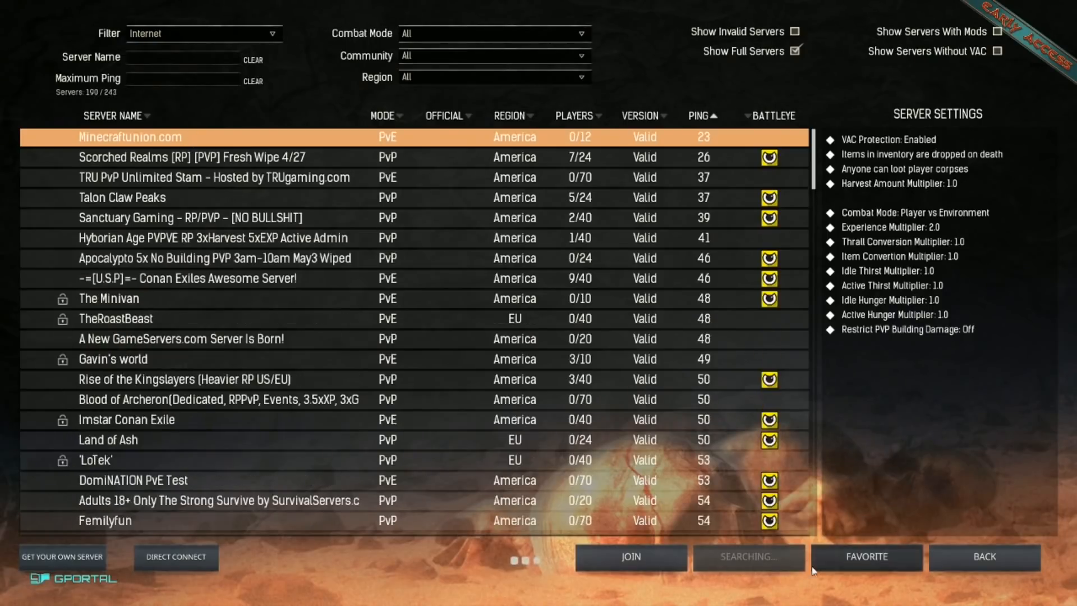
click(630, 558)
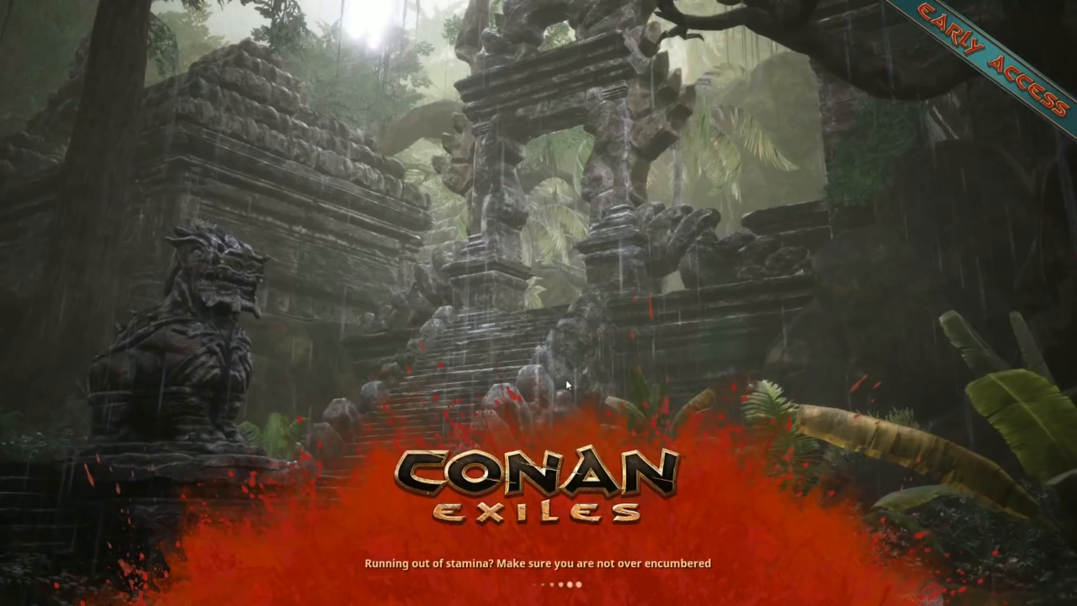
mouse_move(681, 414)
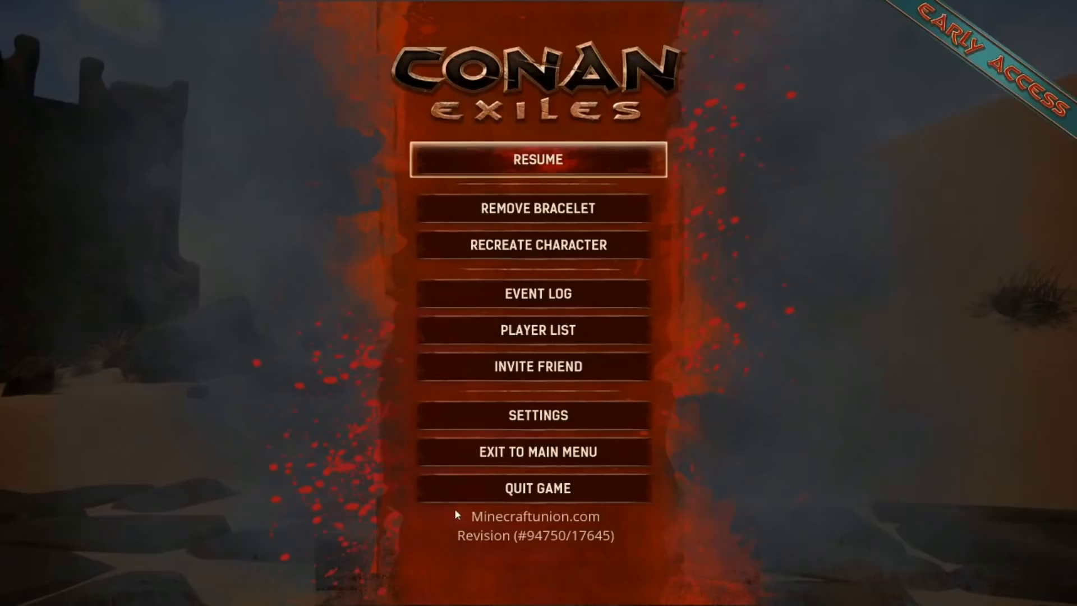
mouse_move(538, 415)
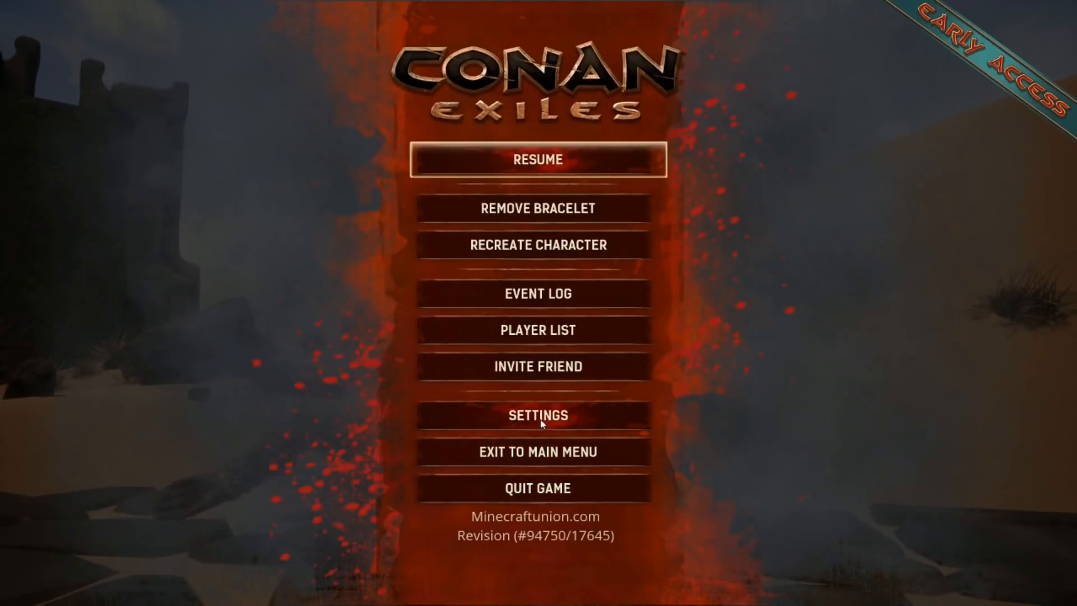
Open Settings > Server Settings and submit an admin password via Make Me Admin
click(538, 416)
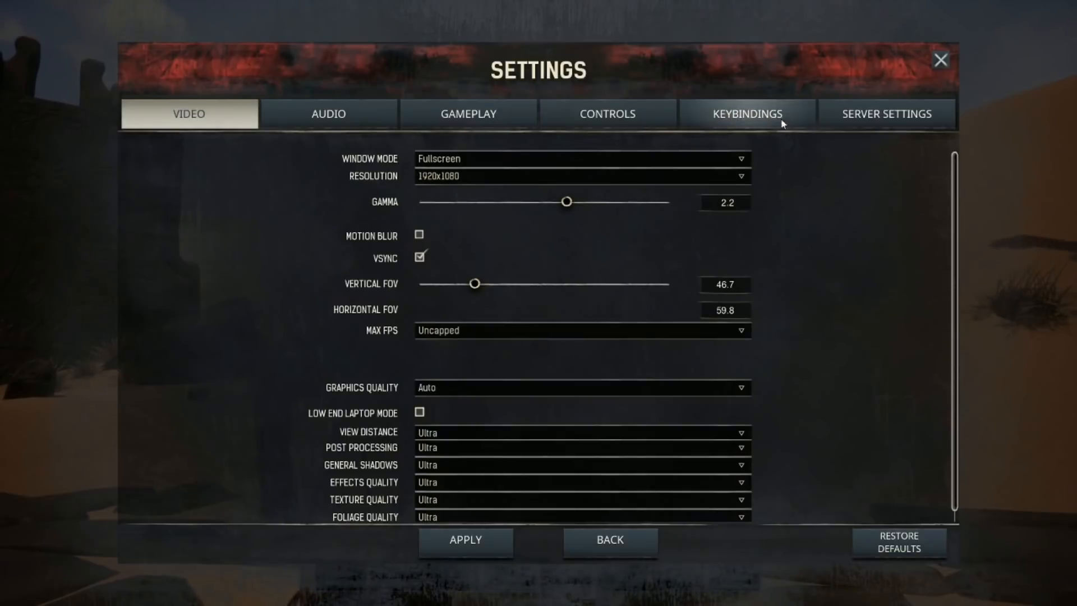
click(886, 114)
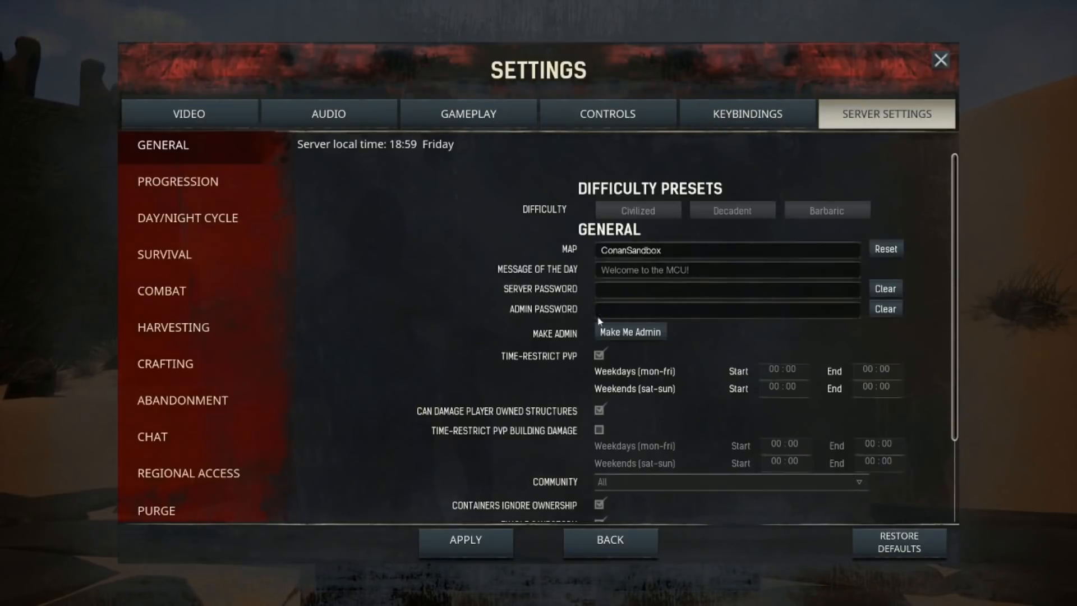
mouse_move(630, 336)
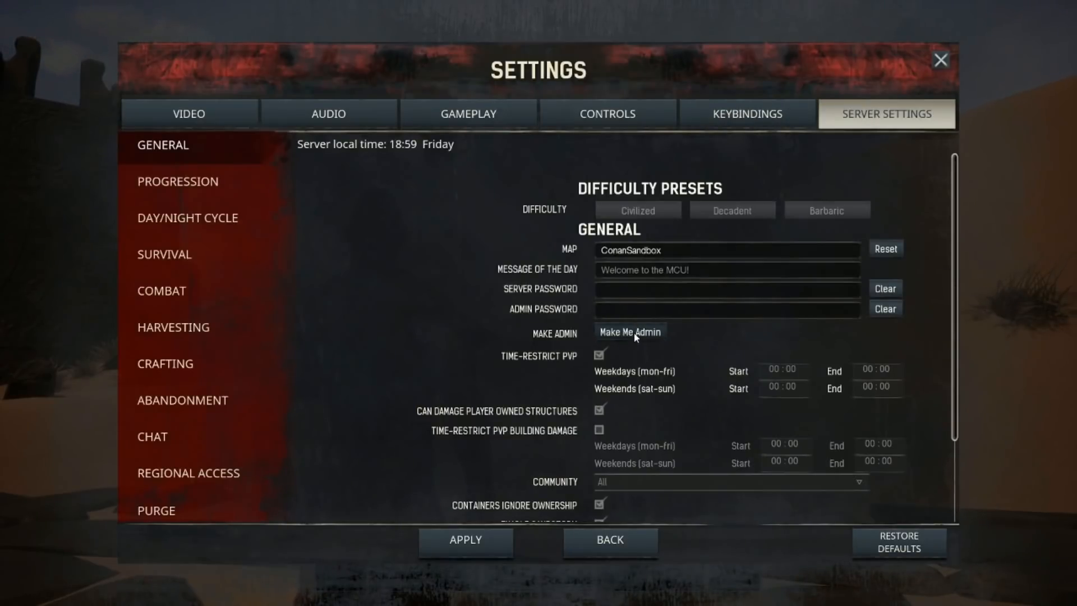
click(630, 334)
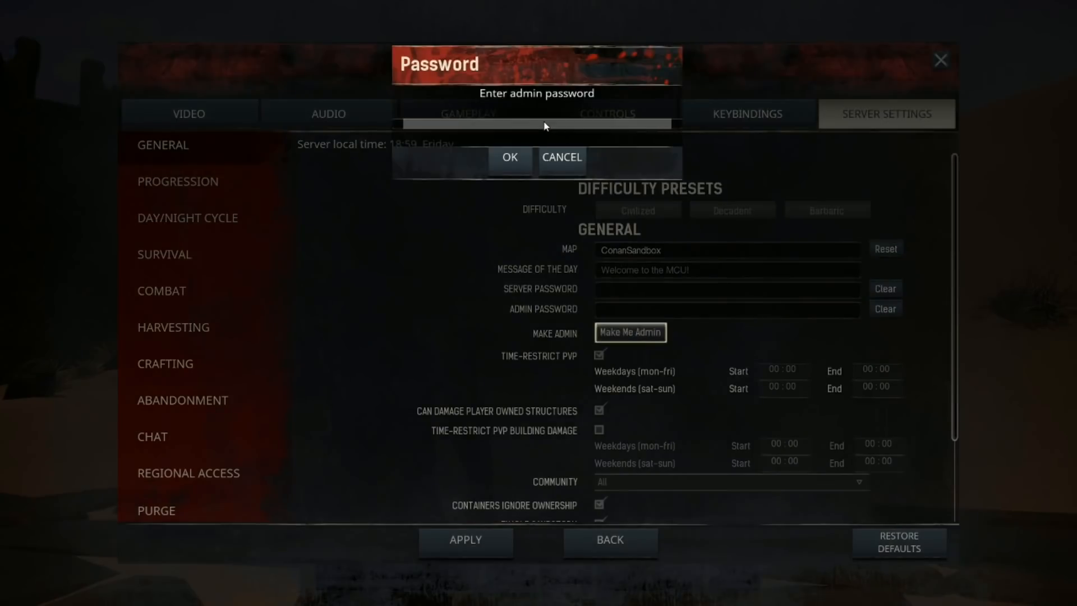
text(xx)
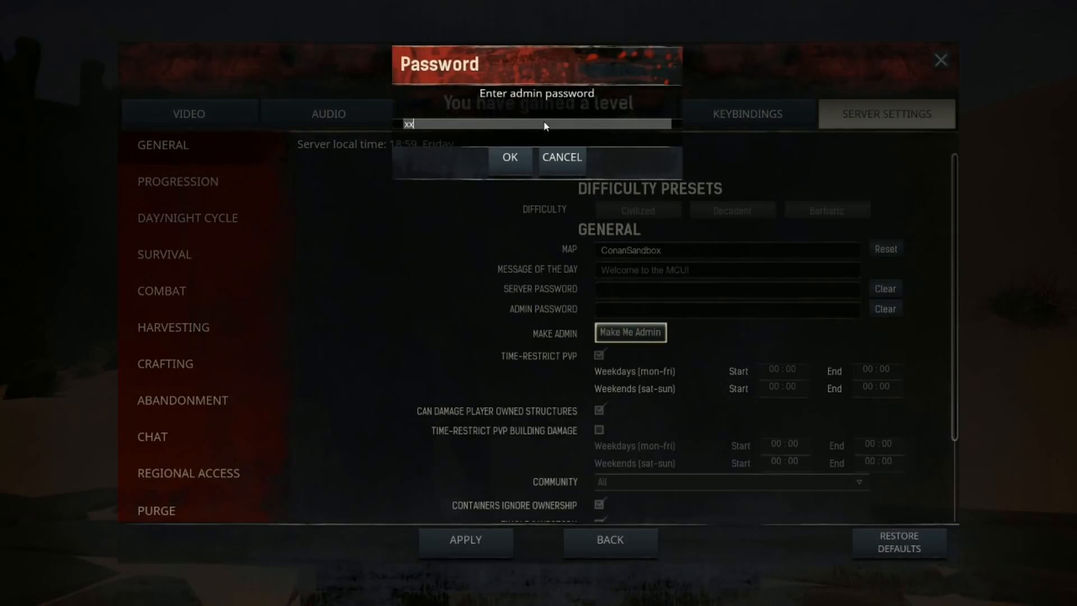
text(xx)
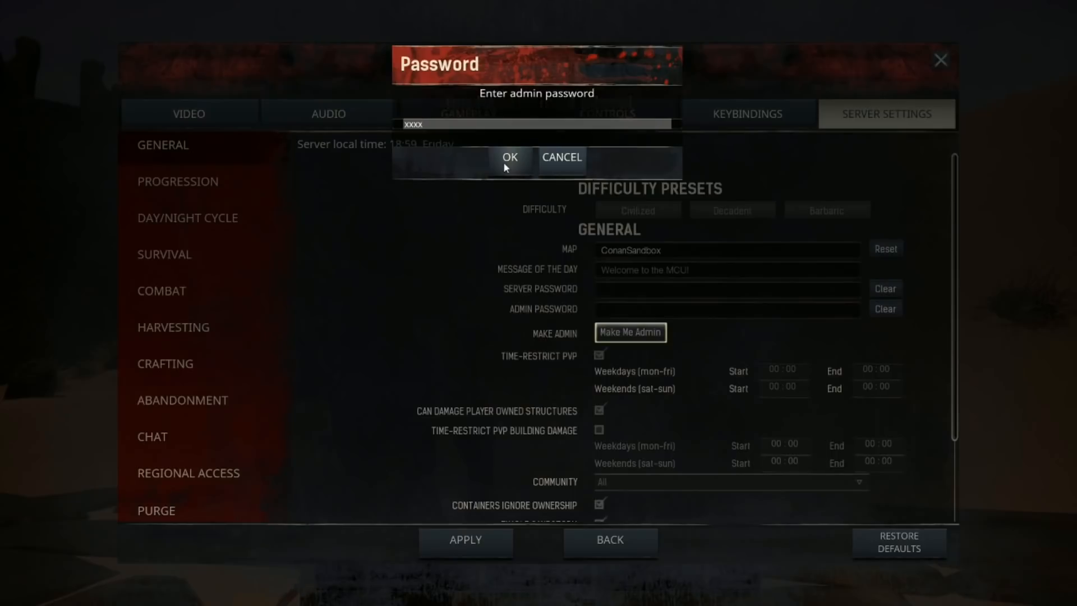
click(510, 158)
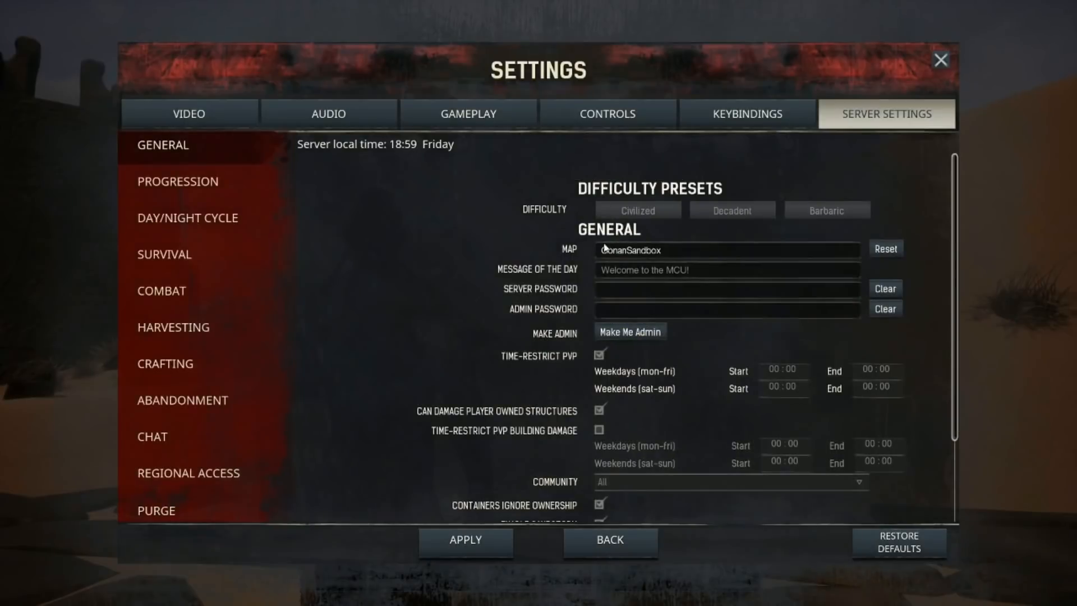
Retry Make Me Admin with the corrected admin password
click(628, 333)
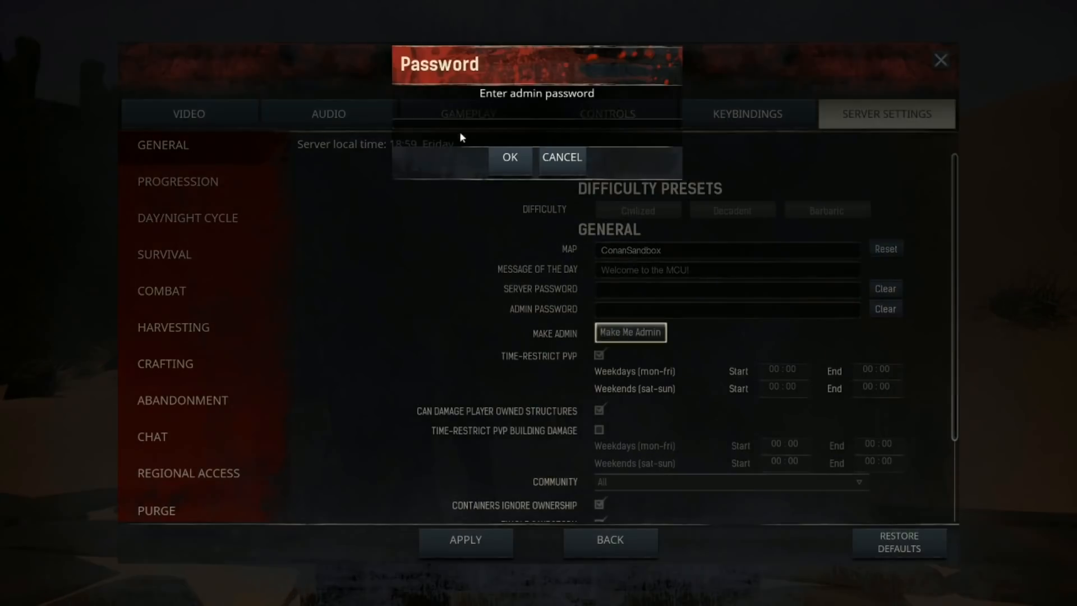
text(xx)
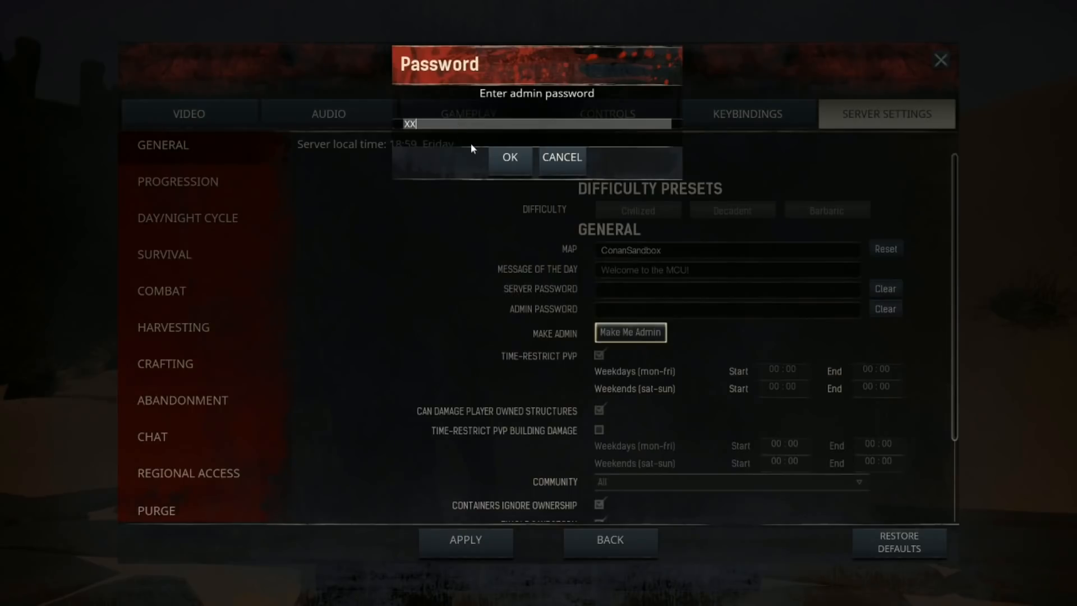
click(509, 156)
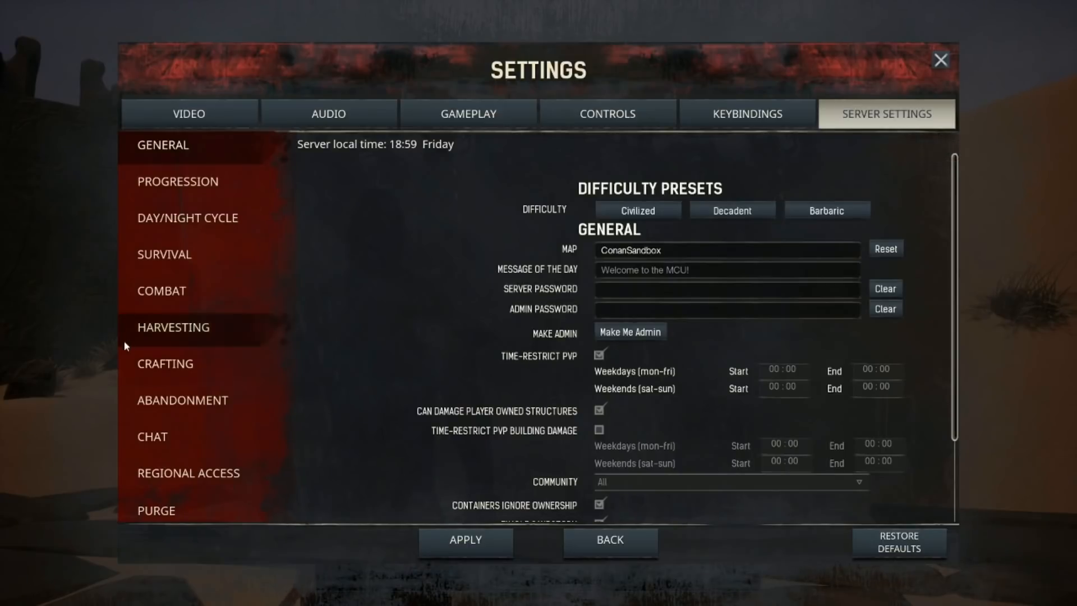
click(182, 400)
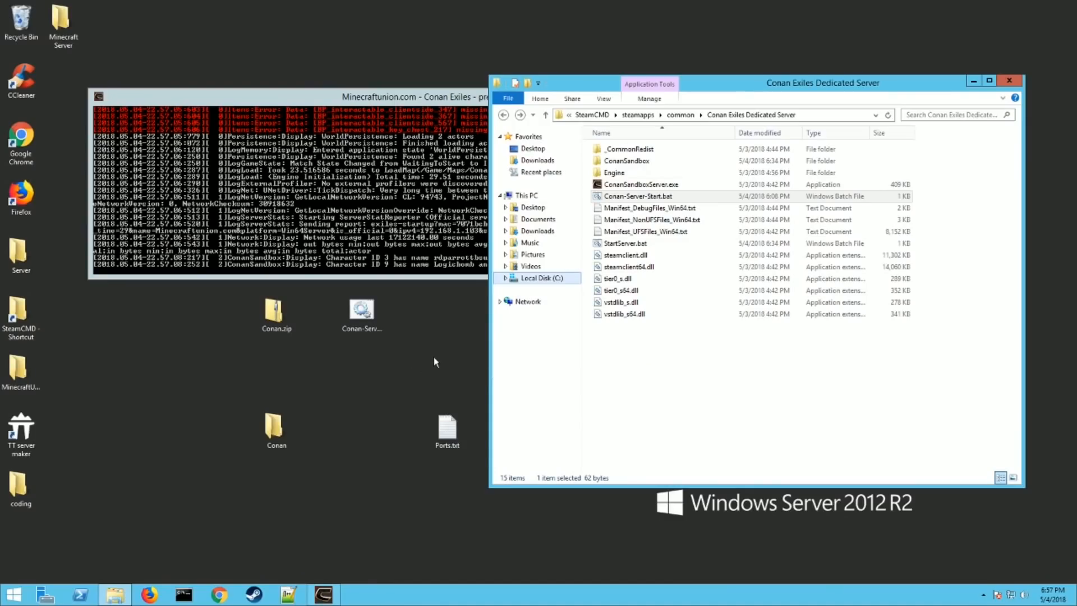
mouse_move(441, 361)
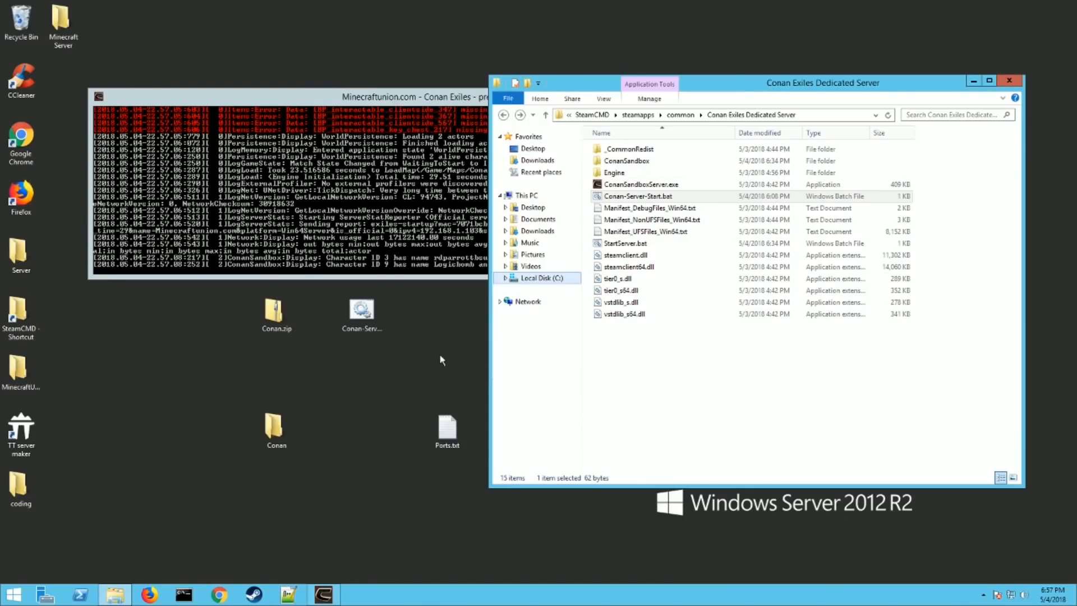
mouse_move(472, 377)
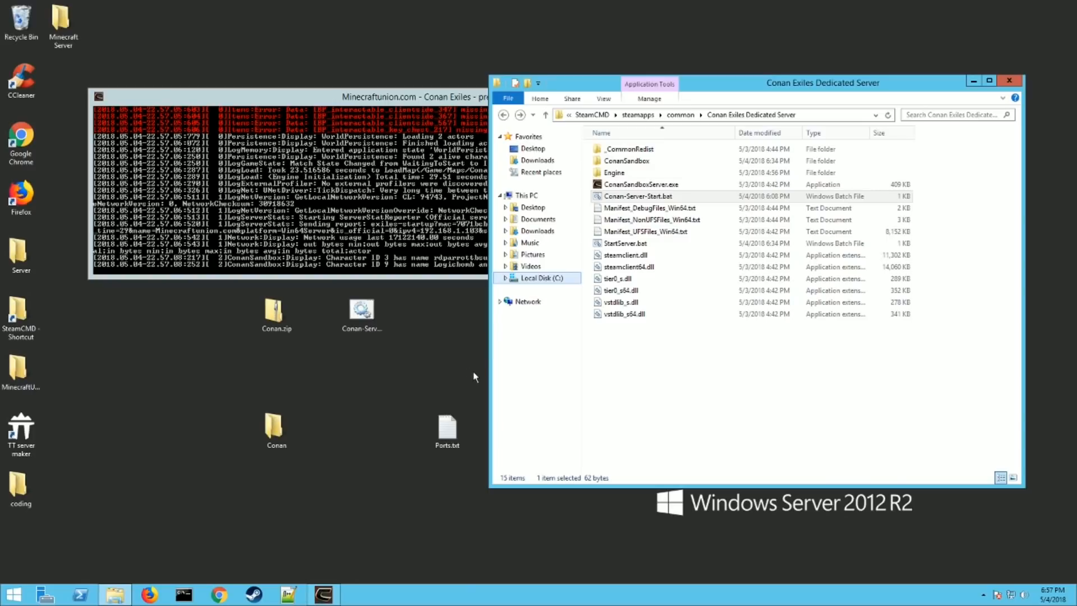